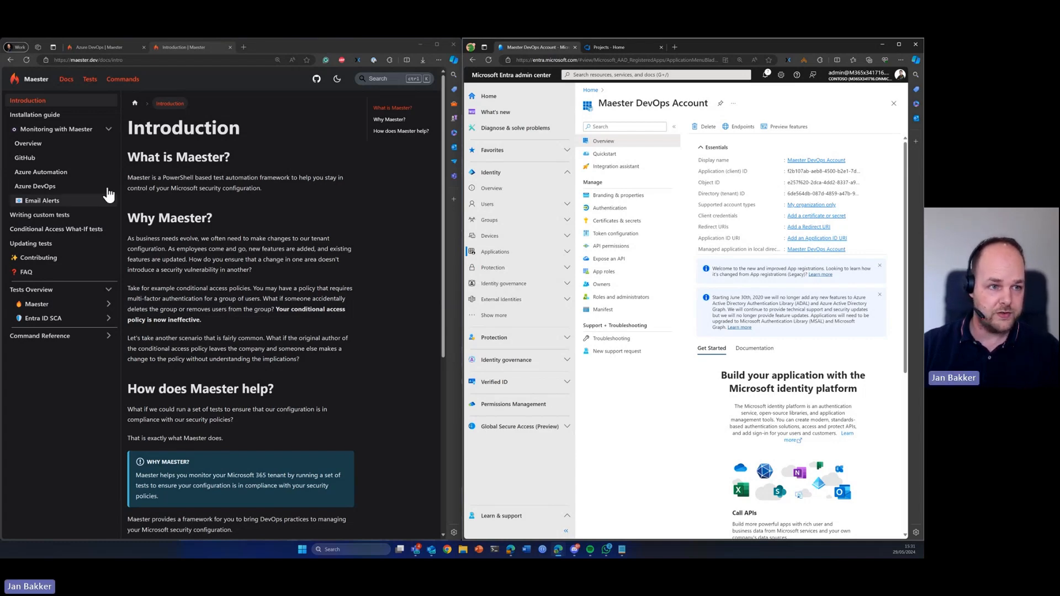
# Step: Reach the 'Set up the Maester repository in Azure DevOps' section of the Azure DevOps guide
pyautogui.click(56, 129)
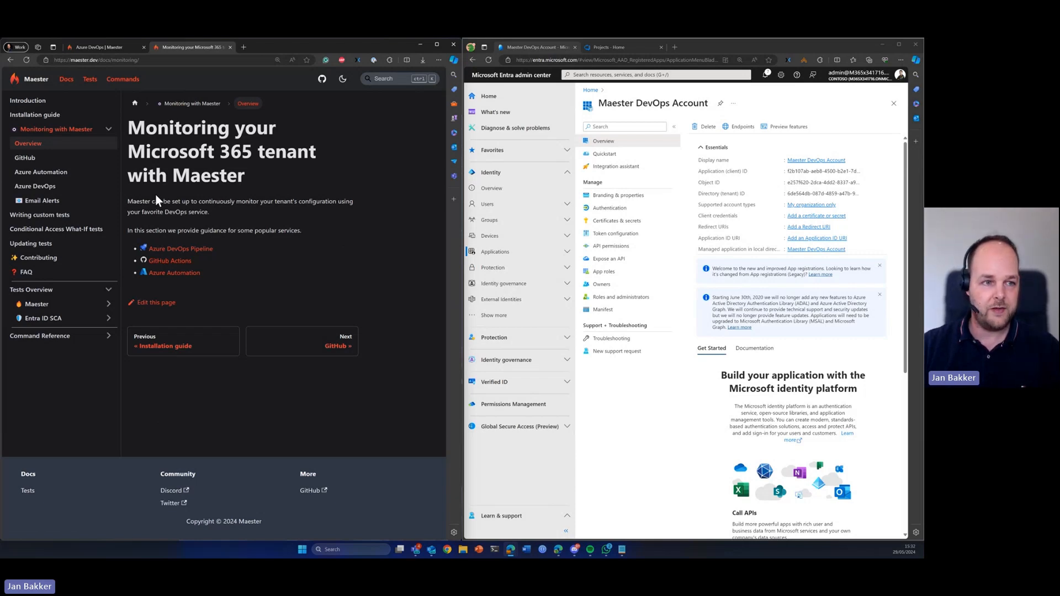
pyautogui.click(34, 185)
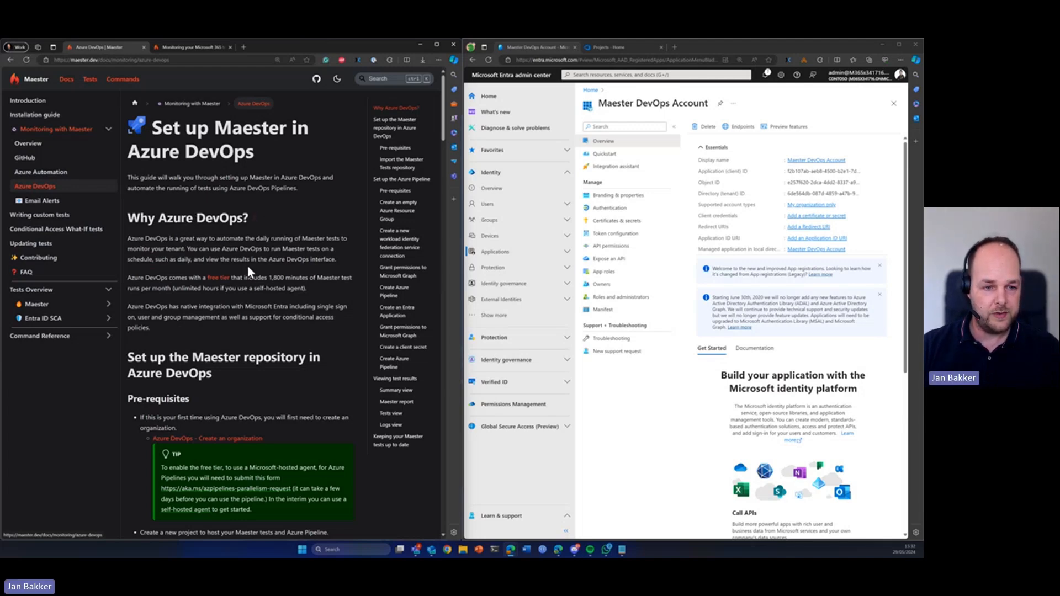
pyautogui.scroll(-3)
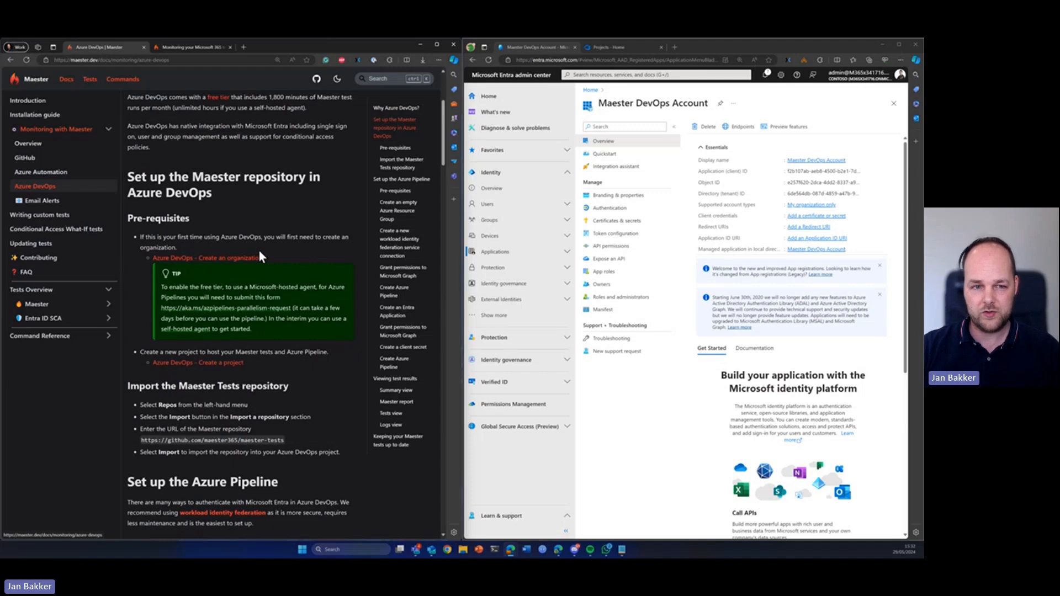
pyautogui.moveTo(259, 284)
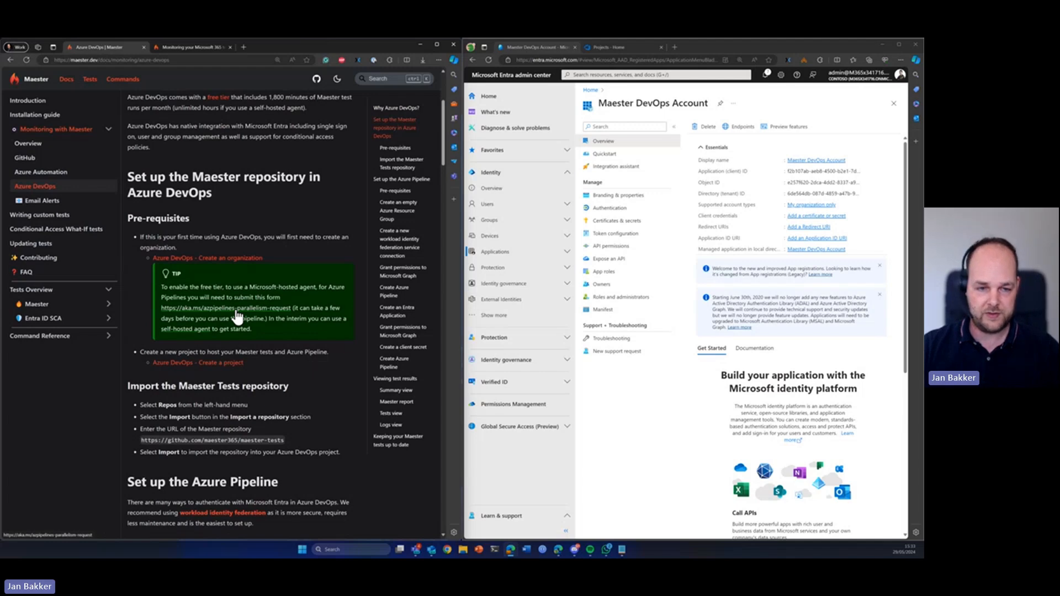
pyautogui.scroll(-3)
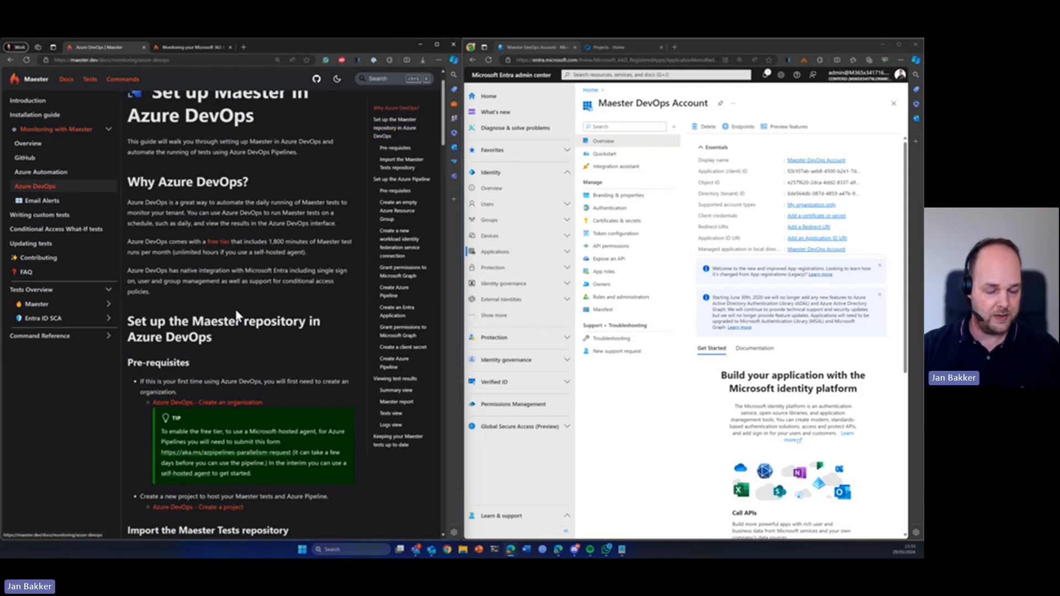
pyautogui.moveTo(234, 299)
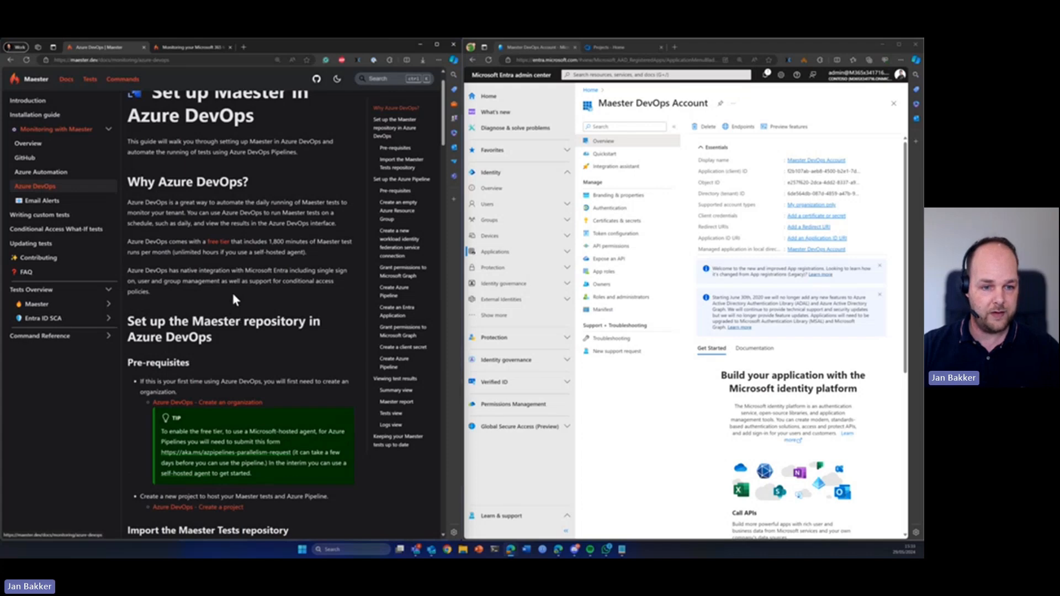
pyautogui.scroll(-3)
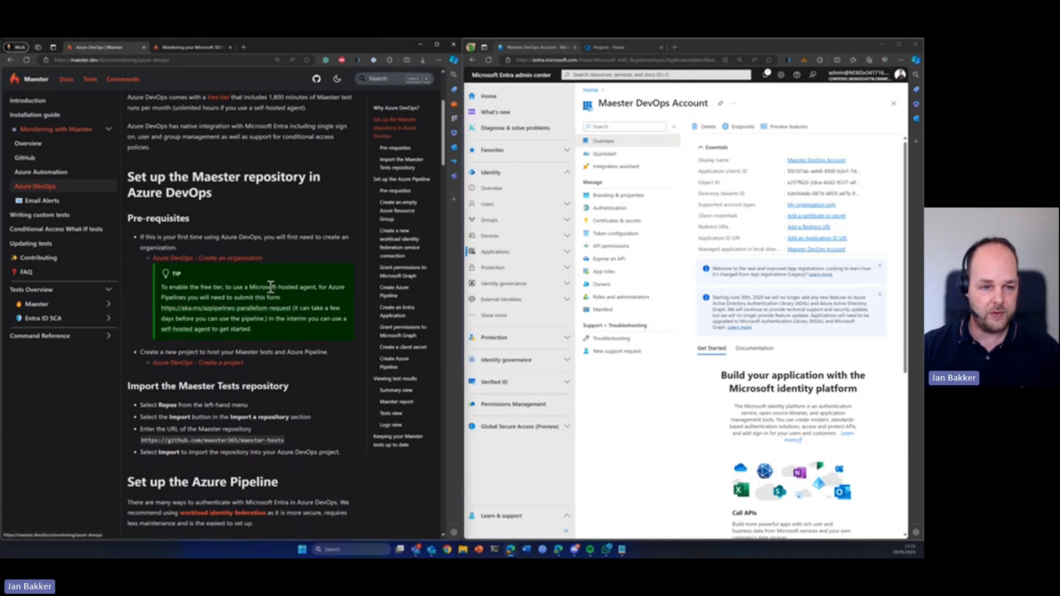
pyautogui.scroll(-3)
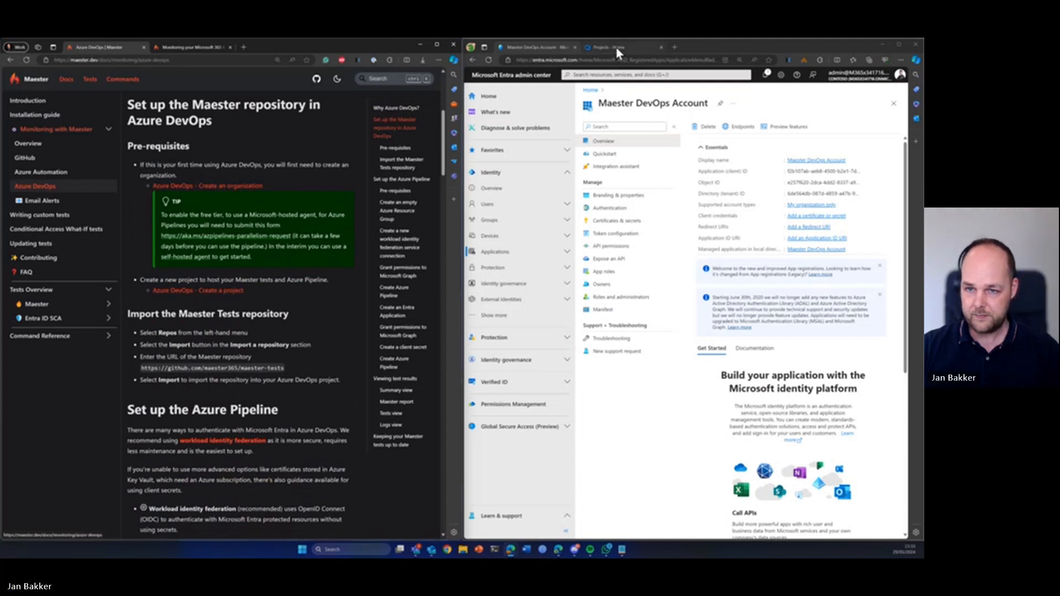
# Step: Create a new private Azure DevOps project named Maester
pyautogui.click(615, 47)
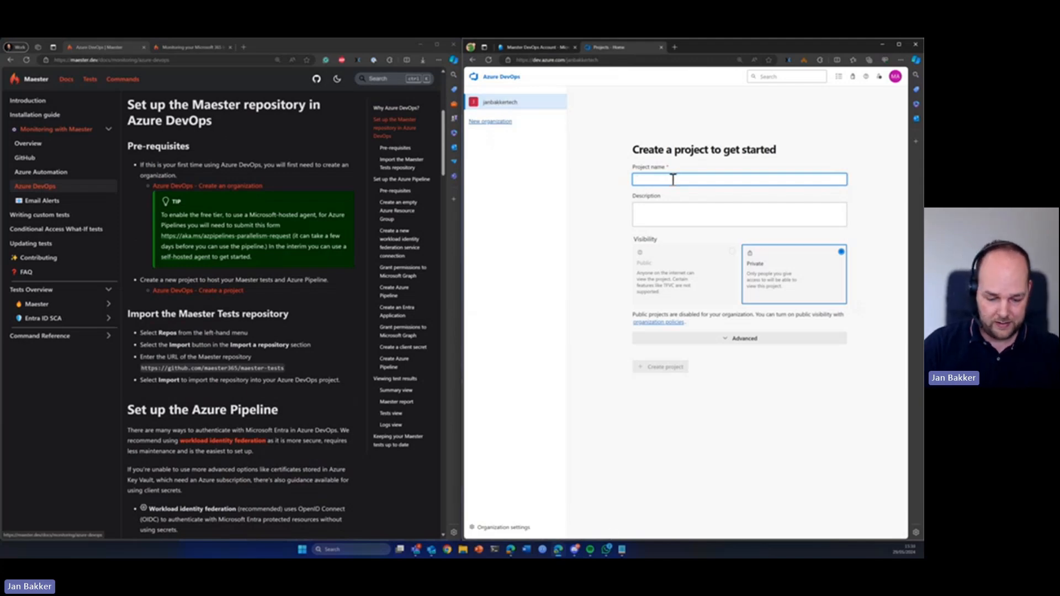
pyautogui.write('Maester')
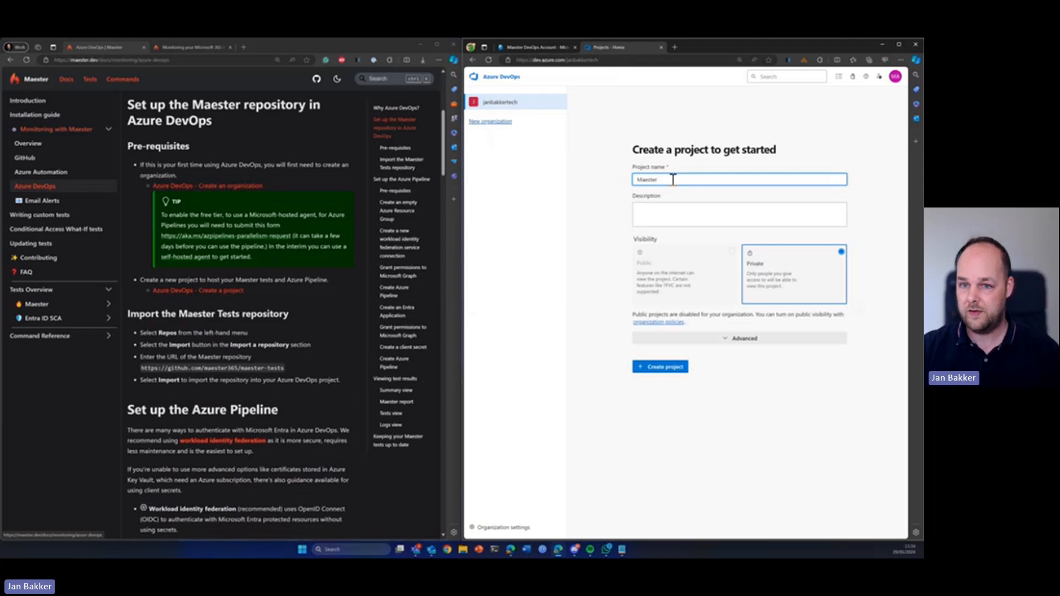
pyautogui.click(659, 365)
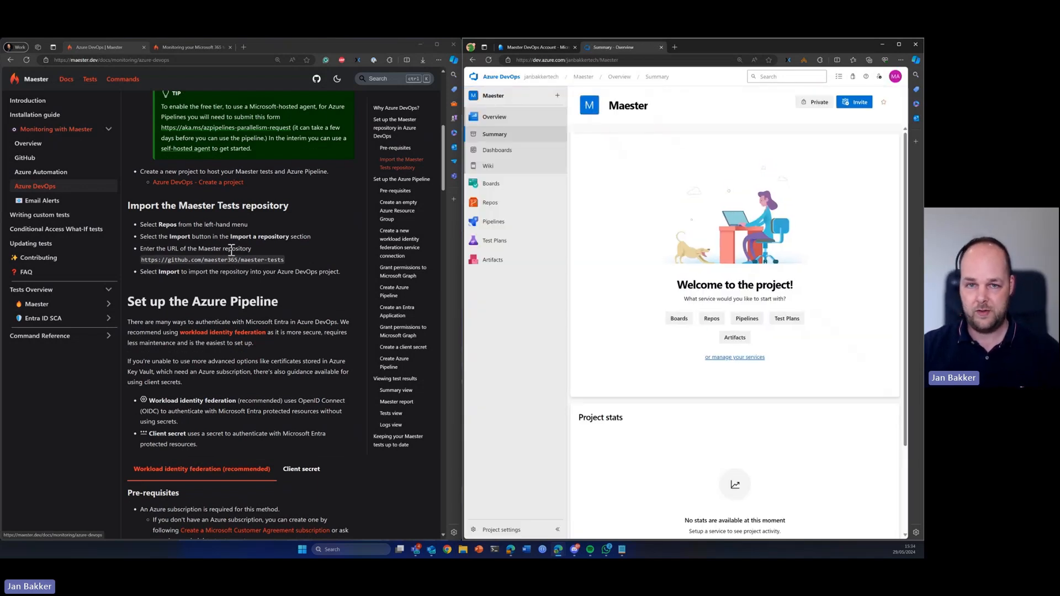
pyautogui.doubleClick(224, 260)
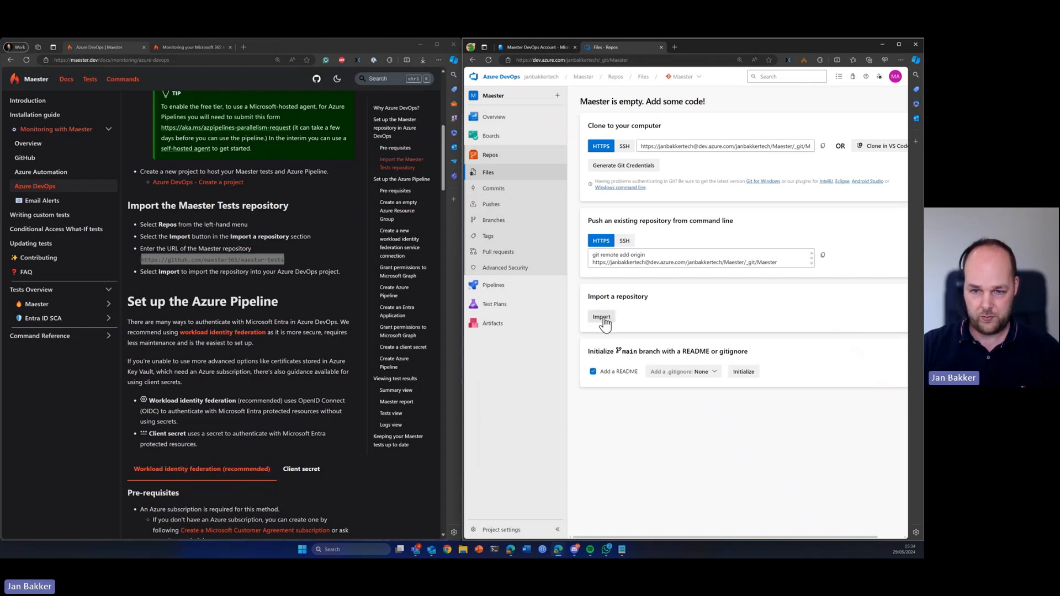
pyautogui.click(601, 317)
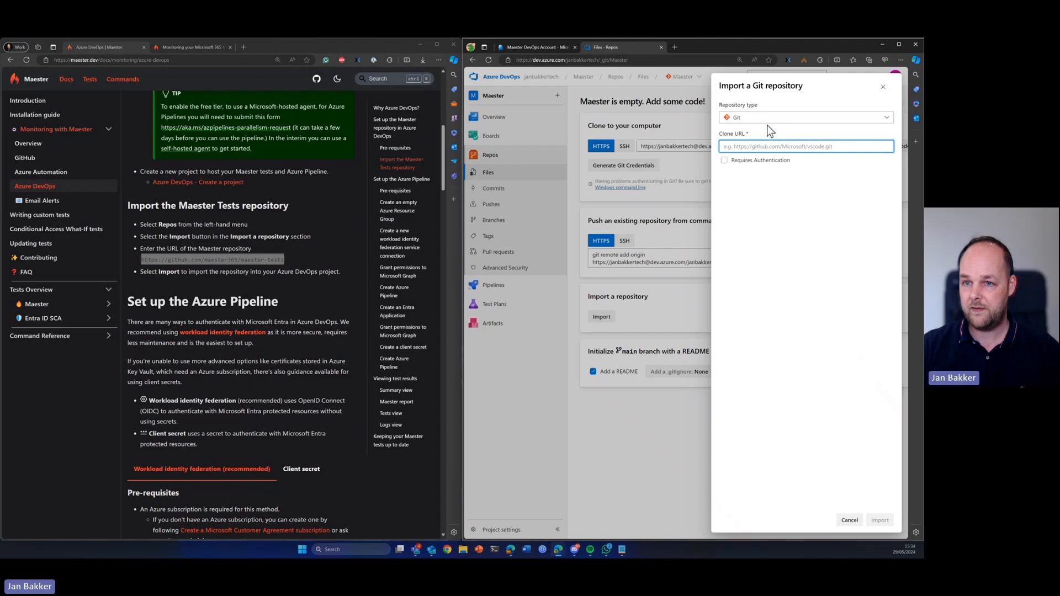
pyautogui.write('https://github.com/maester365/maester-tests')
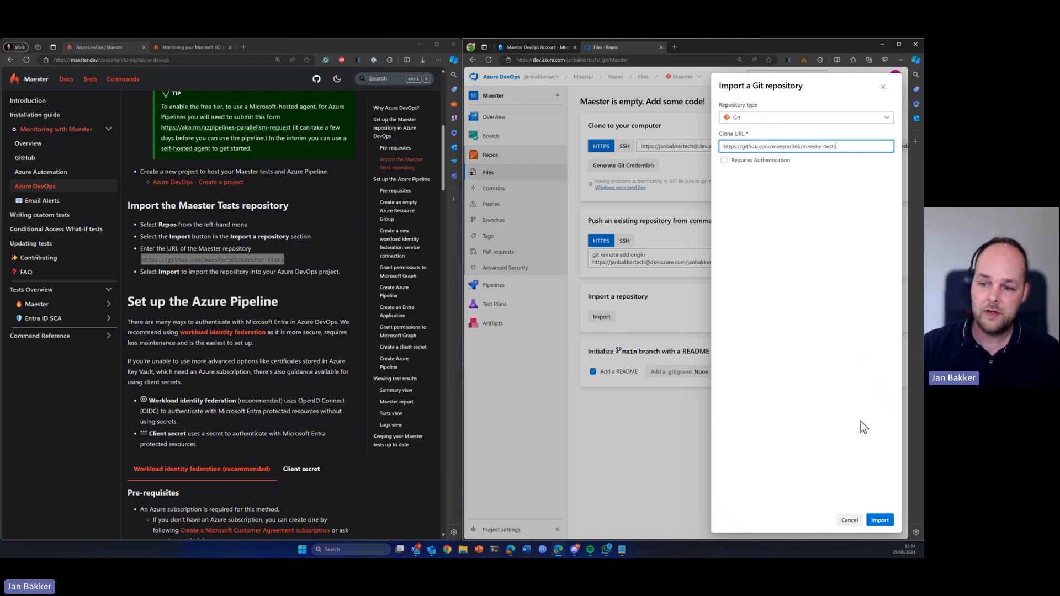
pyautogui.click(879, 520)
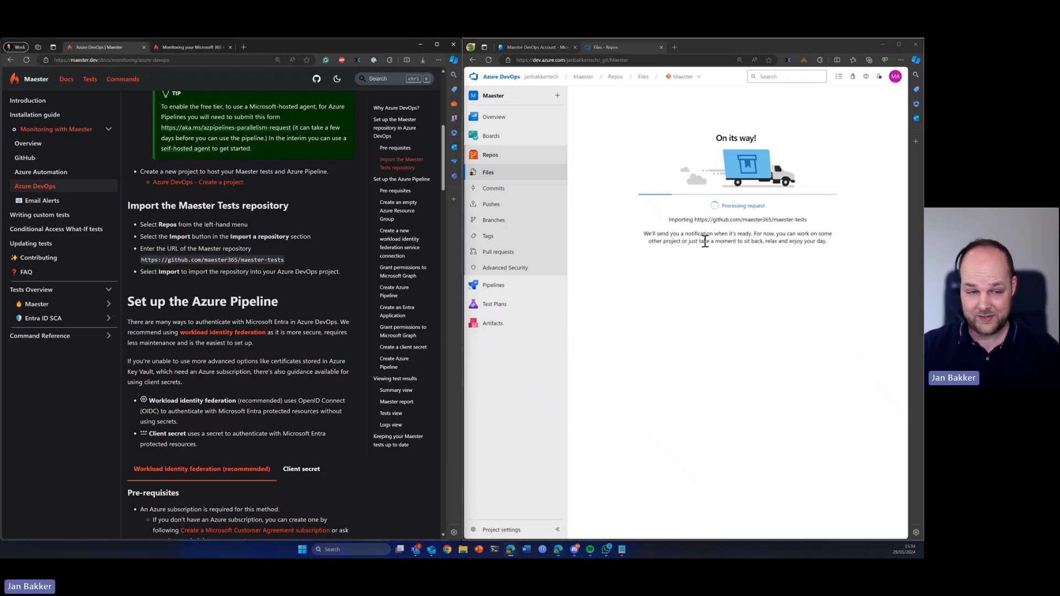
pyautogui.scroll(-3)
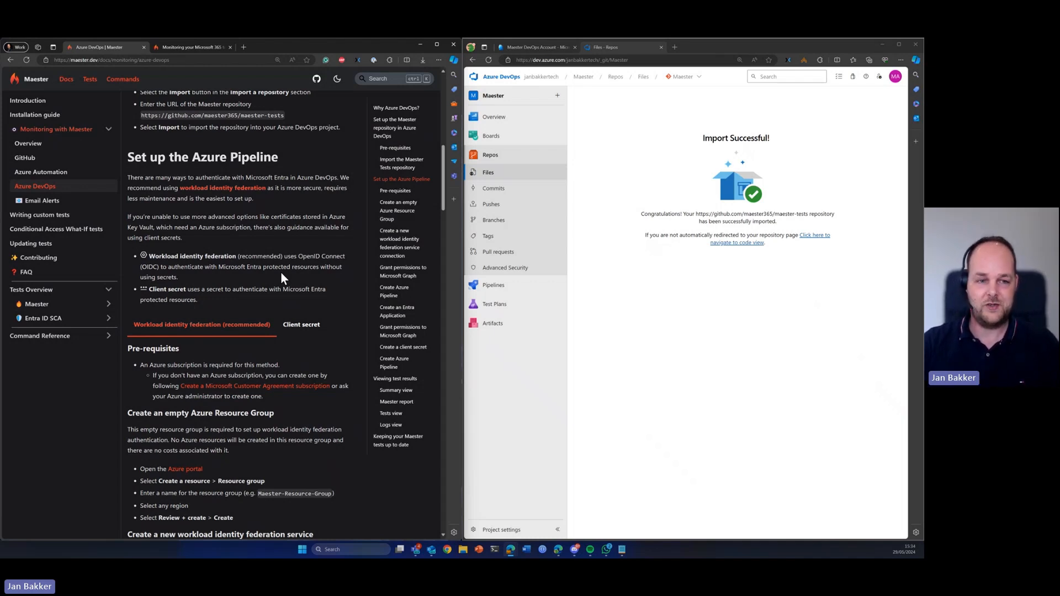
pyautogui.click(737, 239)
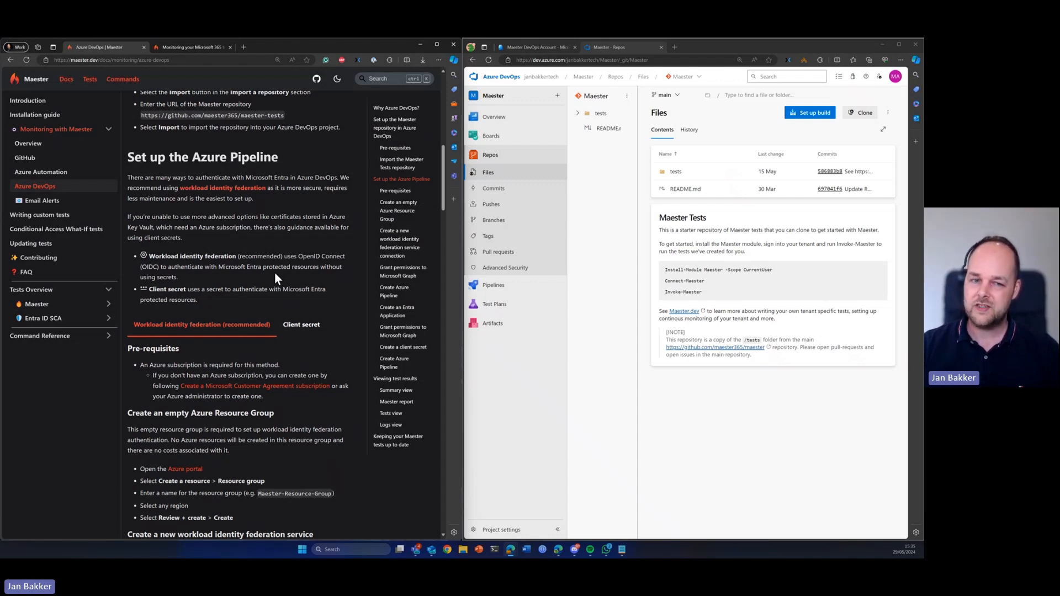
# Step: Show the Client secret pipeline instructions down to the Entra application and permissions steps
pyautogui.click(301, 324)
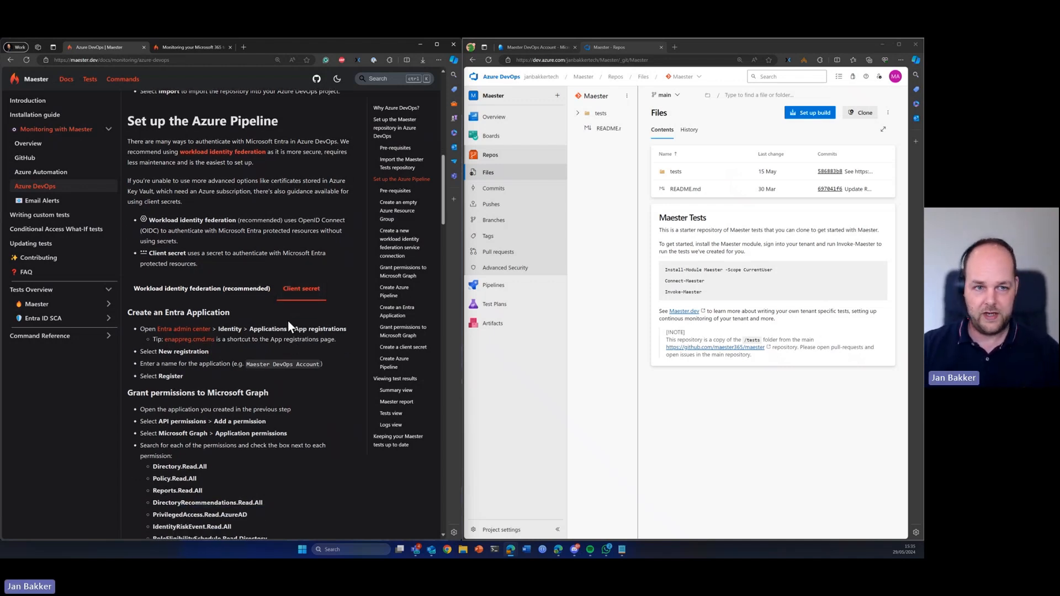
pyautogui.scroll(-3)
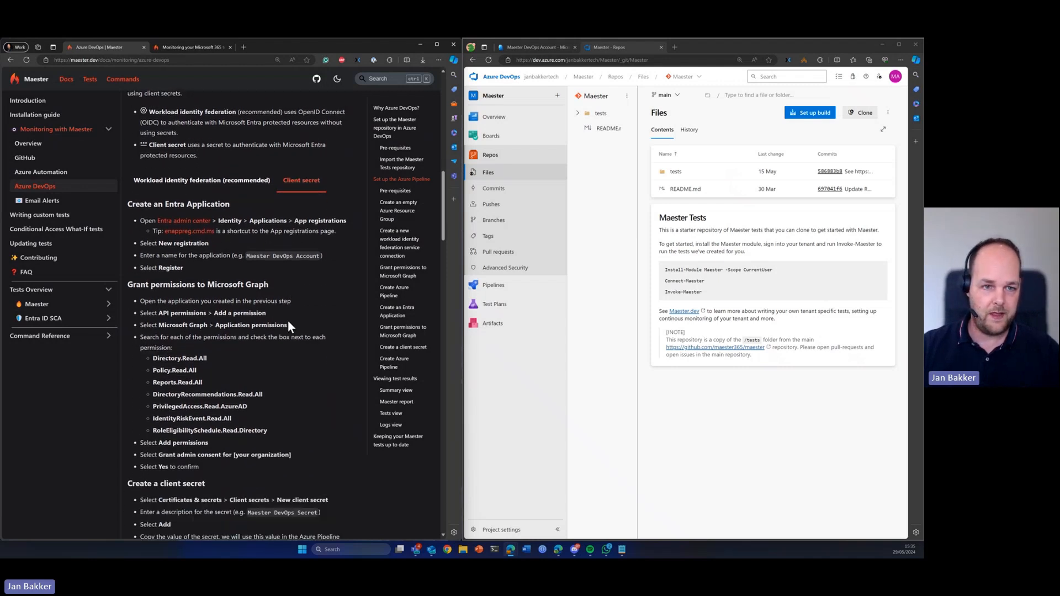
pyautogui.scroll(-3)
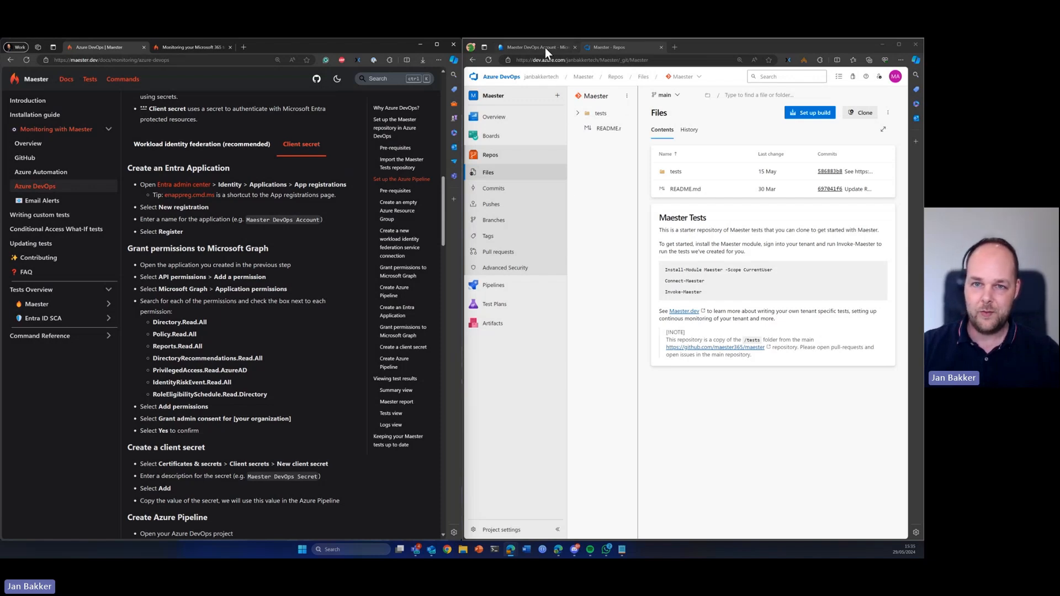
# Step: Add the Microsoft Graph application permission Directory.Read.All to the Maester DevOps Account app
pyautogui.click(534, 46)
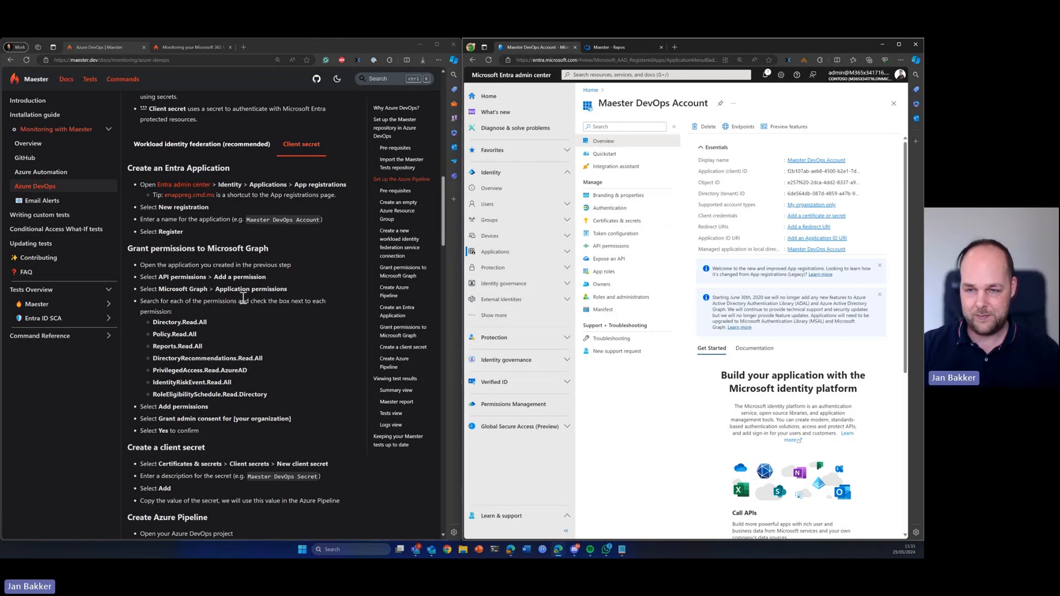
pyautogui.moveTo(543, 284)
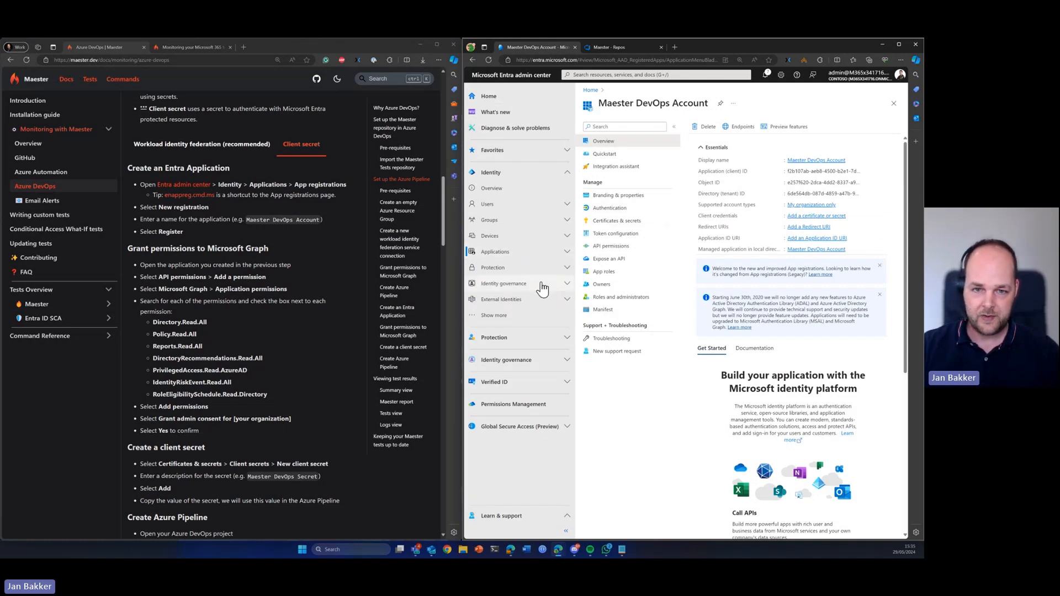
pyautogui.click(495, 251)
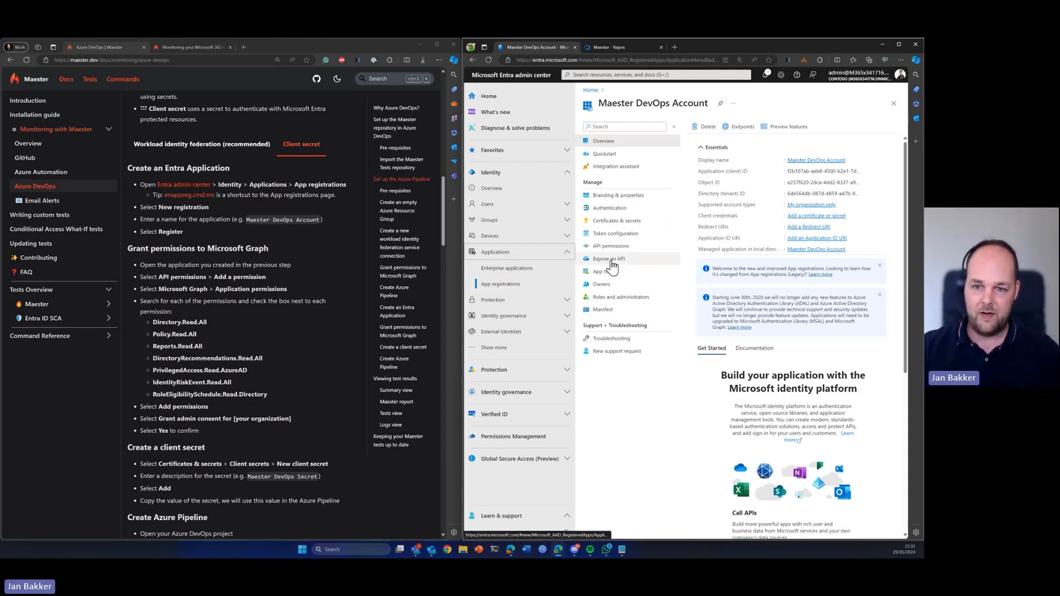
pyautogui.click(609, 245)
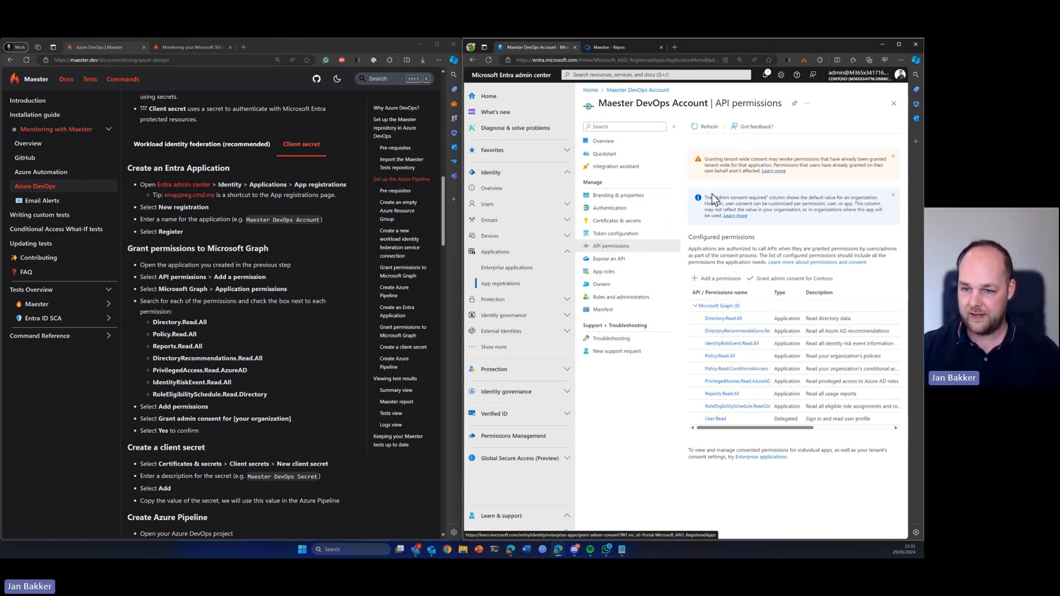
pyautogui.click(718, 278)
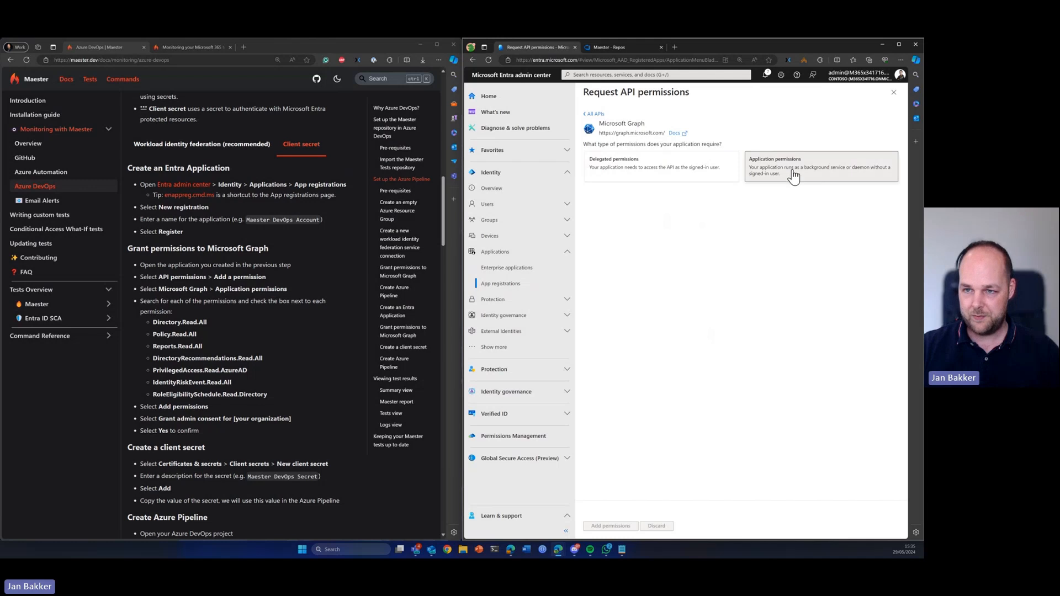
pyautogui.click(819, 166)
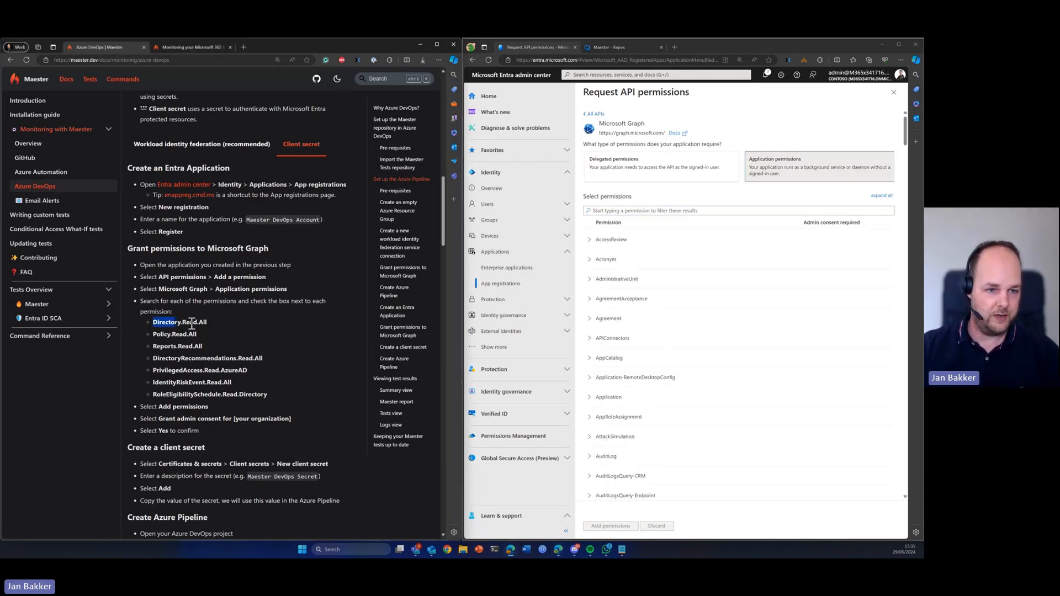
pyautogui.write('Directory.Read.All')
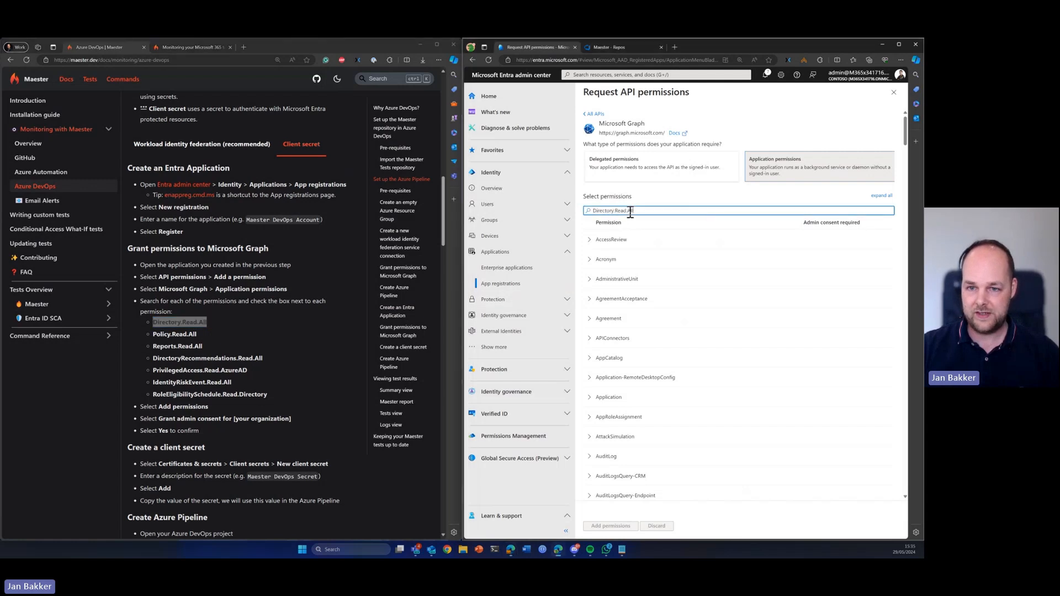
pyautogui.click(590, 259)
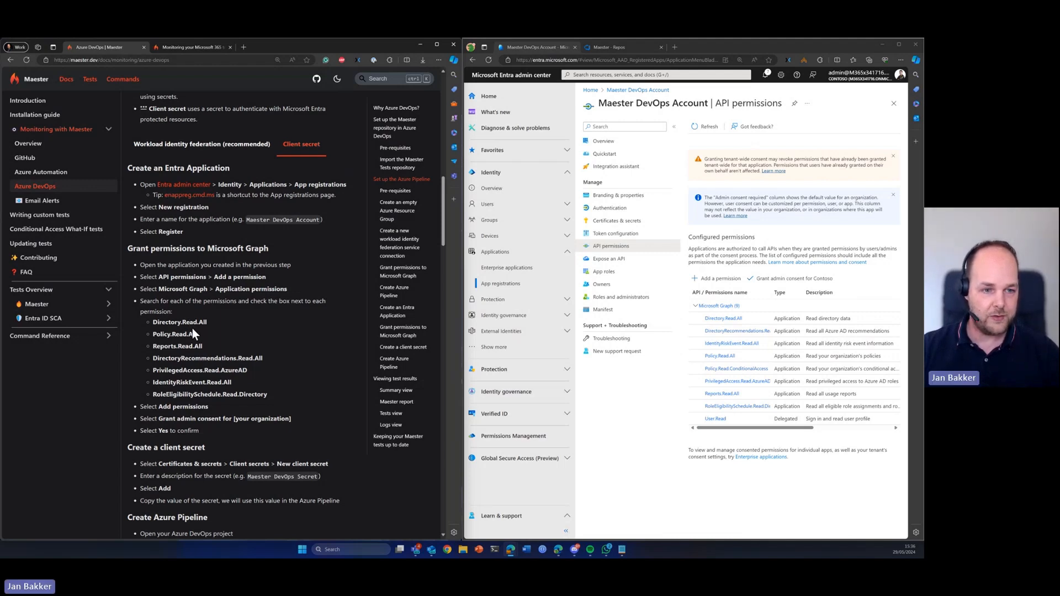
# Step: Create a client secret named 'Maester DevOps Secret' and copy its value
pyautogui.scroll(-3)
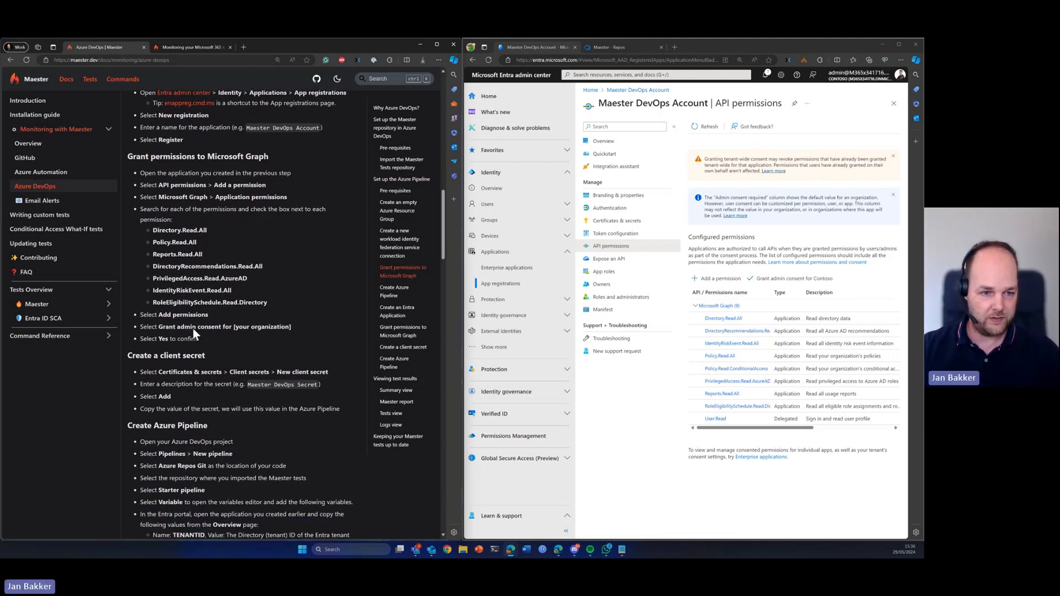
pyautogui.scroll(-3)
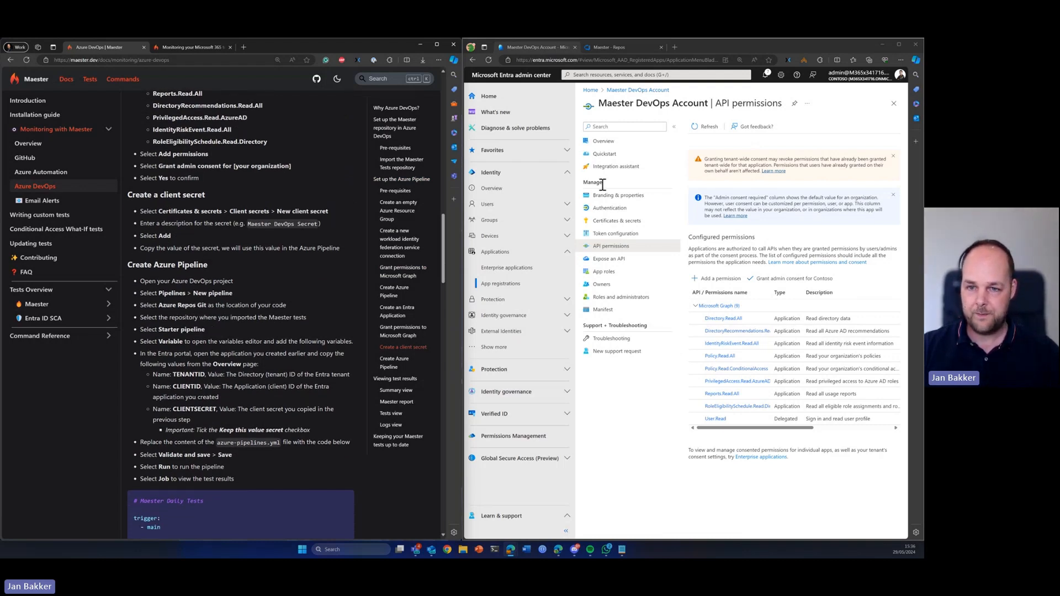
pyautogui.click(616, 220)
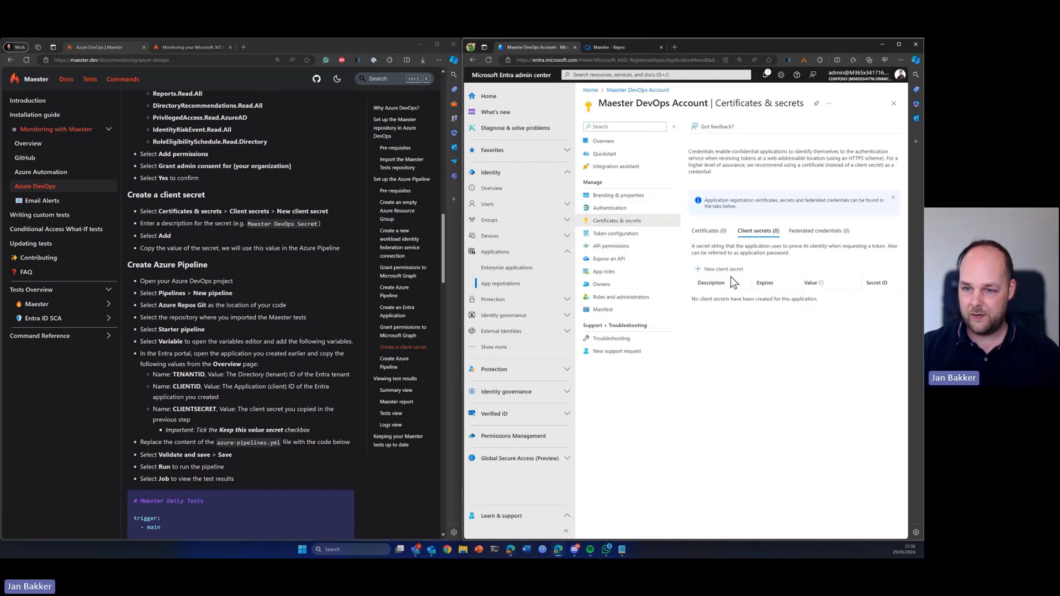
pyautogui.click(721, 268)
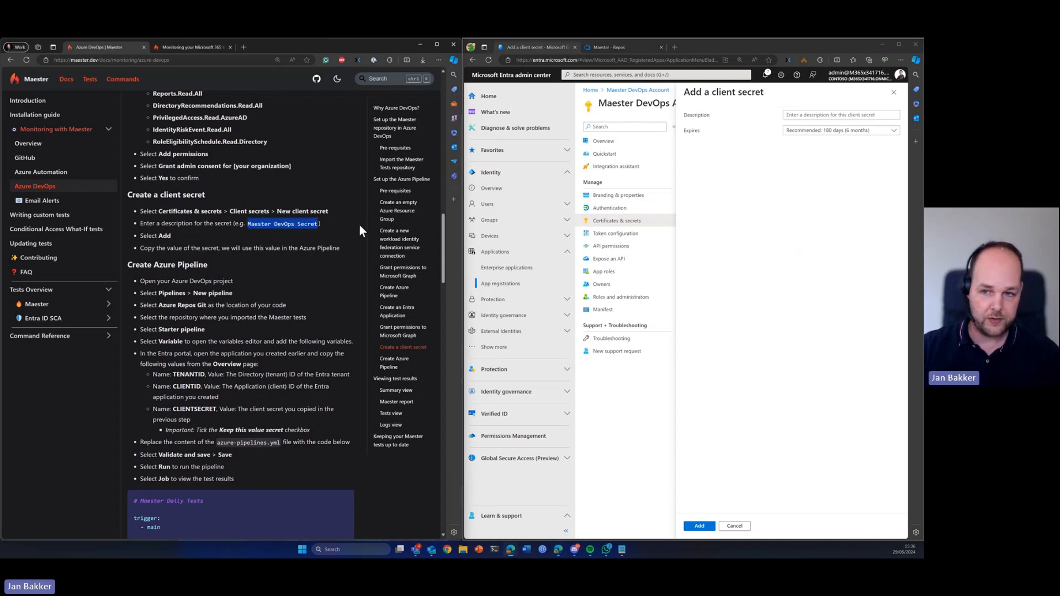
pyautogui.write('Maester DevOps Secret')
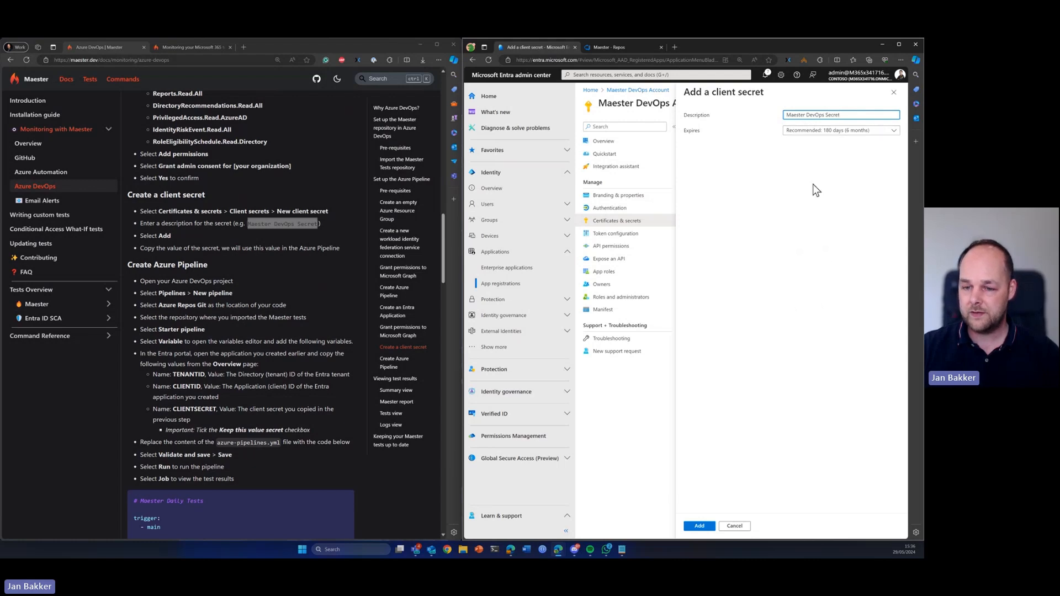
pyautogui.click(699, 525)
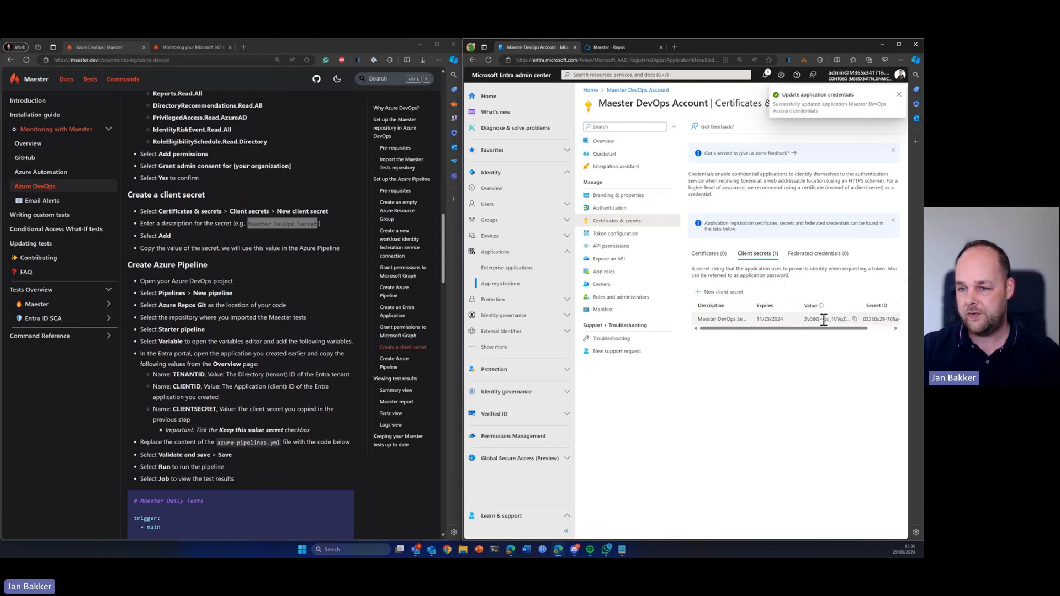
pyautogui.moveTo(854, 319)
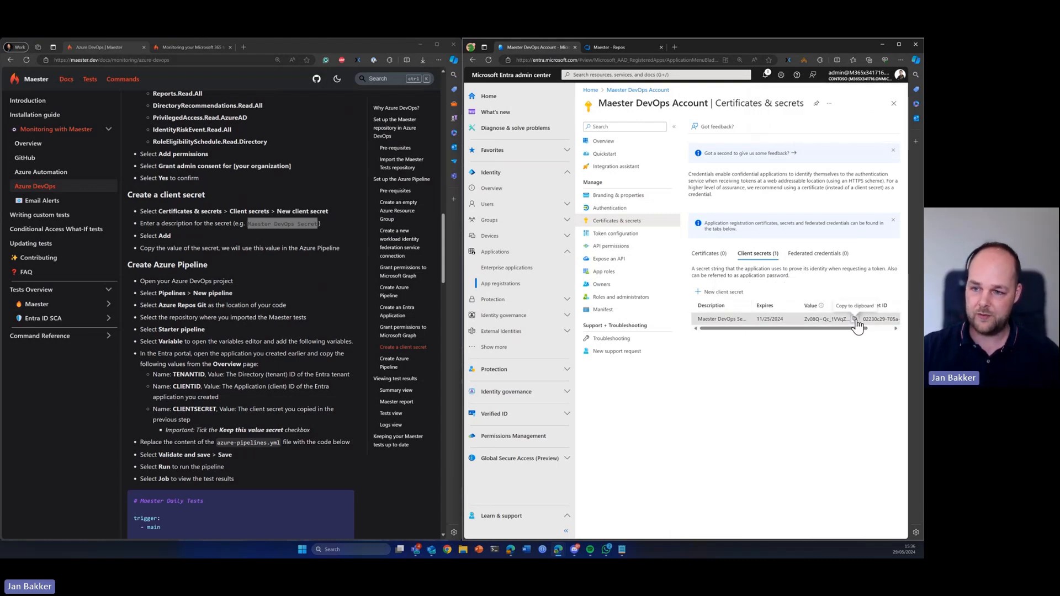
pyautogui.click(856, 318)
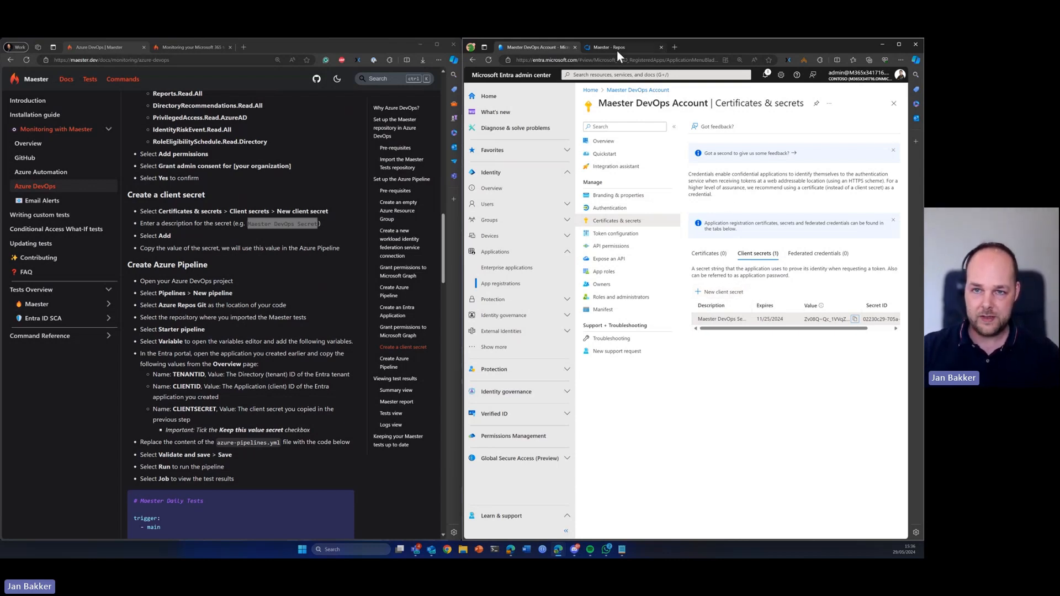
# Step: Create a starter pipeline from the Azure Repos Git Maester repository
pyautogui.click(611, 47)
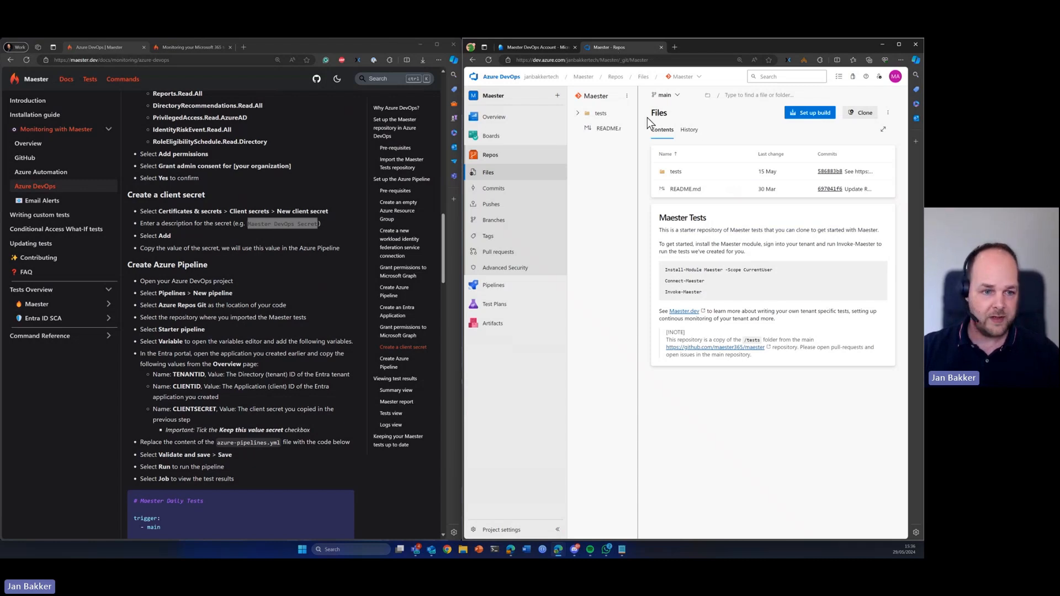
pyautogui.scroll(-3)
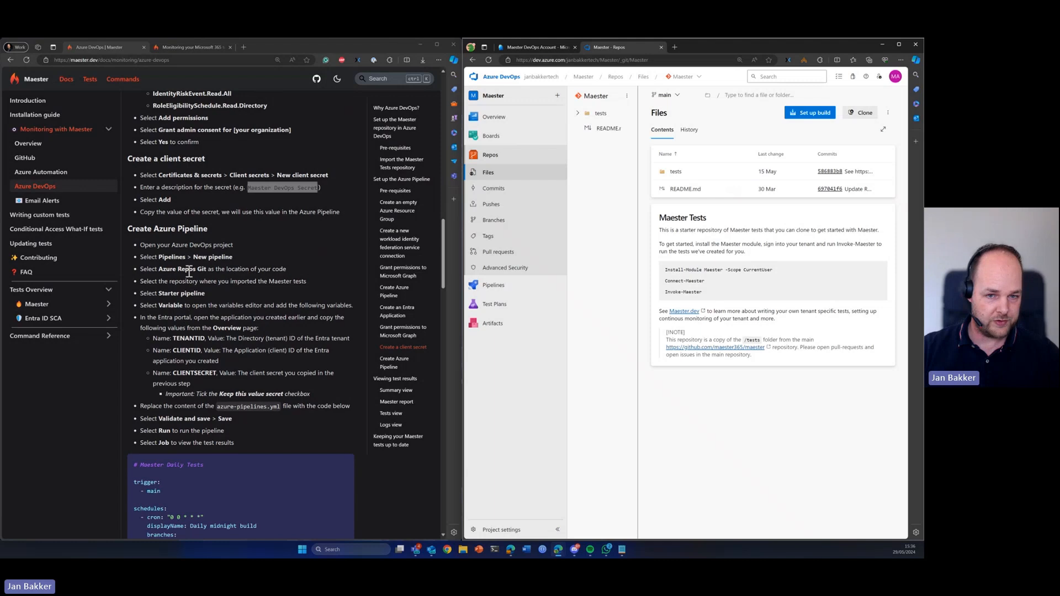
pyautogui.click(492, 173)
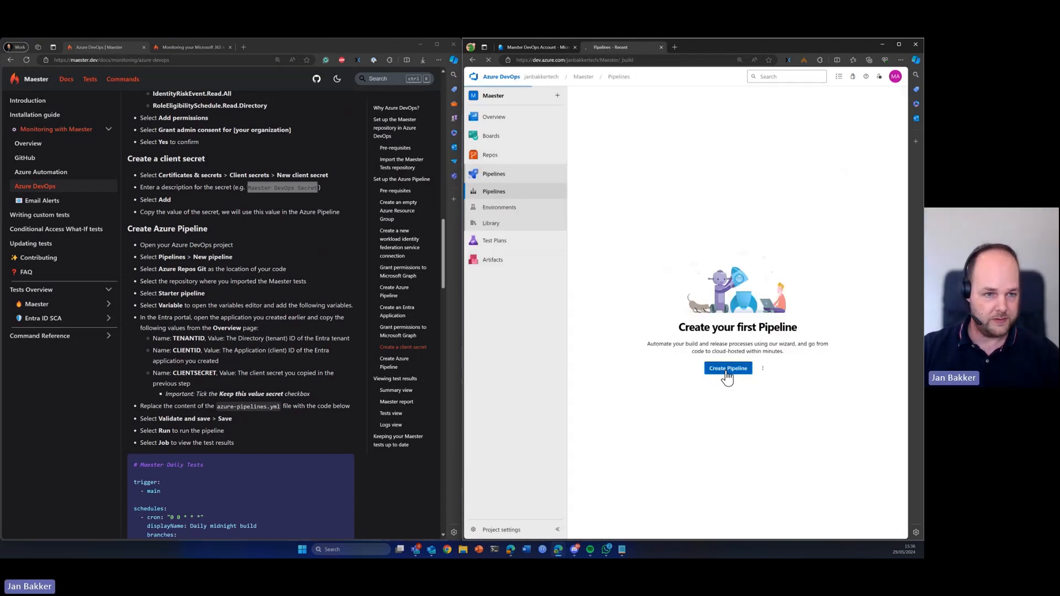
pyautogui.click(727, 368)
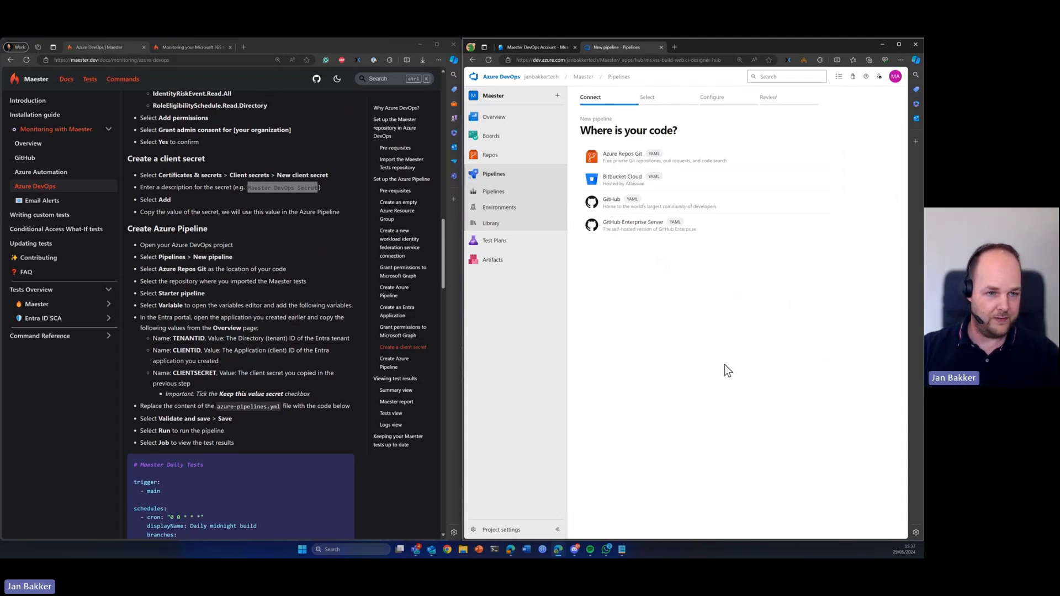
pyautogui.click(622, 156)
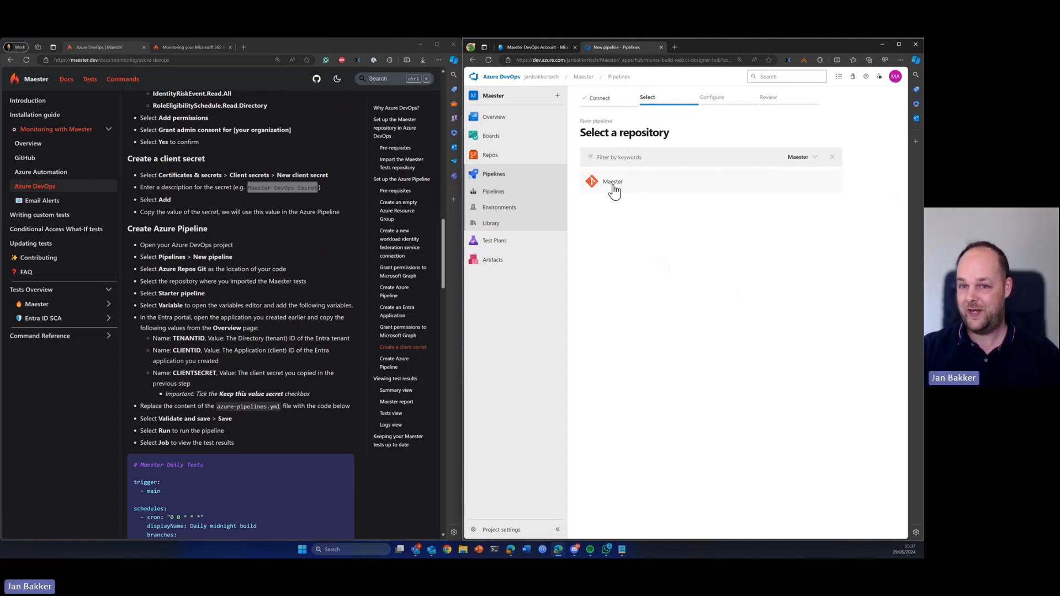
pyautogui.click(612, 181)
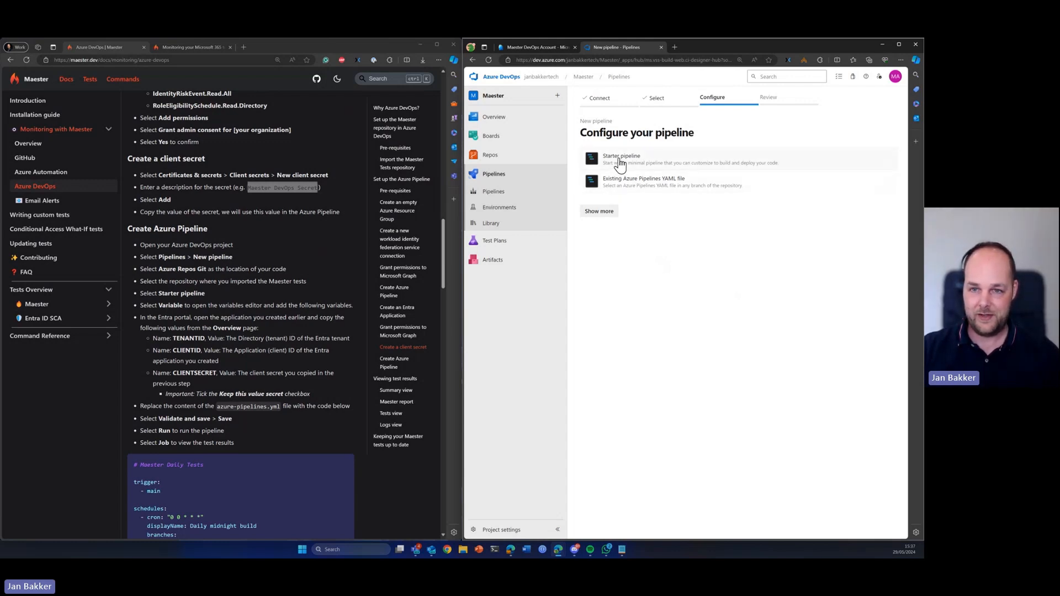
pyautogui.click(620, 159)
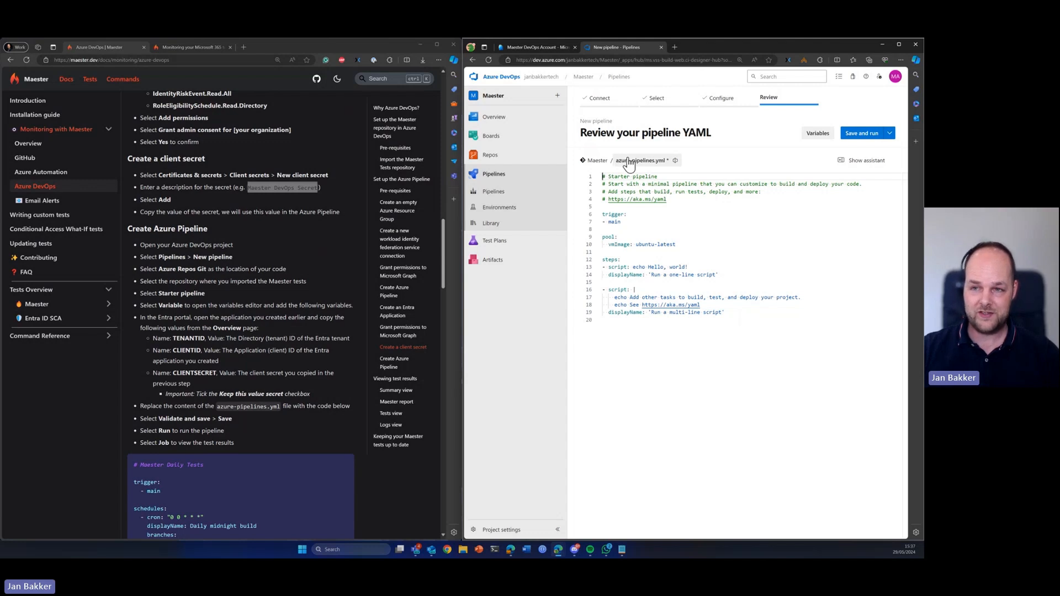
# Step: Add a secret CLIENTSECRET pipeline variable, then begin a CLIENTID variable
pyautogui.click(817, 132)
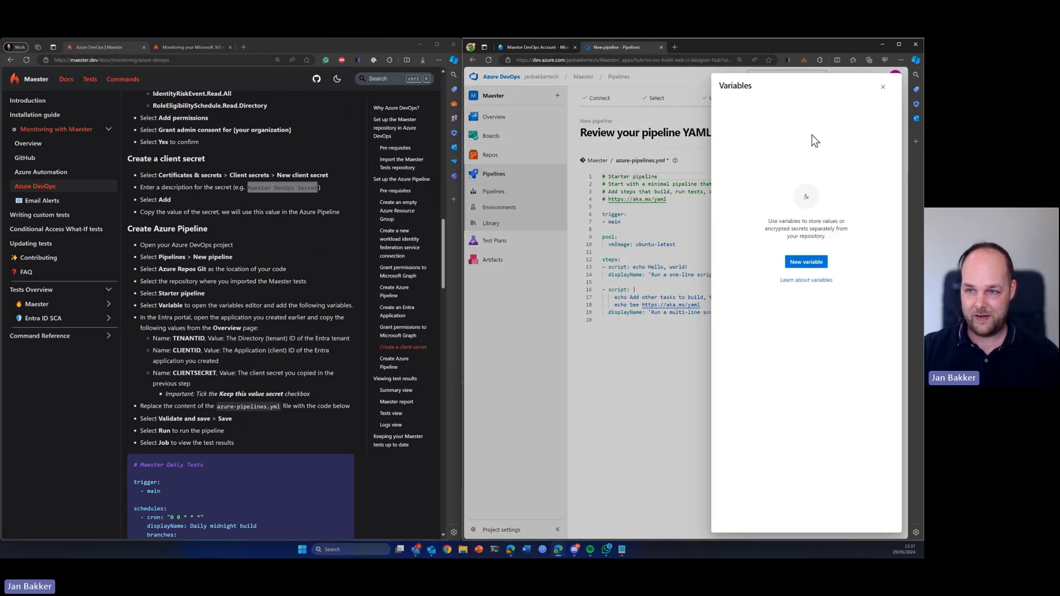
pyautogui.click(805, 261)
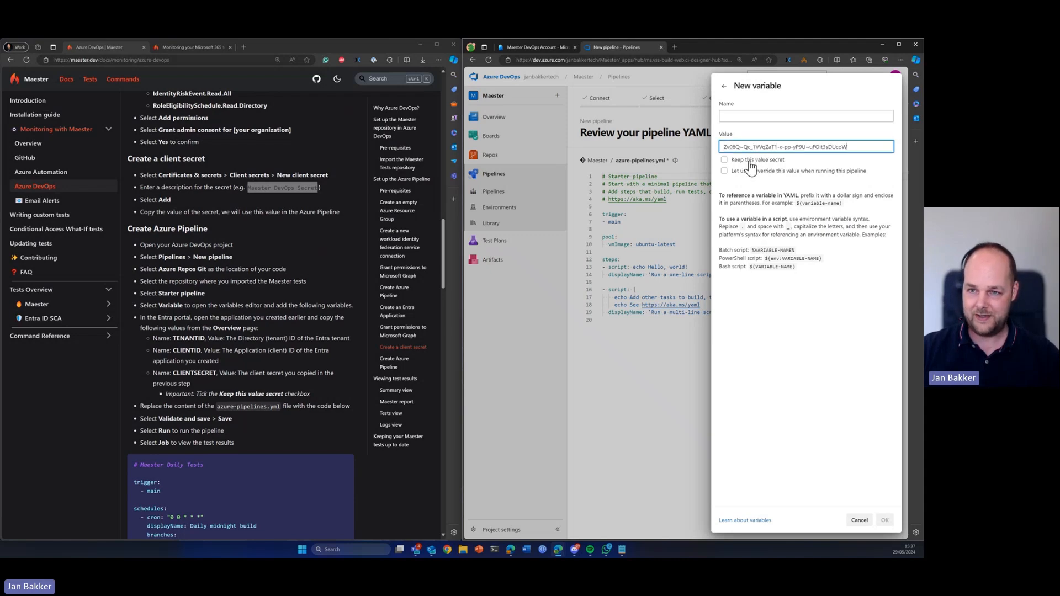
pyautogui.click(724, 159)
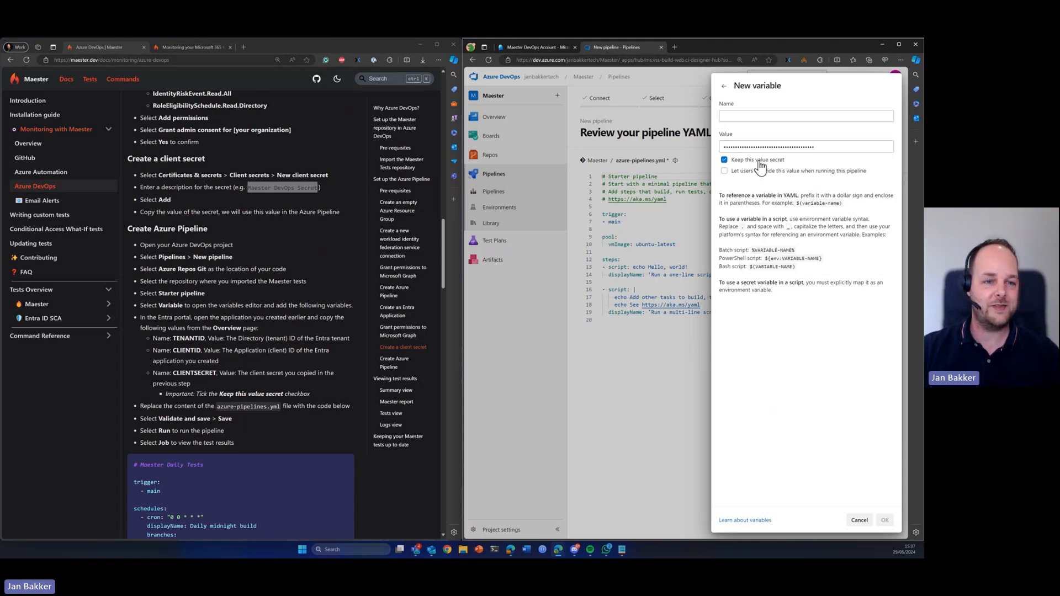
pyautogui.doubleClick(194, 372)
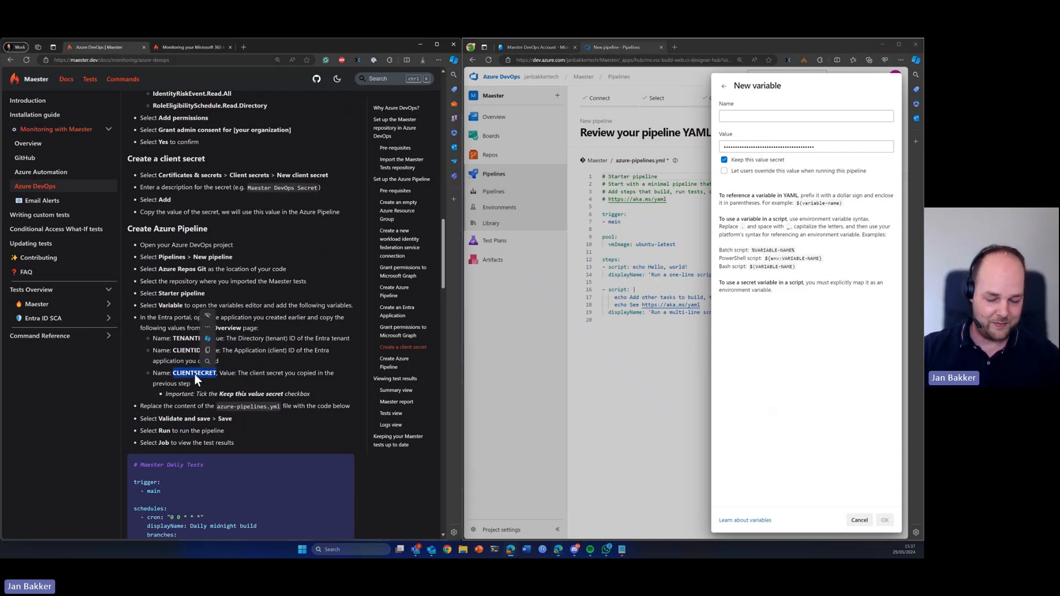
pyautogui.click(805, 116)
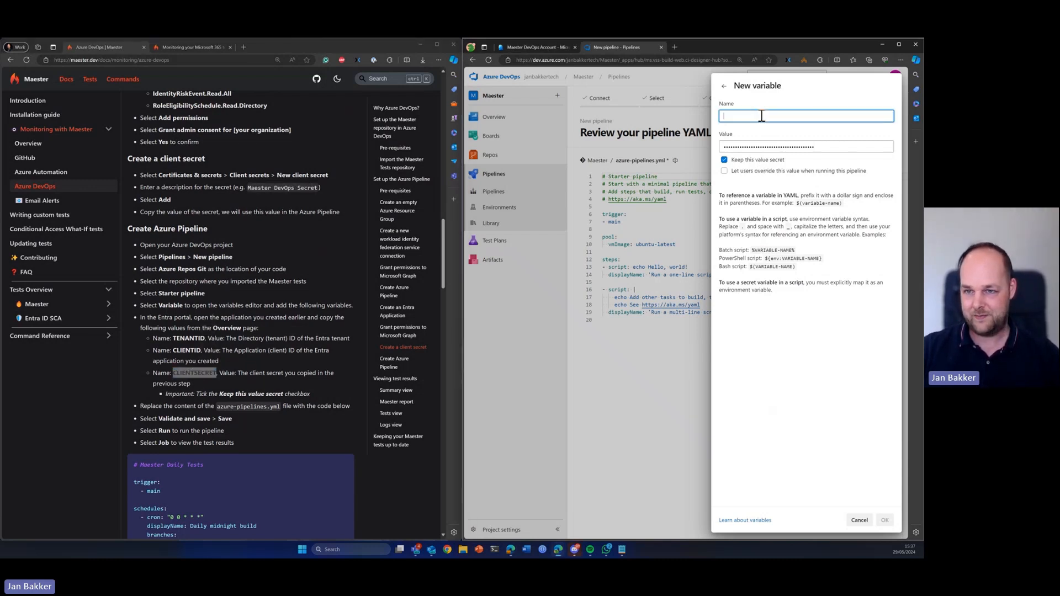
pyautogui.click(883, 520)
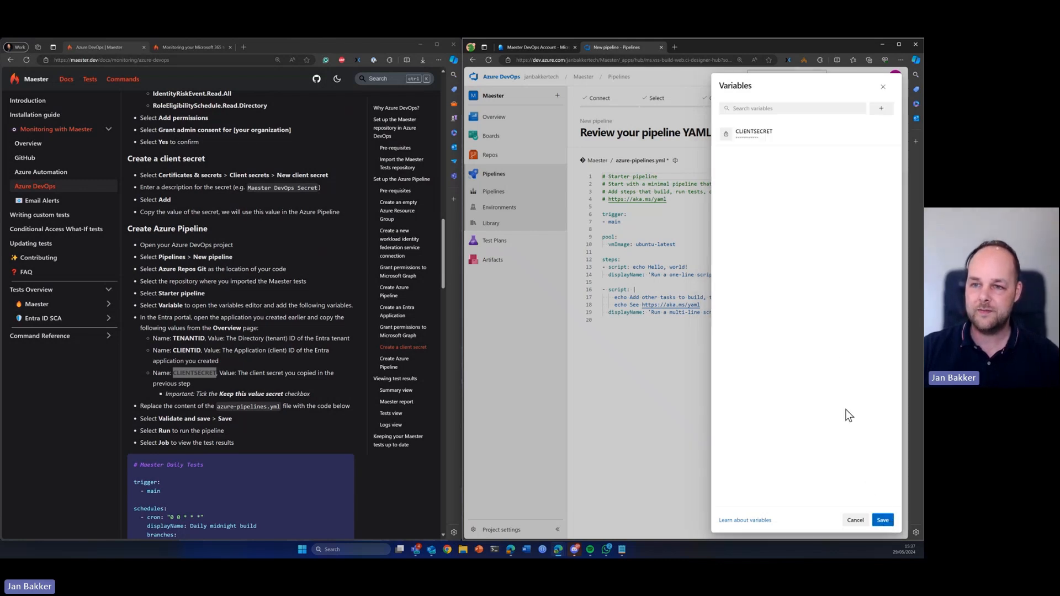
pyautogui.click(881, 109)
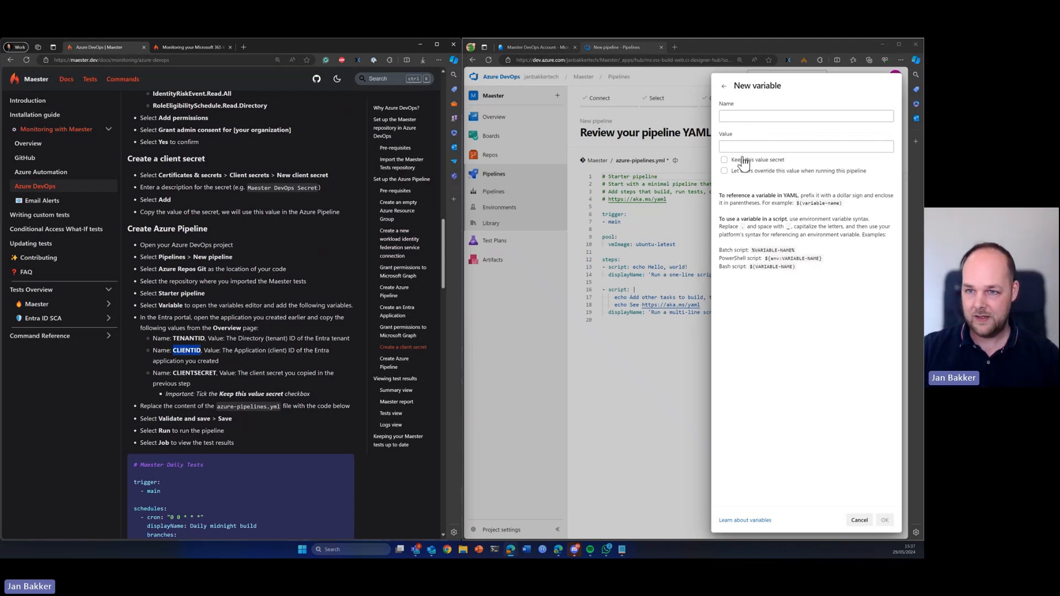
pyautogui.write('CLIENTID')
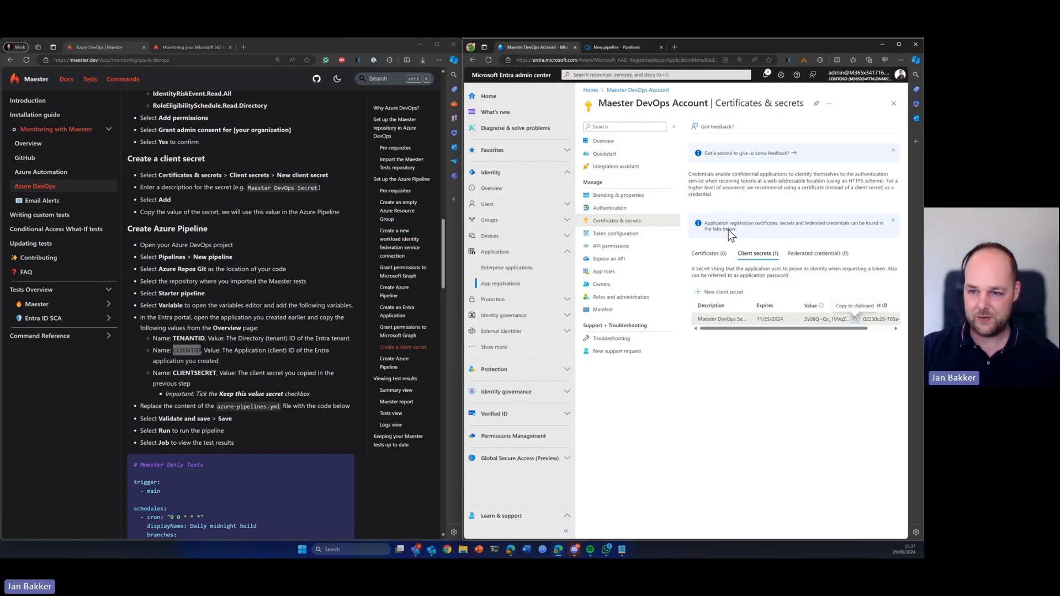
# Step: Copy the Maester DevOps Account app's Application (client) ID from Entra for the CLIENTID variable
pyautogui.click(603, 140)
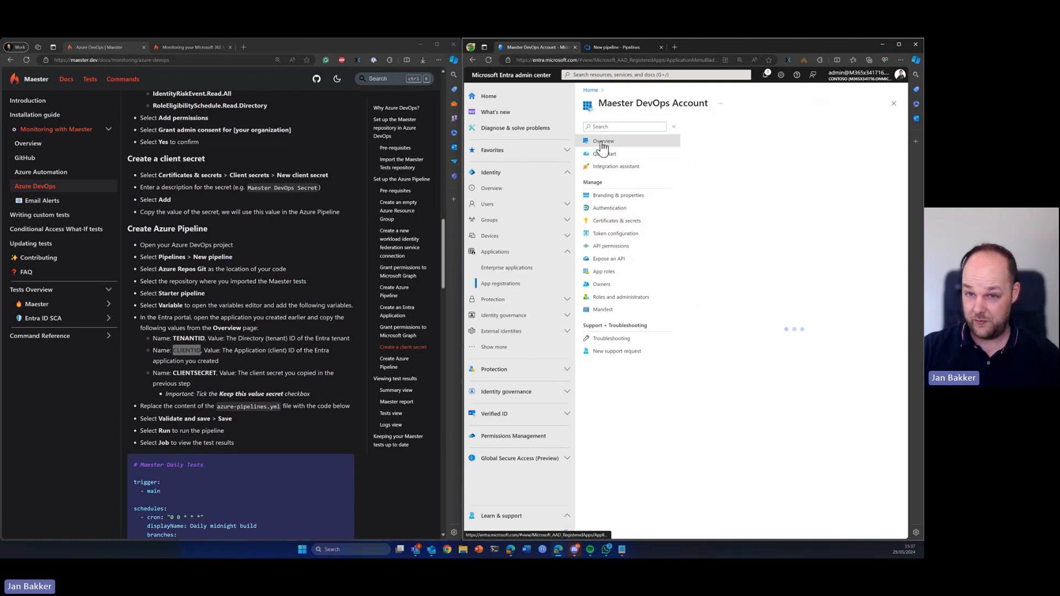
pyautogui.click(603, 140)
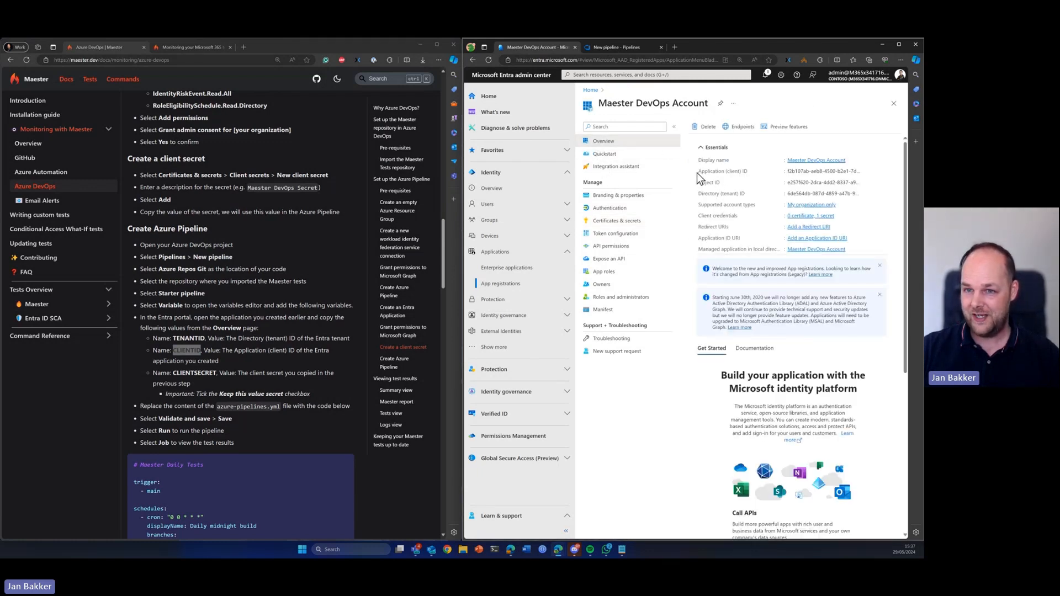
pyautogui.click(722, 171)
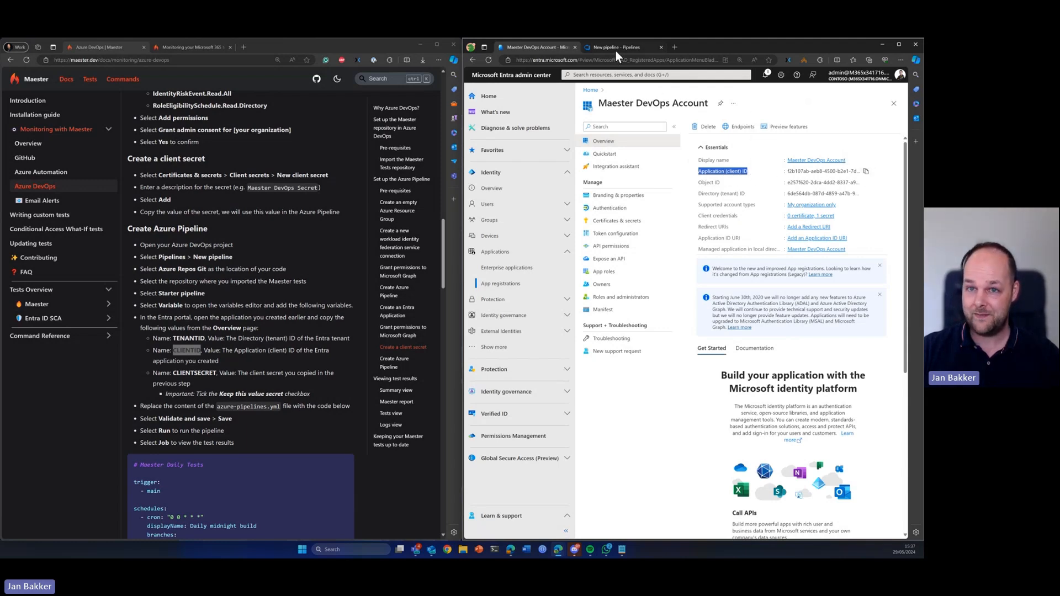
pyautogui.click(615, 47)
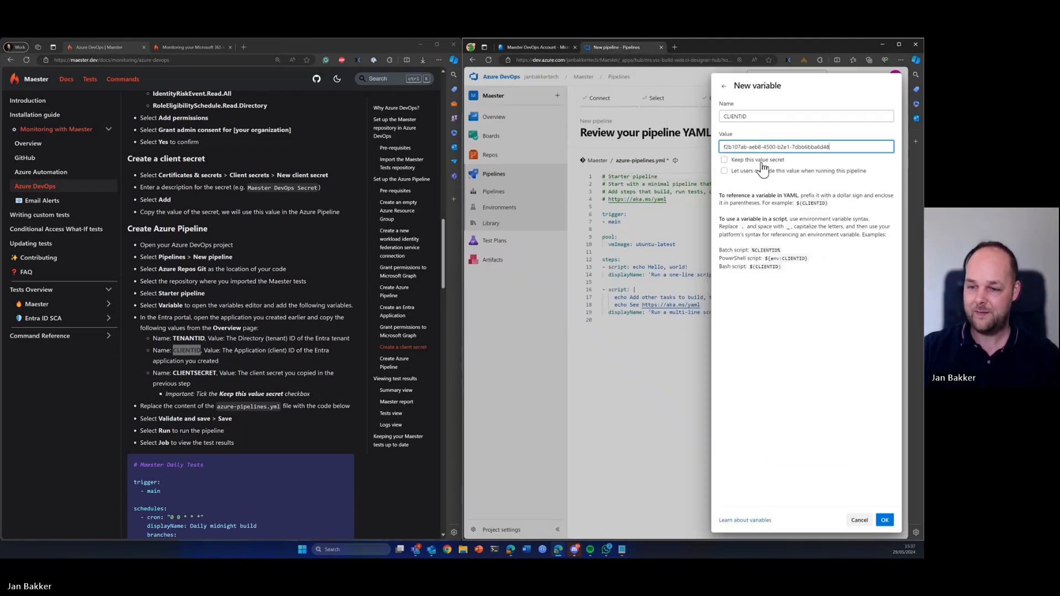
# Step: Save CLIENTID and TENANTID pipeline variables and verify all three are listed
pyautogui.click(883, 521)
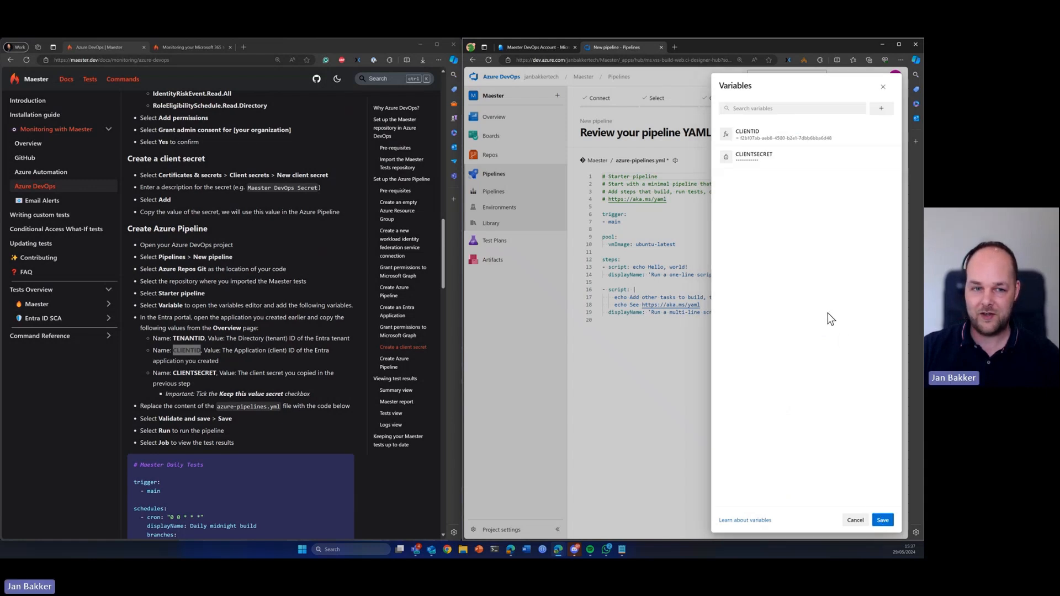
pyautogui.doubleClick(188, 338)
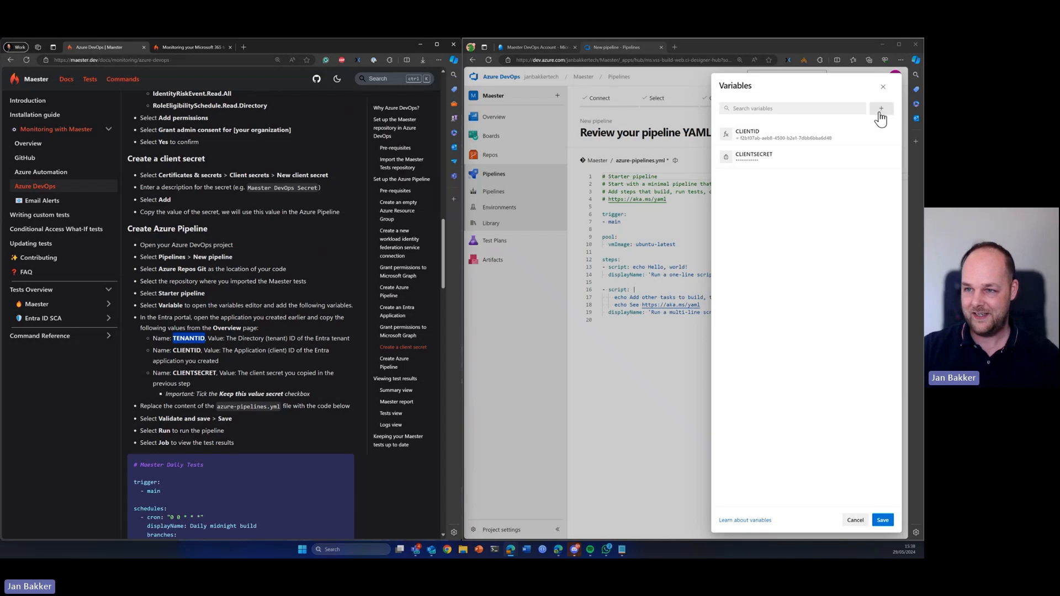
pyautogui.click(881, 108)
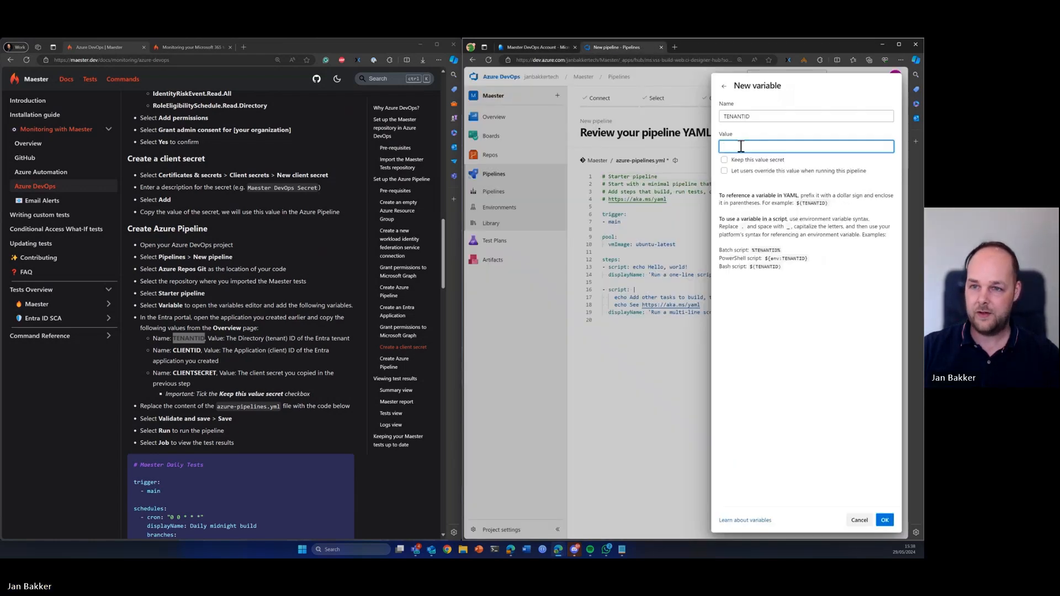
pyautogui.click(883, 520)
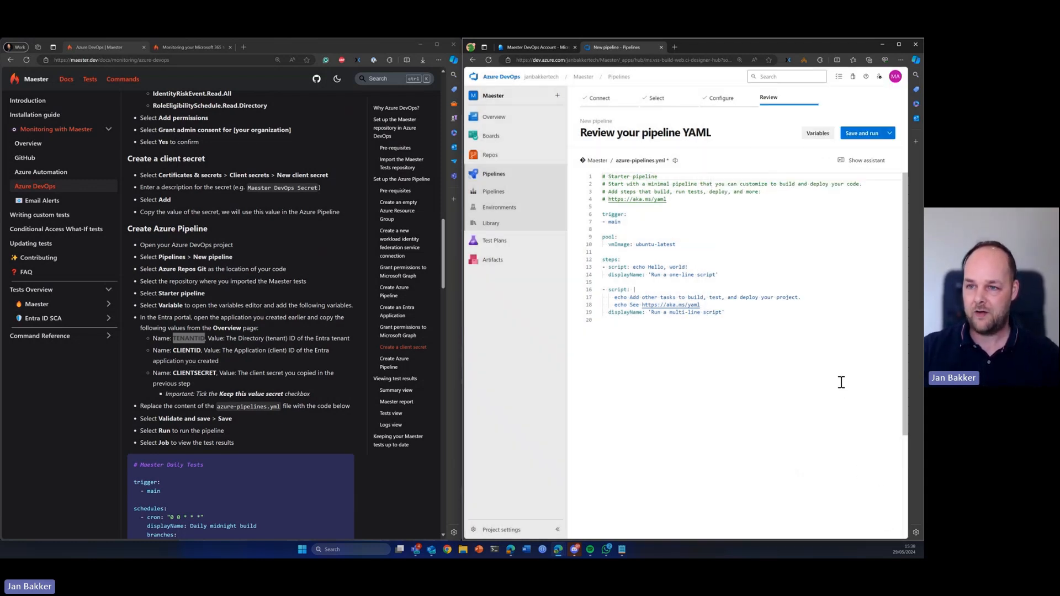
pyautogui.click(817, 133)
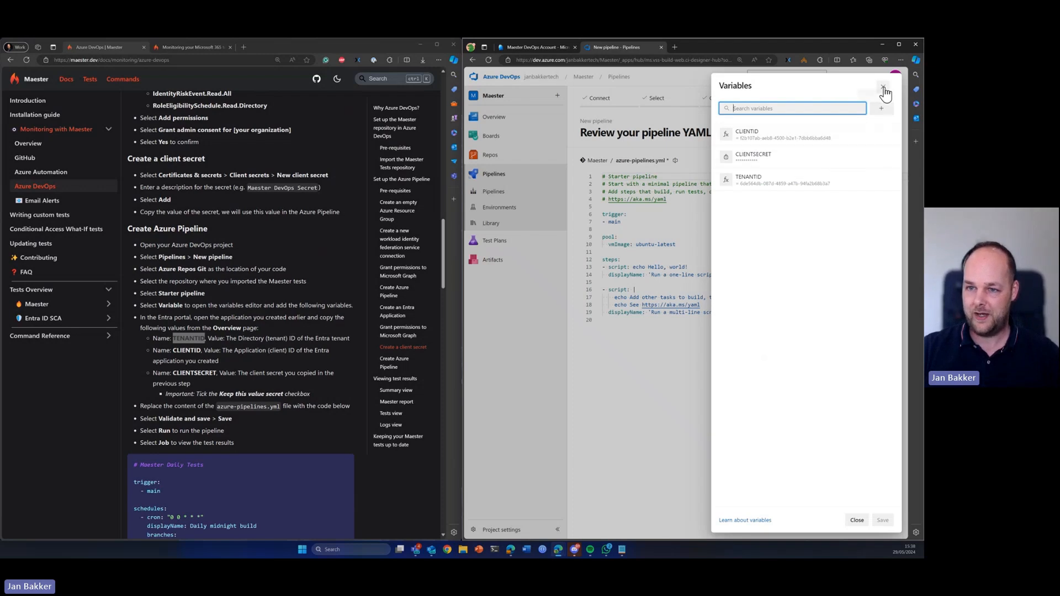
pyautogui.click(885, 91)
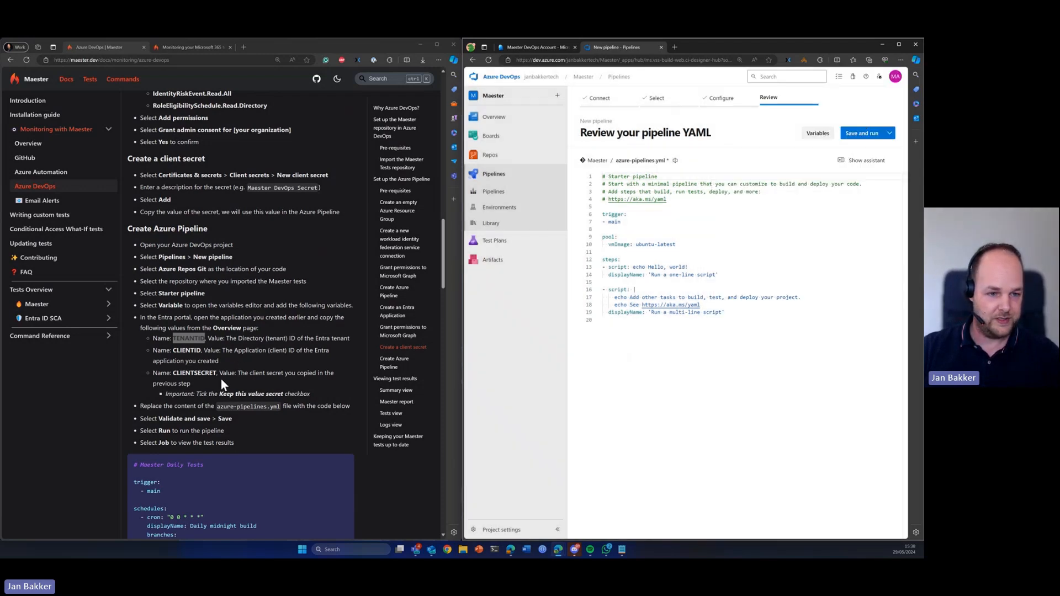
# Step: Commit the Maester Daily Tests azure-pipelines.yml to main and start its first run
pyautogui.scroll(-3)
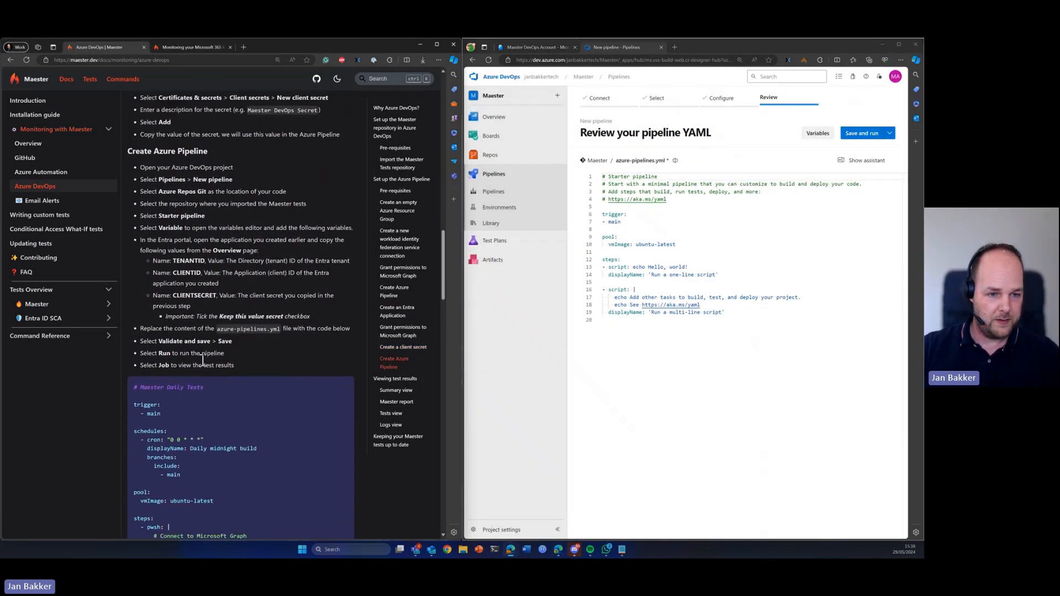
pyautogui.scroll(-3)
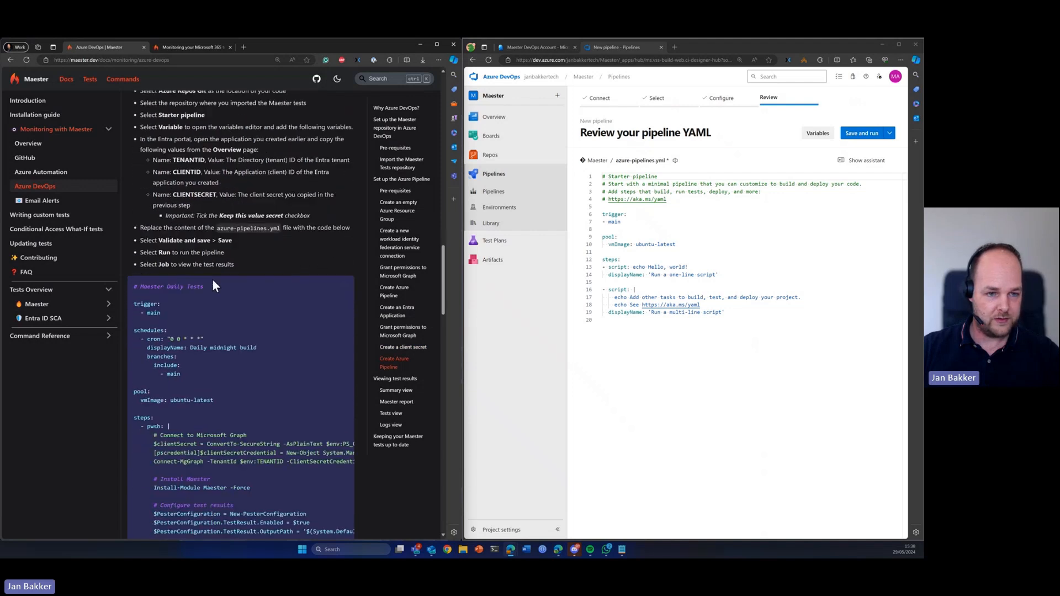
pyautogui.scroll(-3)
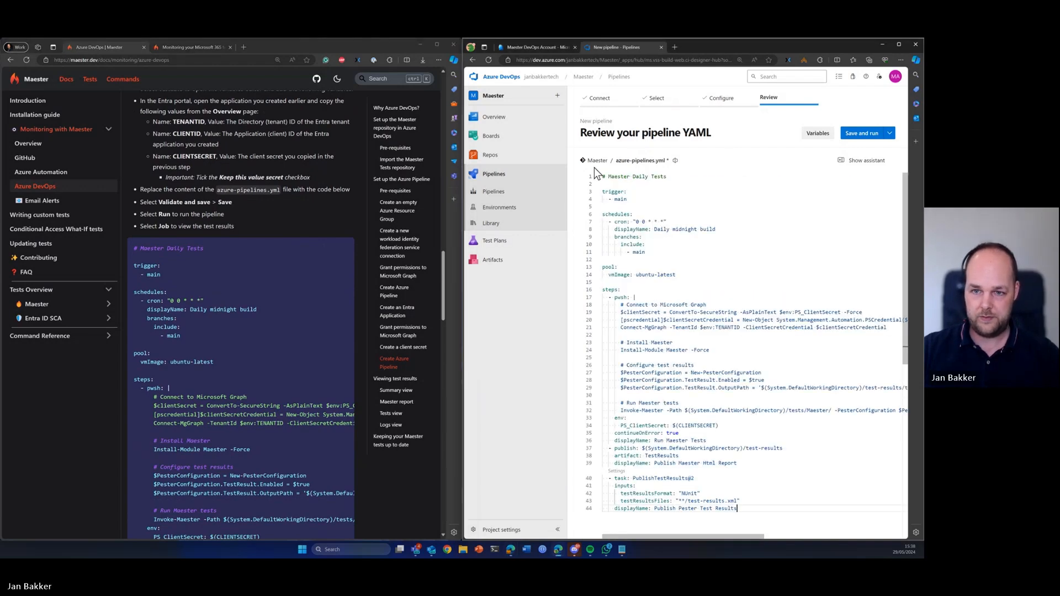
pyautogui.scroll(-3)
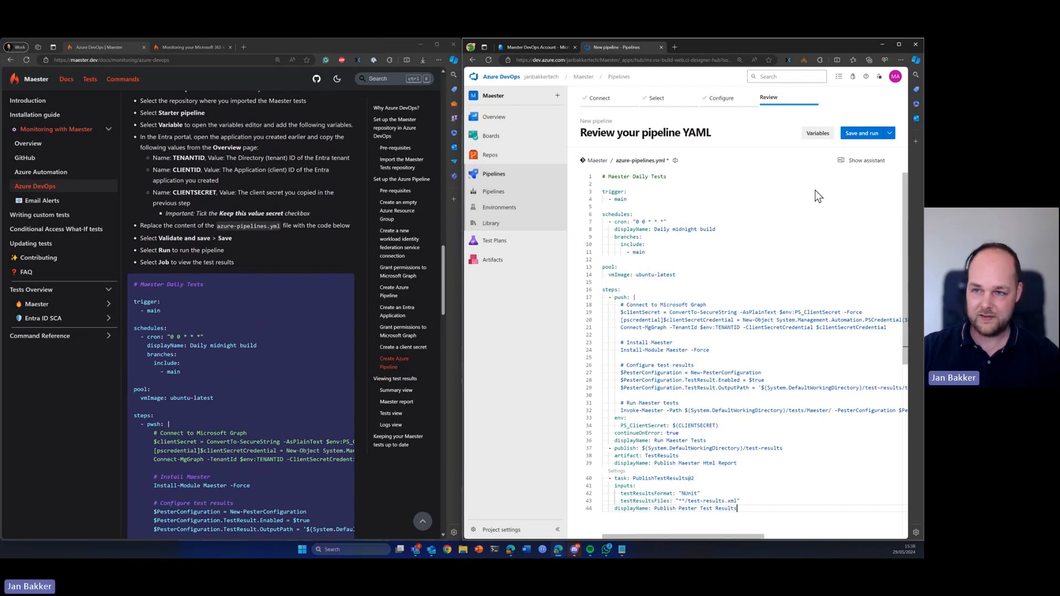
pyautogui.click(862, 133)
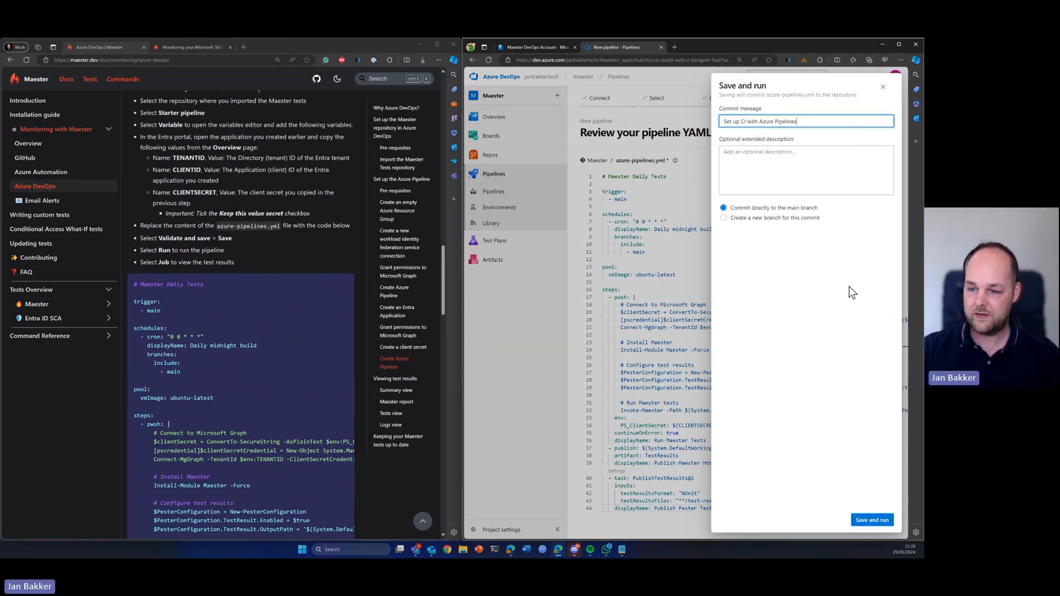
pyautogui.click(872, 520)
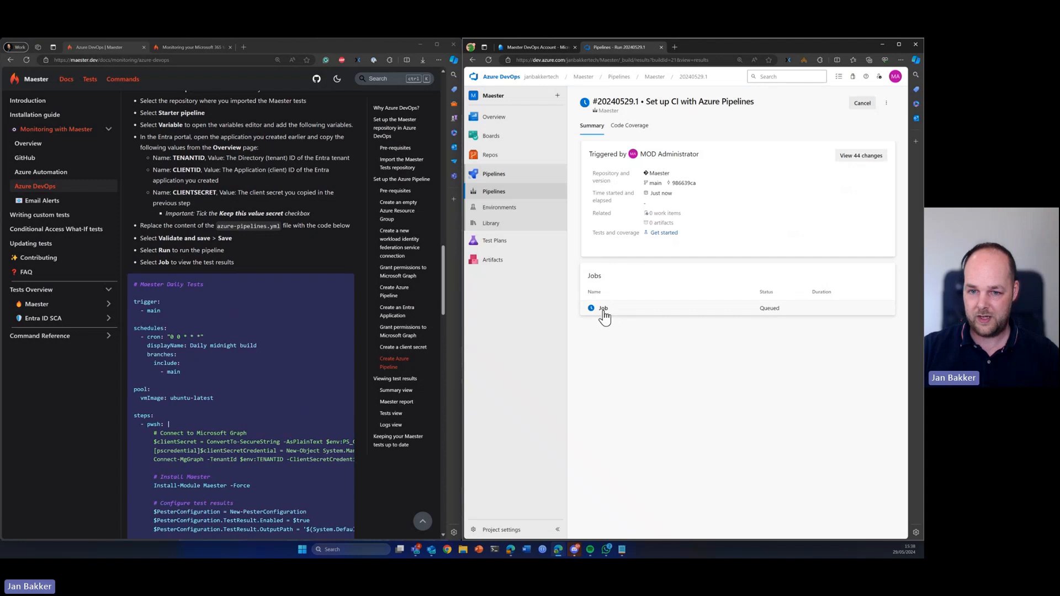
# Step: Follow the Run Maester Tests step log of run #20240529.1 until the job finishes
pyautogui.click(603, 308)
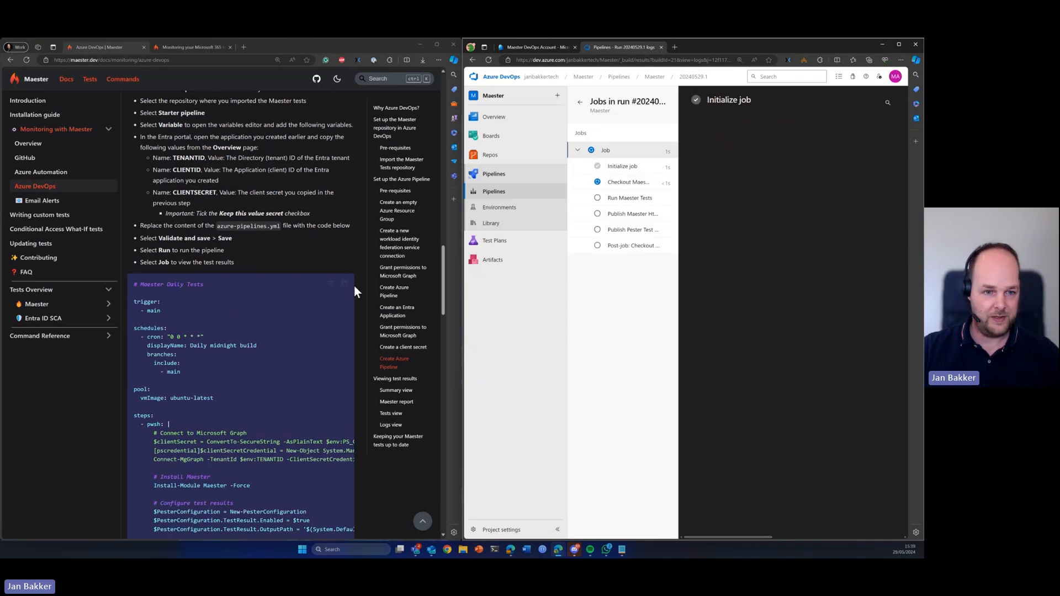
pyautogui.click(629, 198)
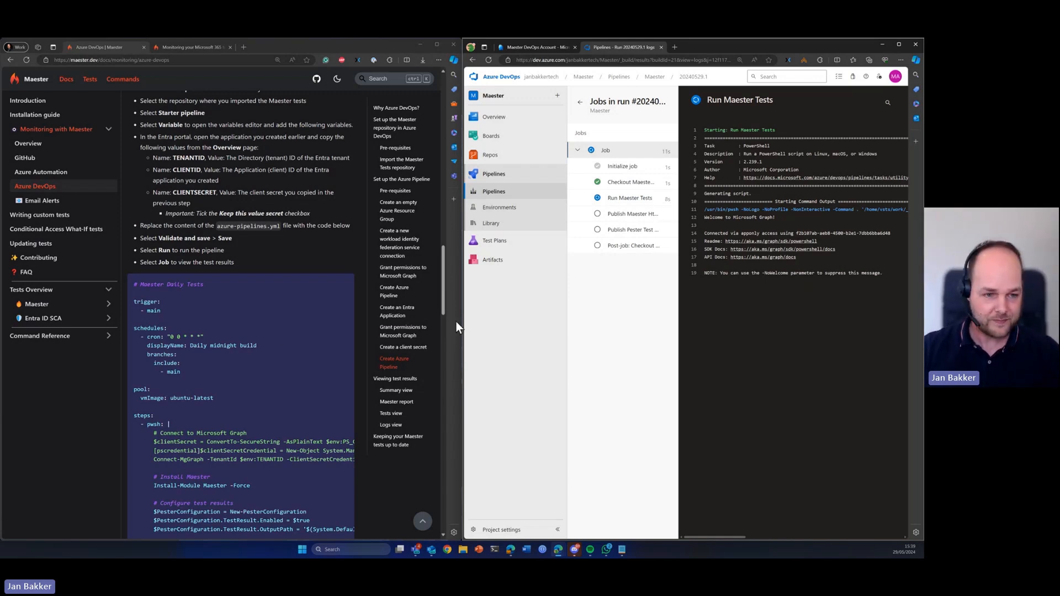
pyautogui.scroll(-3)
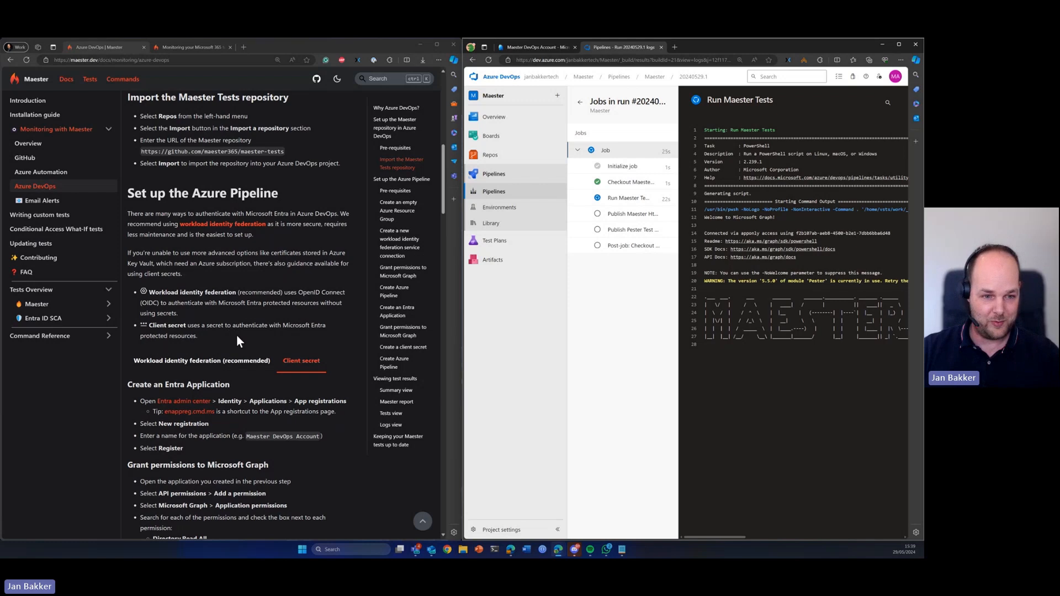
pyautogui.scroll(-3)
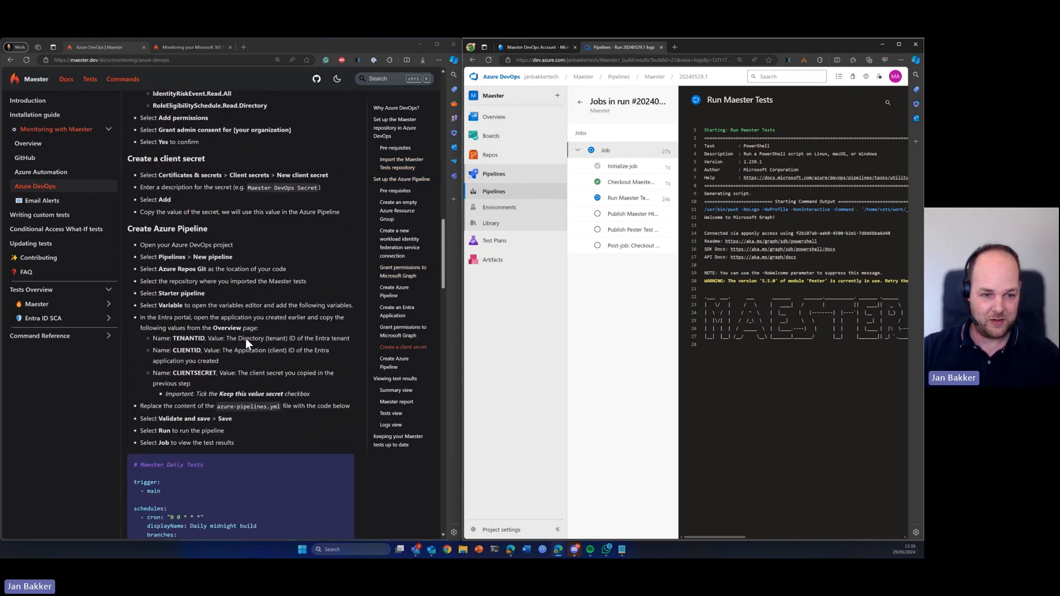
pyautogui.scroll(-3)
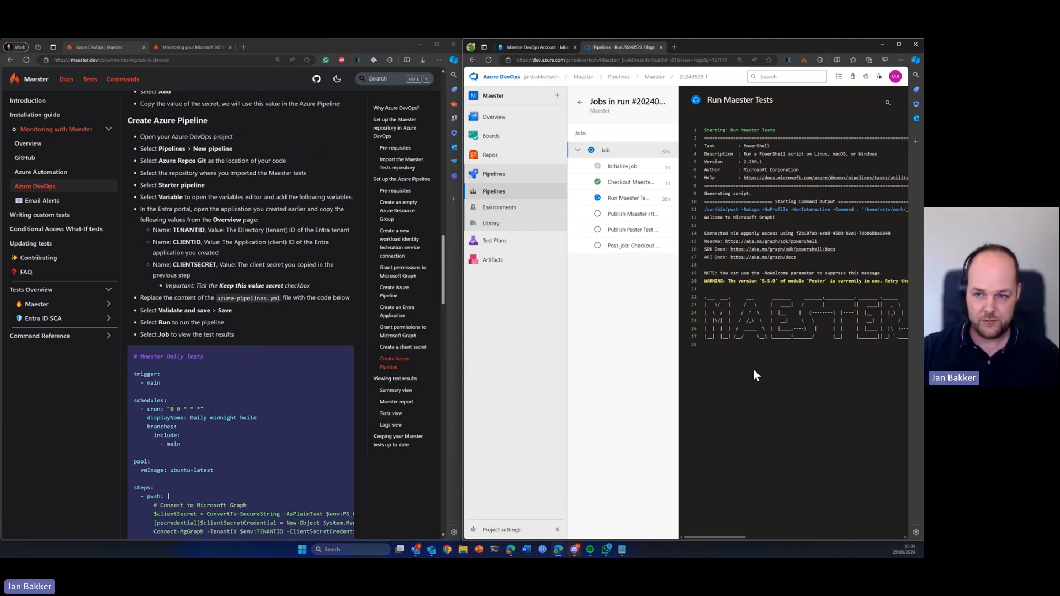
pyautogui.moveTo(751, 369)
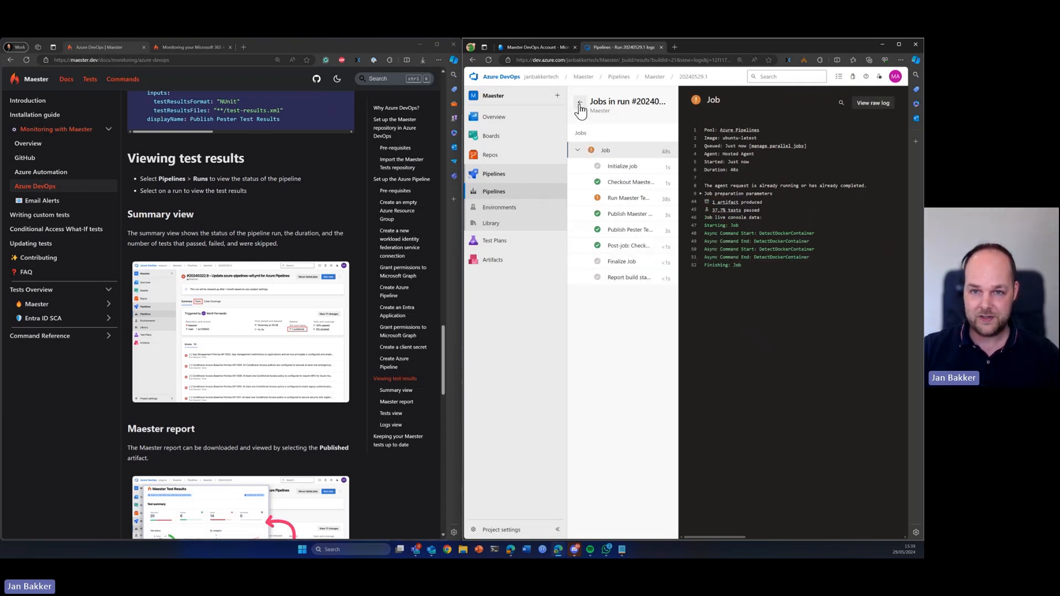
# Step: Download TestResults-2024-05-29-133921.html from the TestResults artifact and open it from Downloads
pyautogui.click(580, 108)
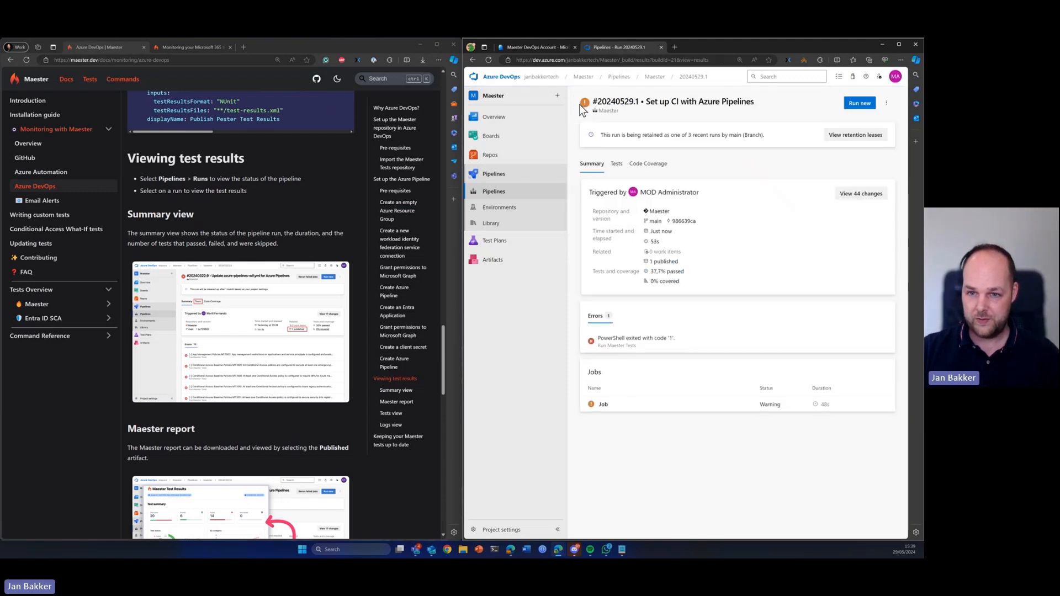
pyautogui.moveTo(659, 262)
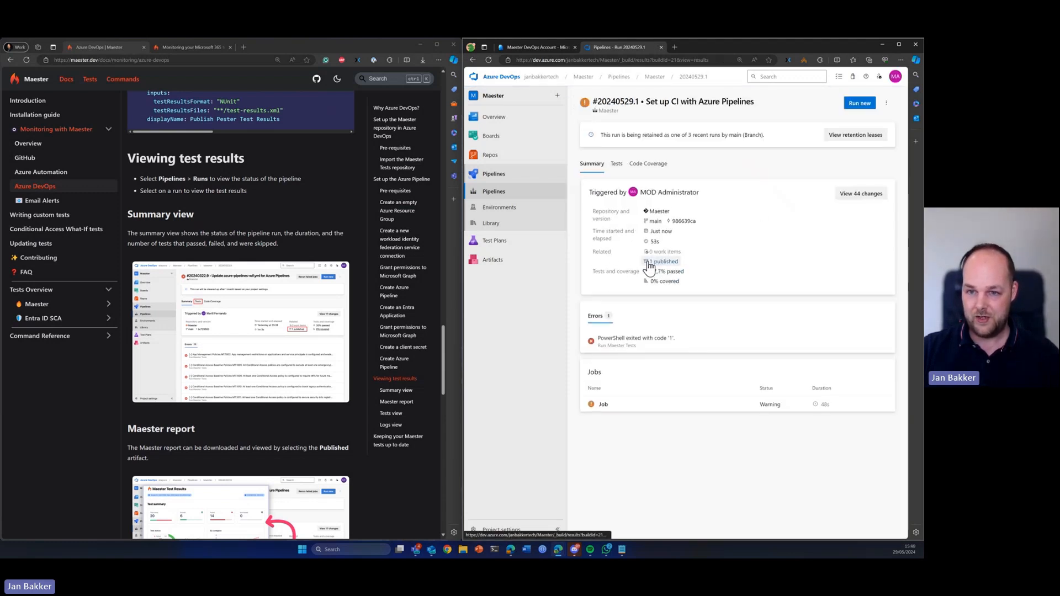
pyautogui.click(661, 262)
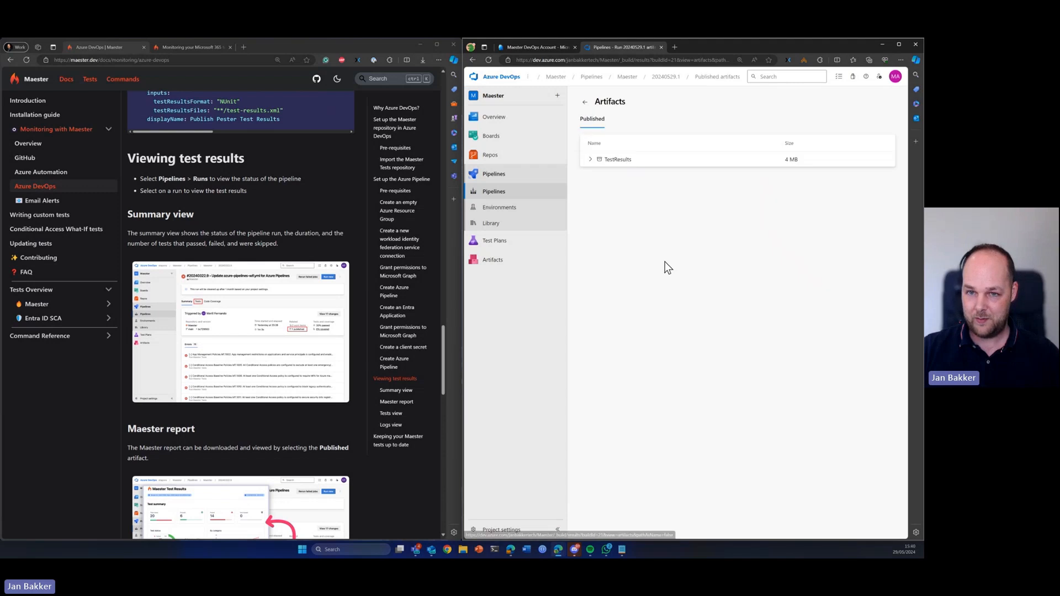
pyautogui.click(590, 159)
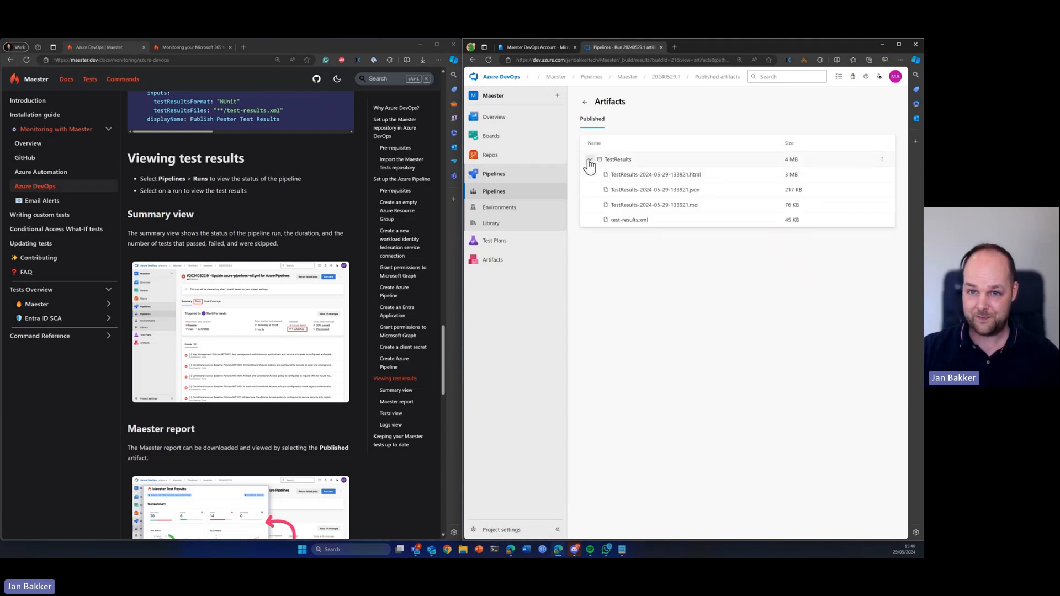
pyautogui.click(589, 159)
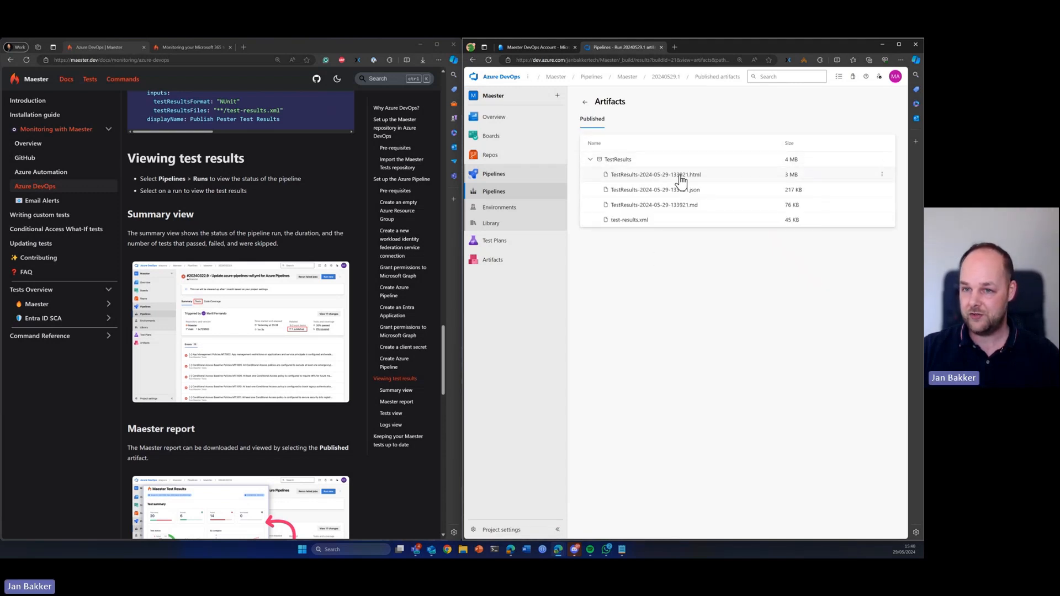
pyautogui.click(653, 175)
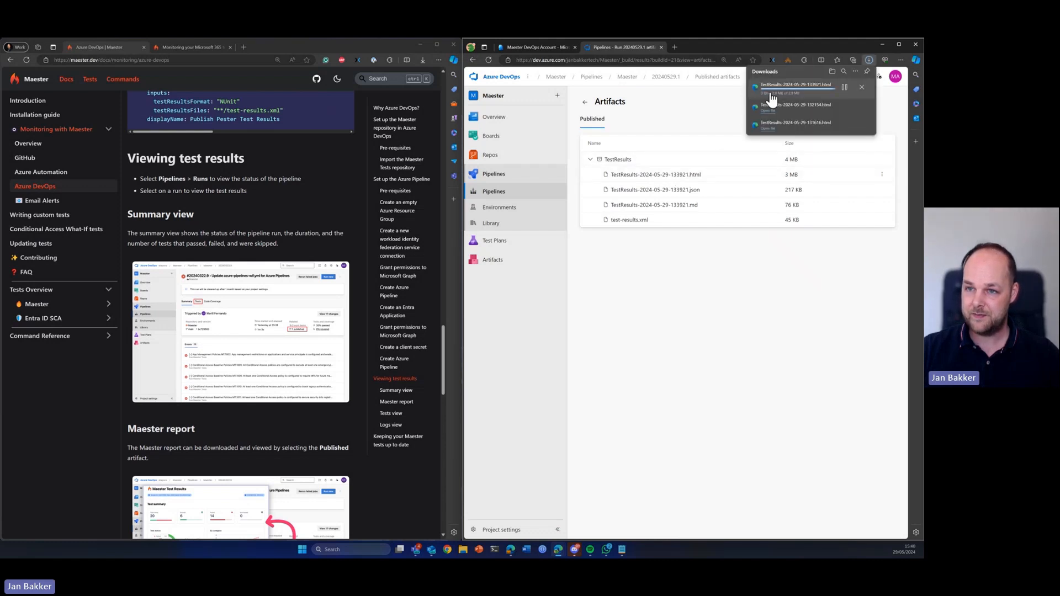
pyautogui.click(794, 86)
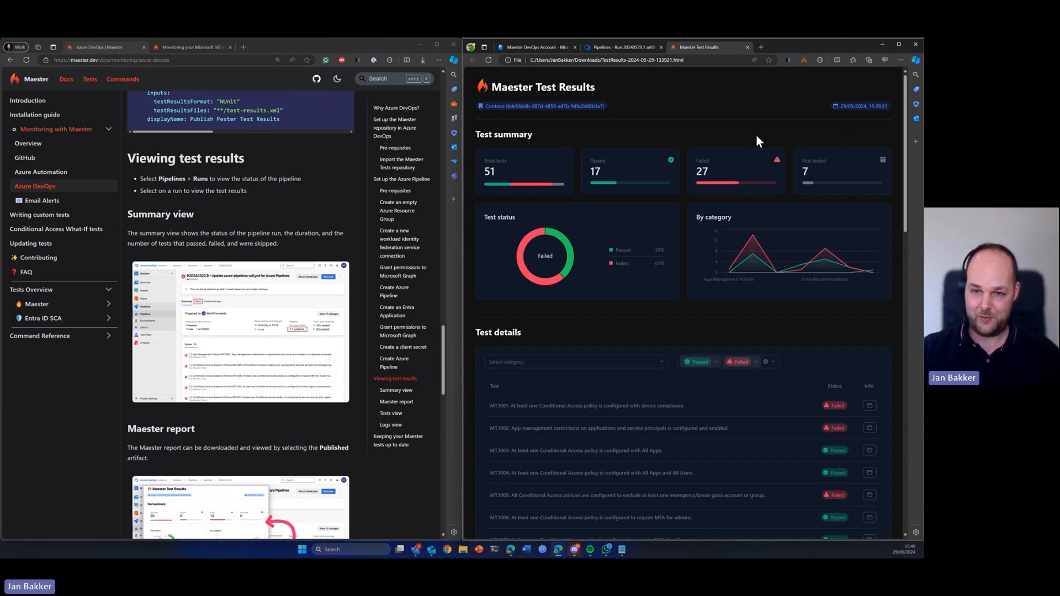
# Step: Scroll through the Maester Test Results report showing 17 passed, 27 failed, 7 not tested
pyautogui.scroll(-3)
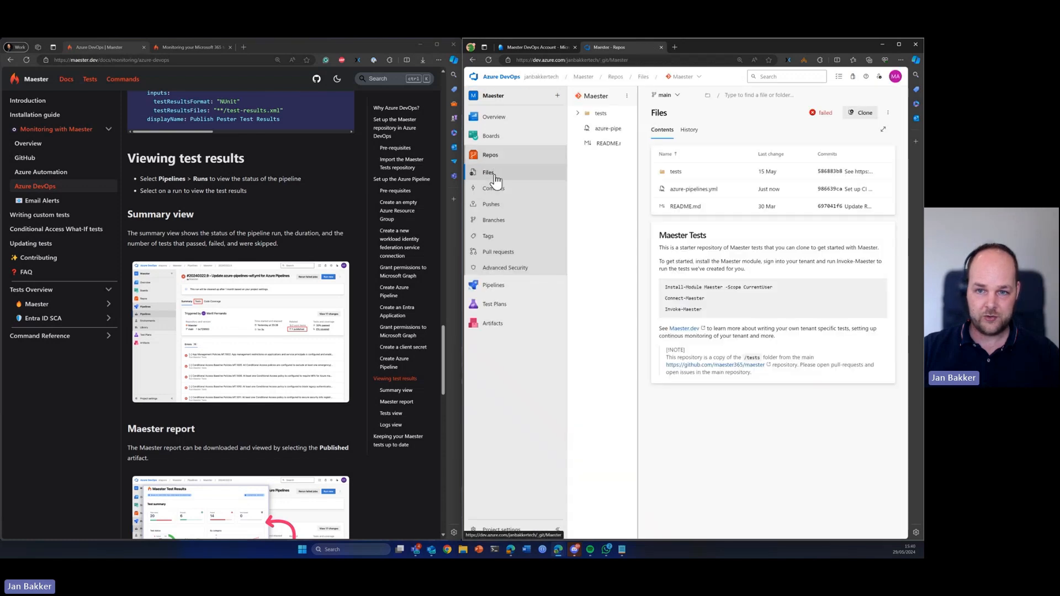
# Step: Browse the tests folder tree to Custom and start a new file there
pyautogui.click(577, 112)
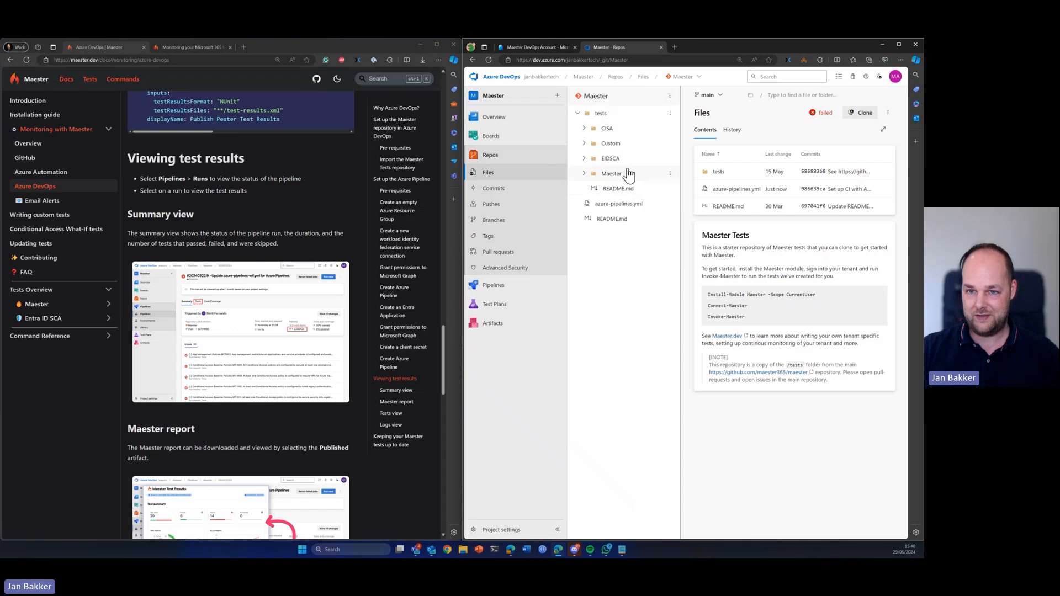
pyautogui.click(584, 173)
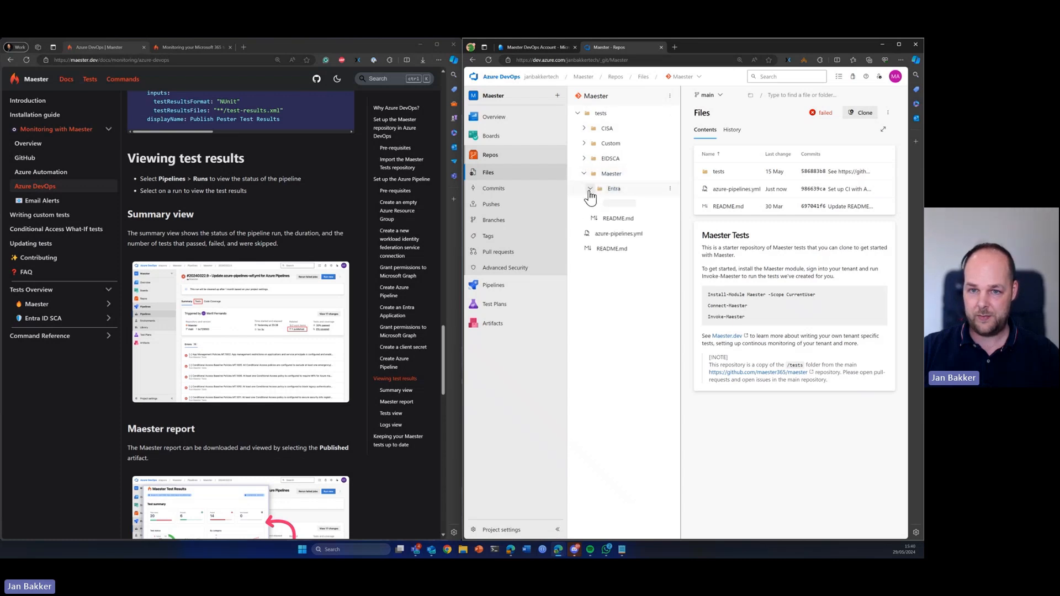
pyautogui.click(590, 190)
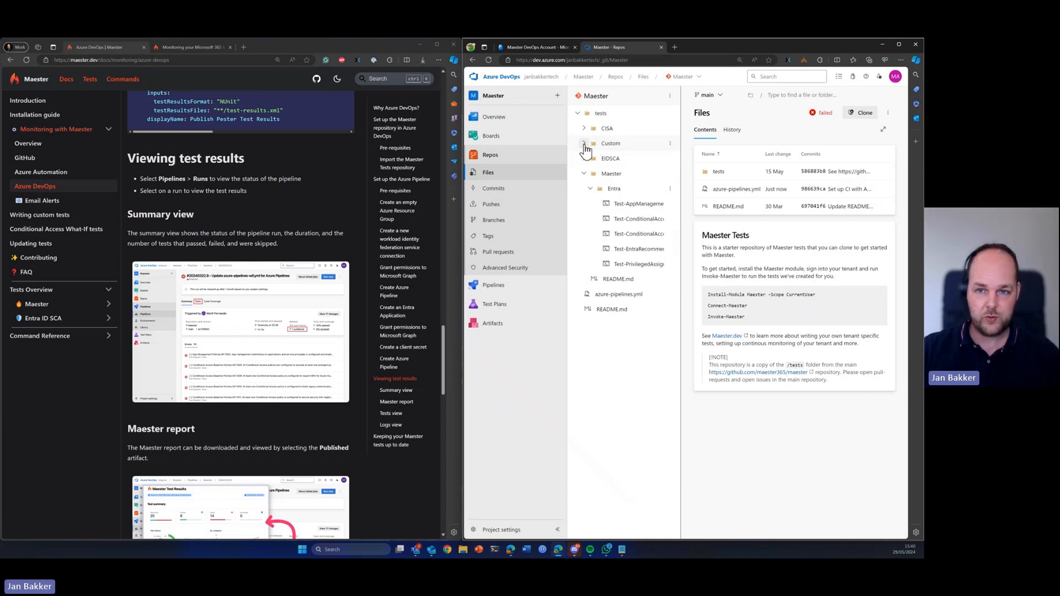
pyautogui.click(585, 143)
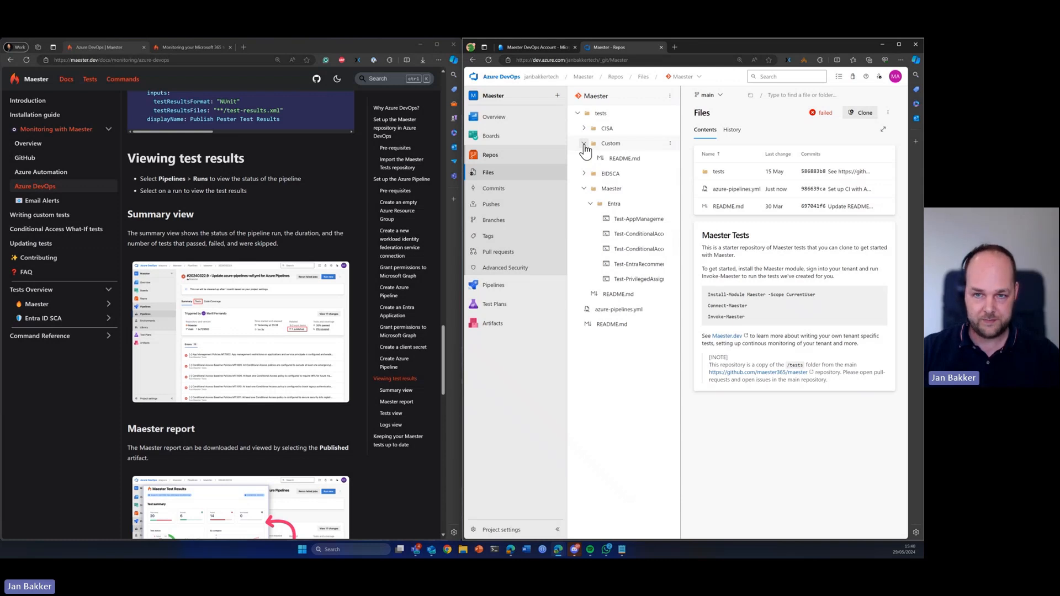
pyautogui.click(610, 144)
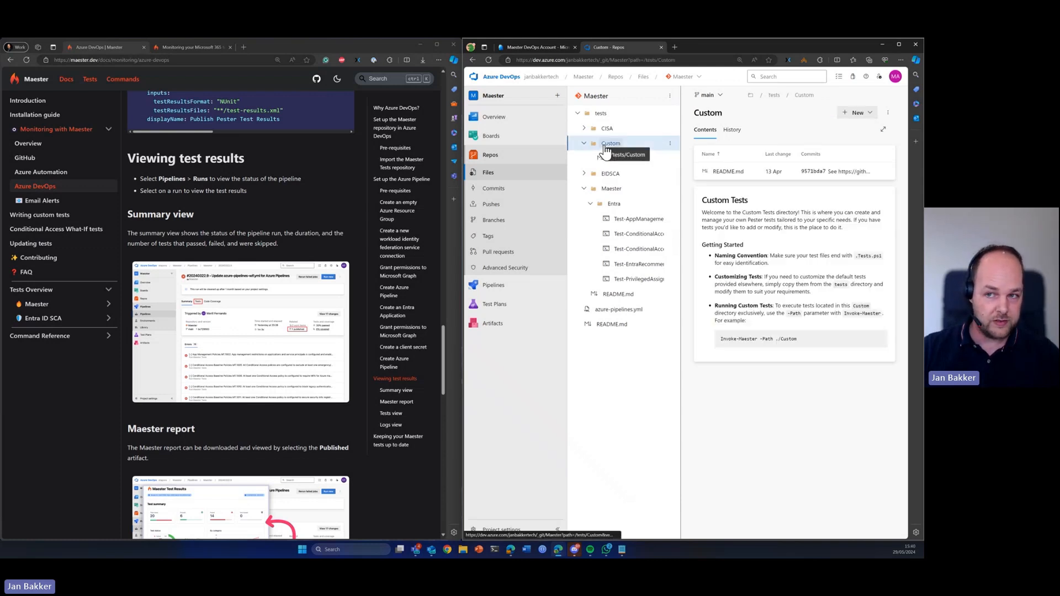
pyautogui.click(610, 142)
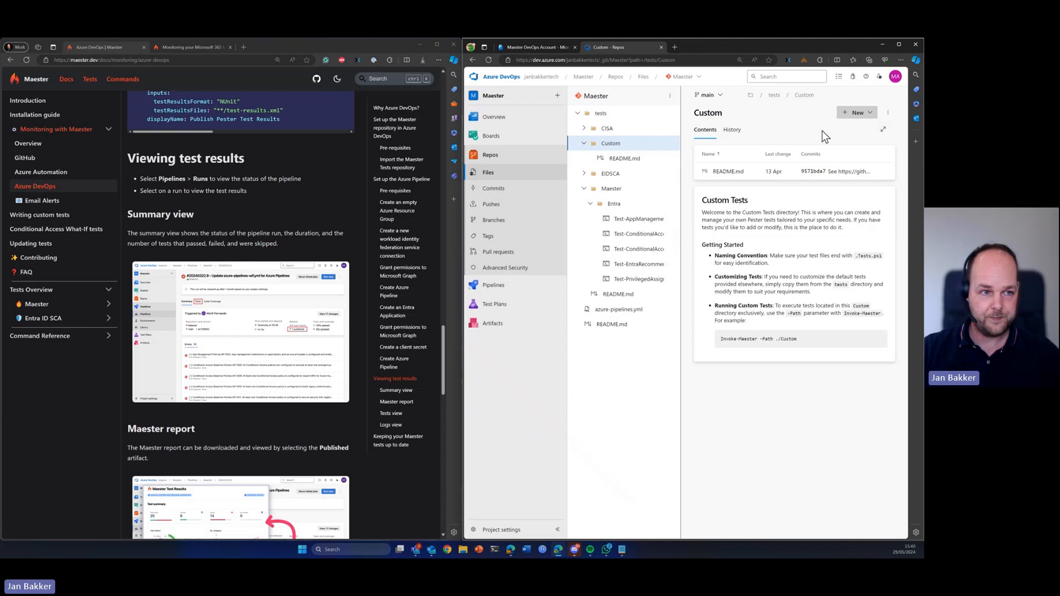
pyautogui.click(854, 113)
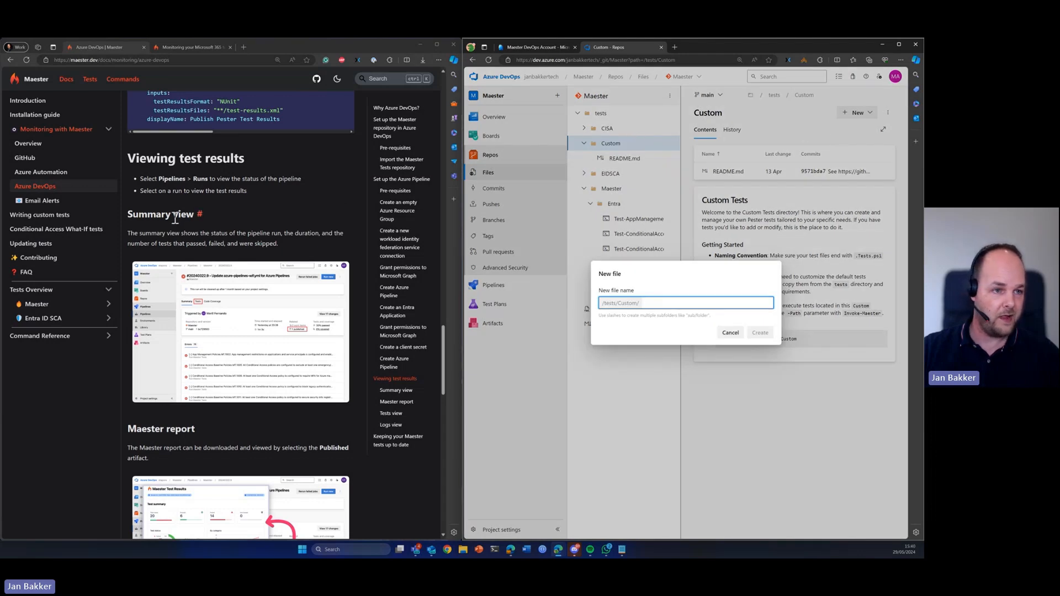
pyautogui.moveTo(39, 214)
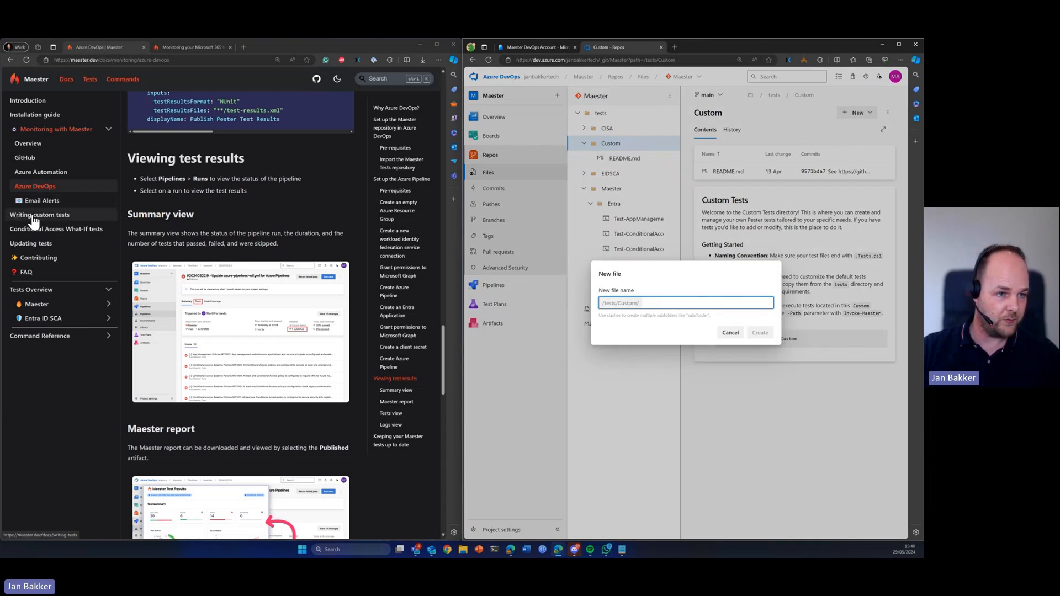
# Step: Name the file CustomTest01.Tests.ps1 using the suffix from the custom-tests guide and create it
pyautogui.click(39, 214)
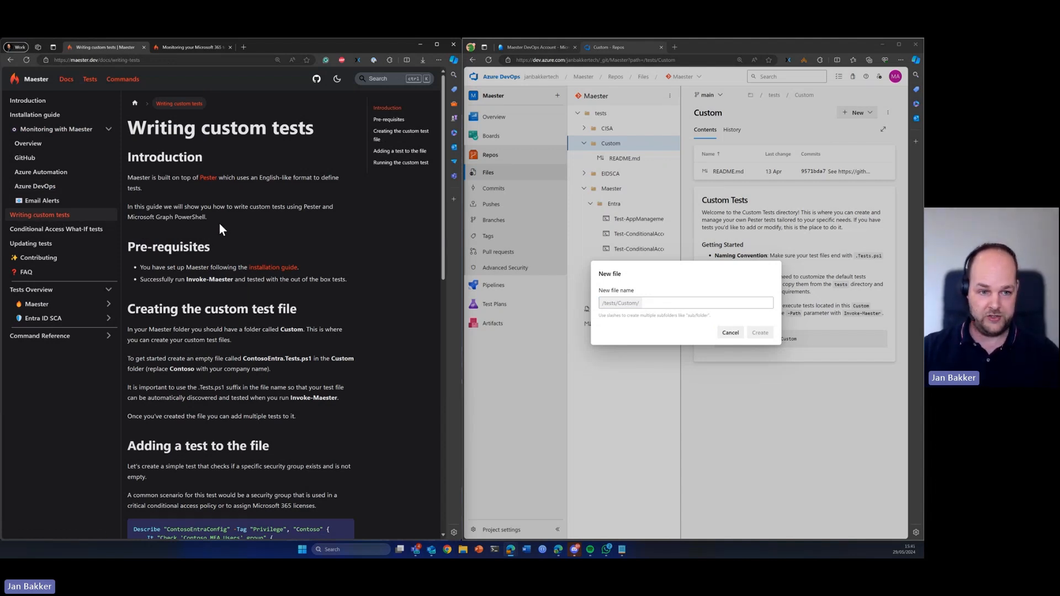
pyautogui.scroll(-3)
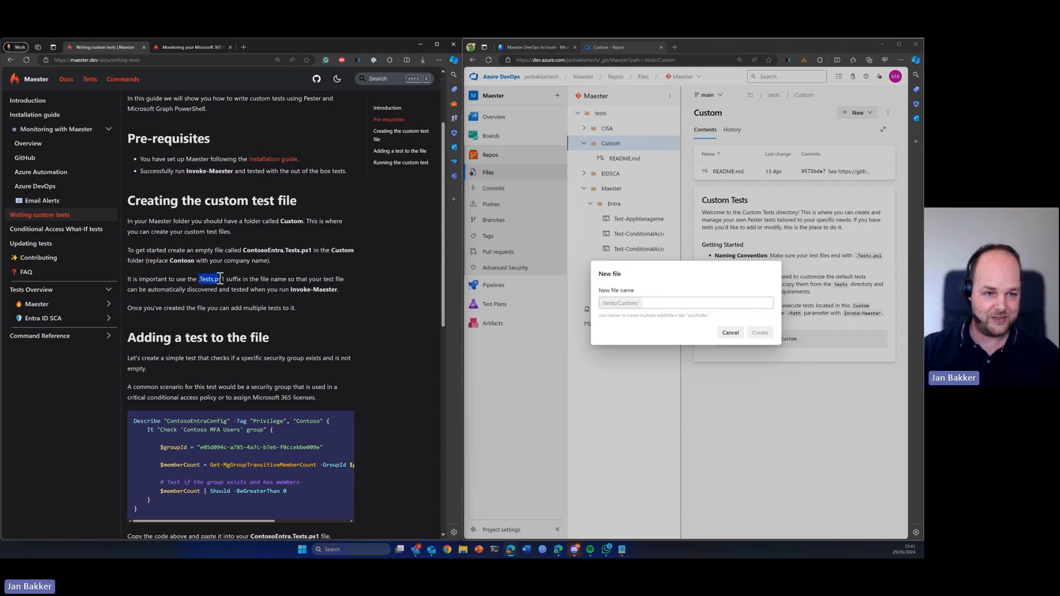
pyautogui.rightClick(212, 278)
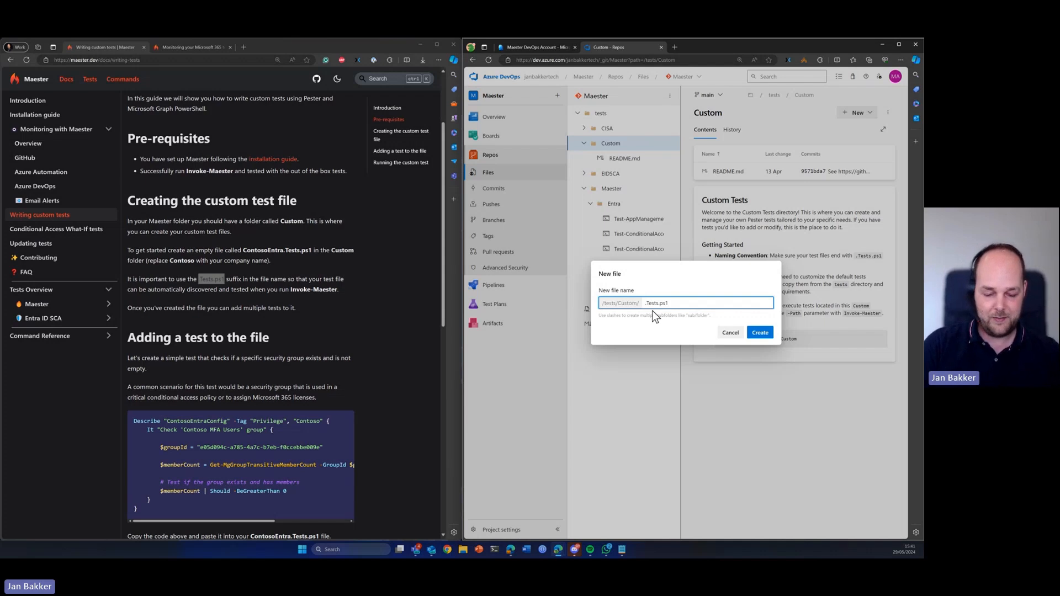
pyautogui.write('CustomTest01')
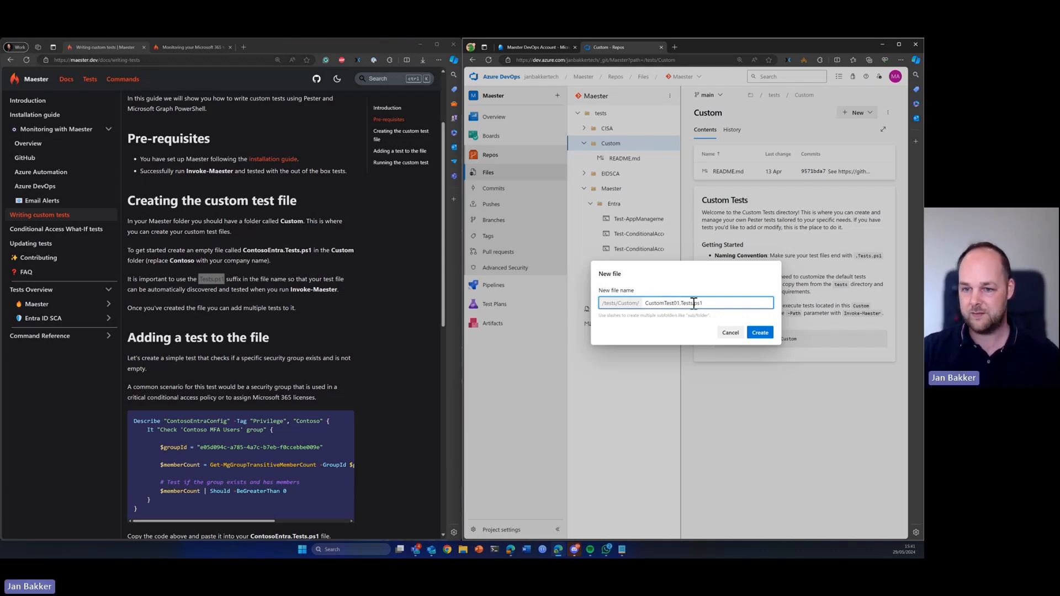
pyautogui.click(759, 332)
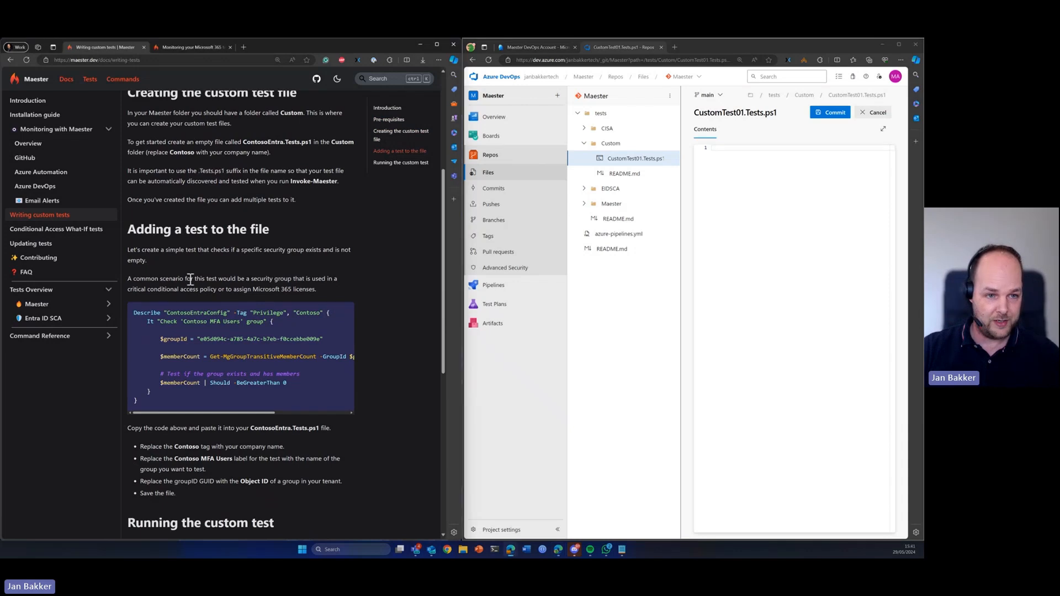
pyautogui.moveTo(200, 309)
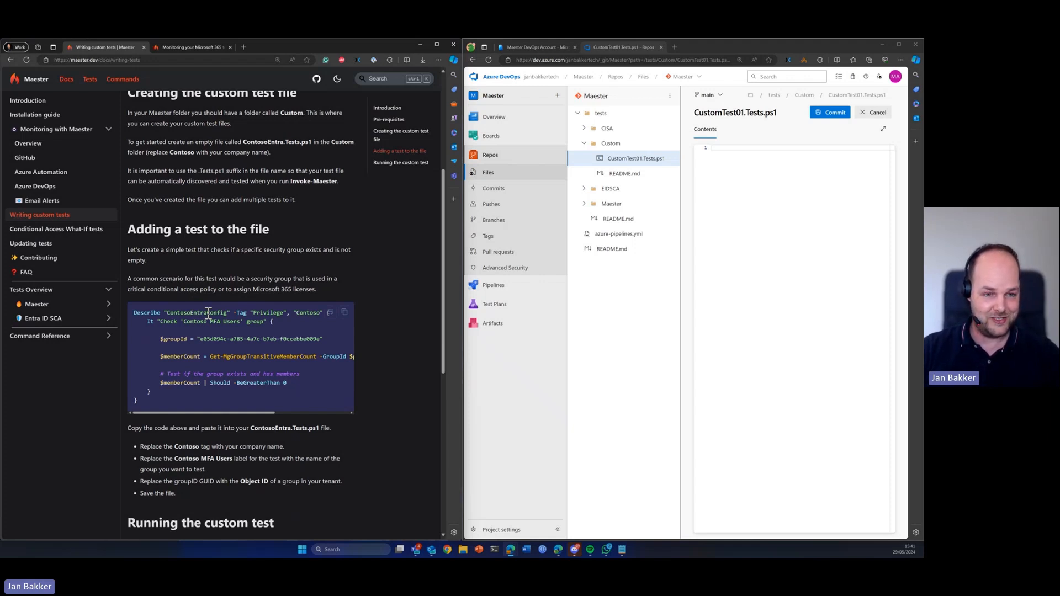
pyautogui.moveTo(312, 329)
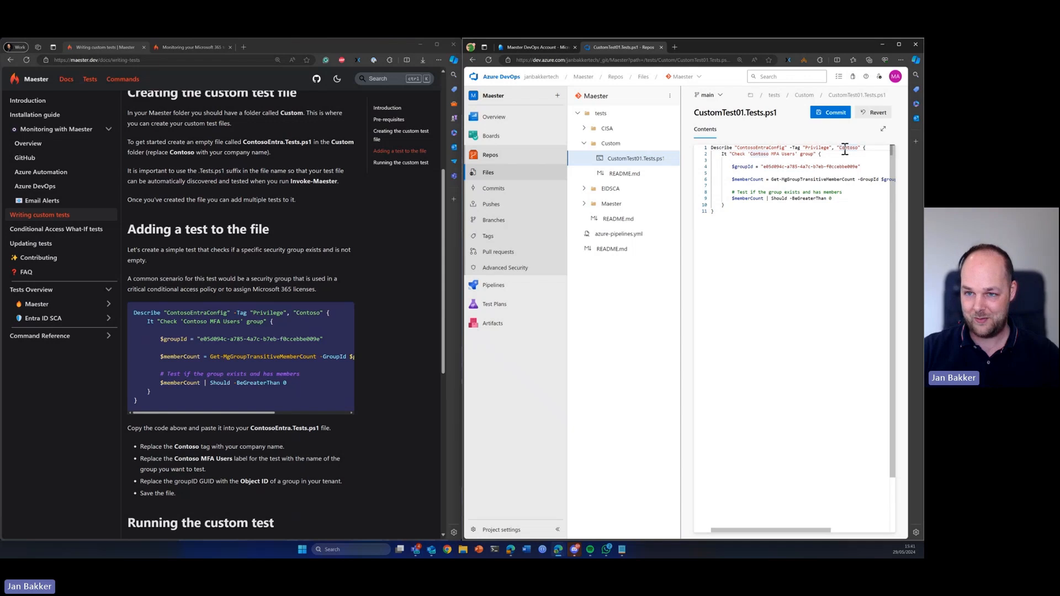
pyautogui.moveTo(776, 147)
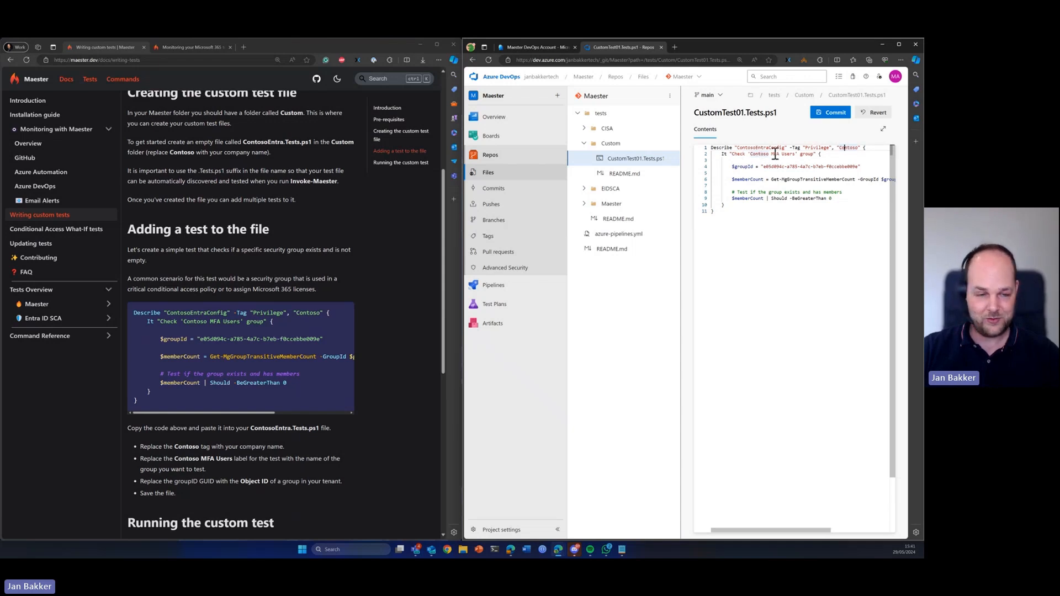
pyautogui.moveTo(777, 168)
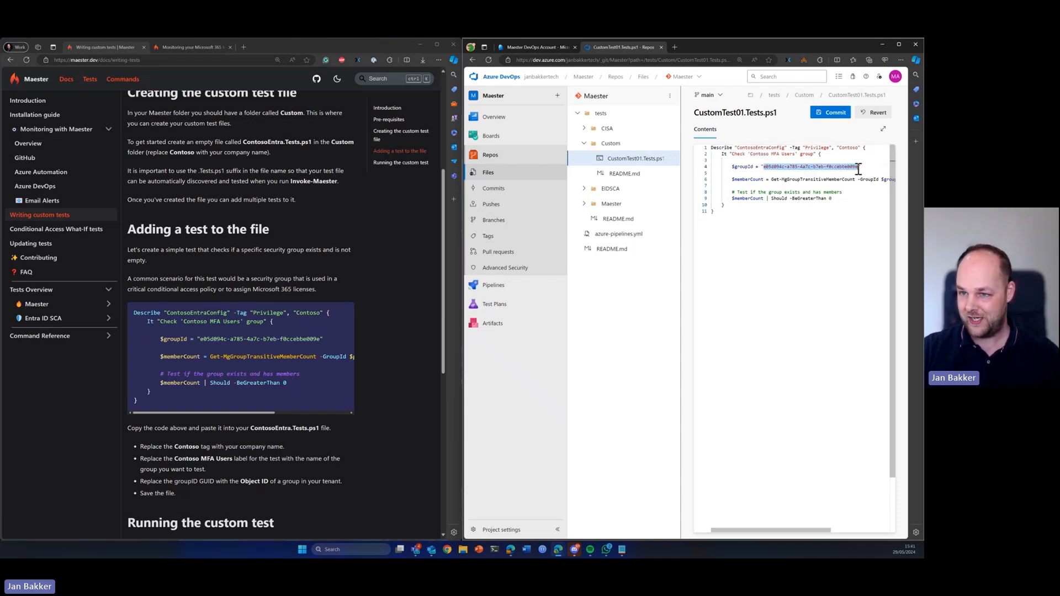
# Step: Look up the CEO Connection group's Object ID in Entra All groups and return to the test file
pyautogui.click(535, 47)
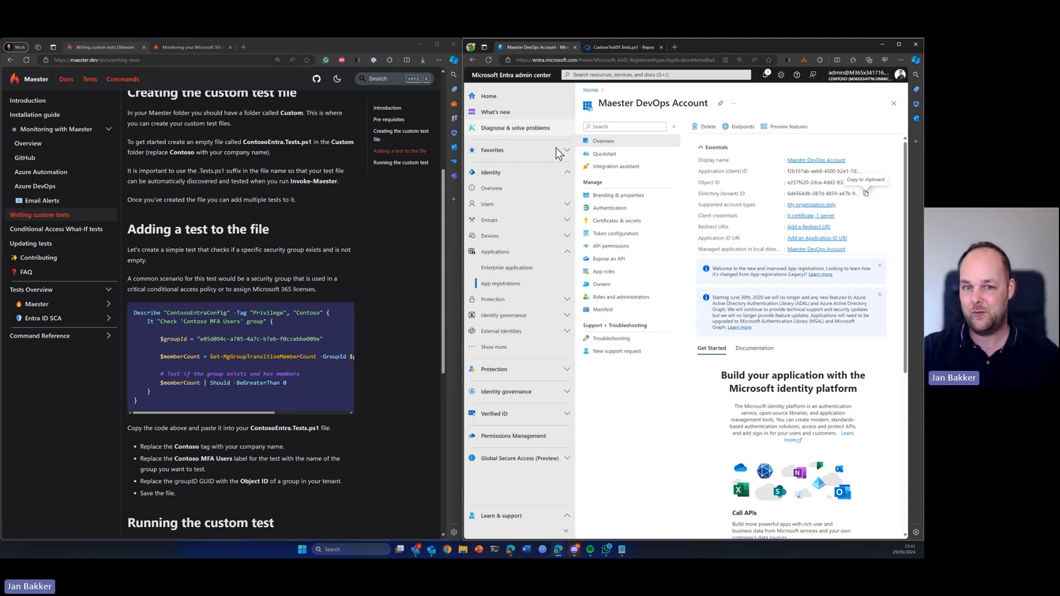
pyautogui.click(489, 220)
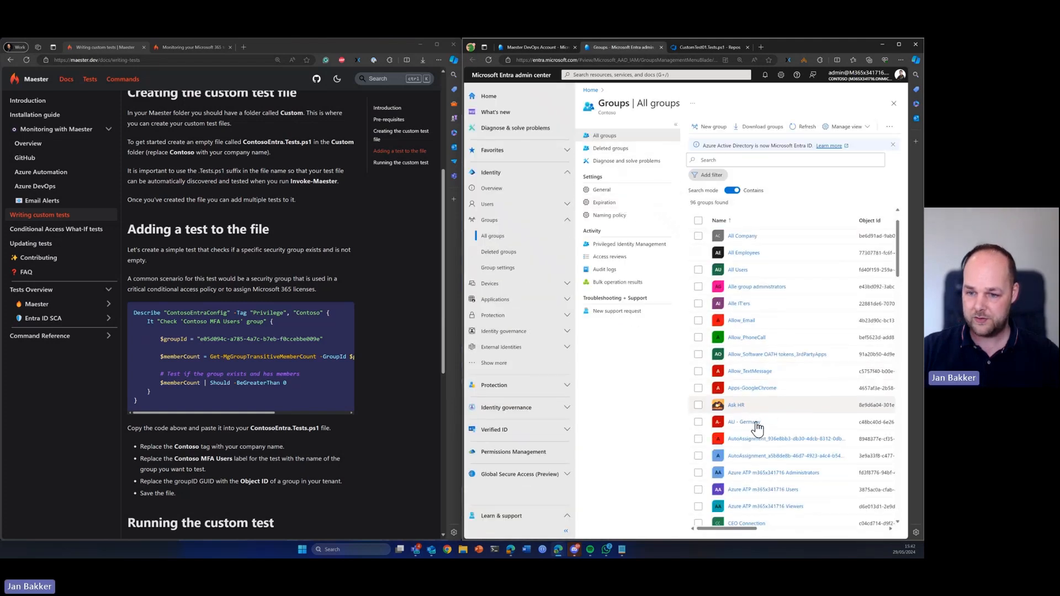
pyautogui.click(745, 523)
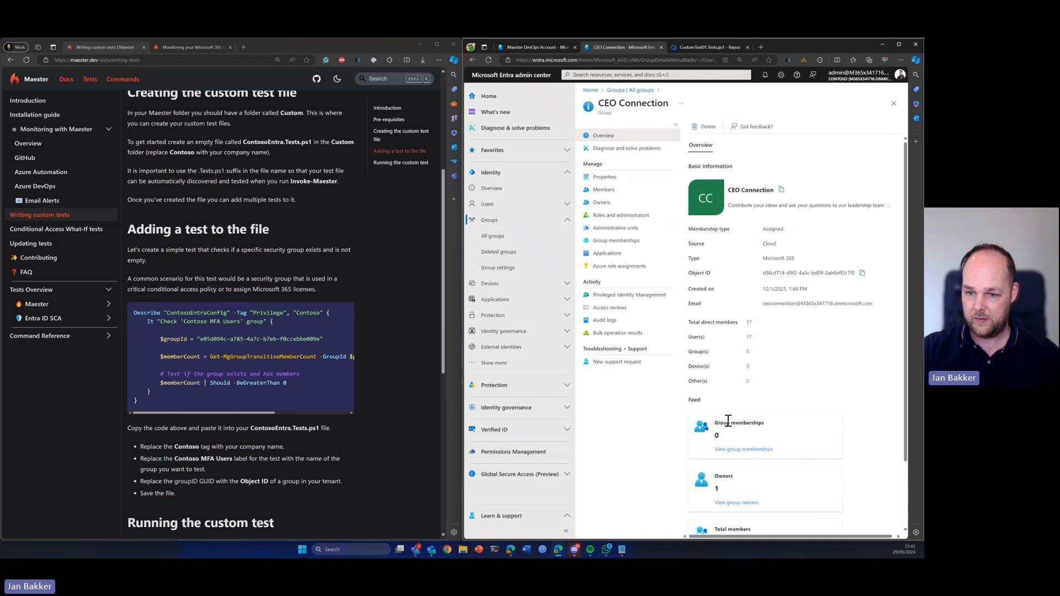
pyautogui.scroll(-3)
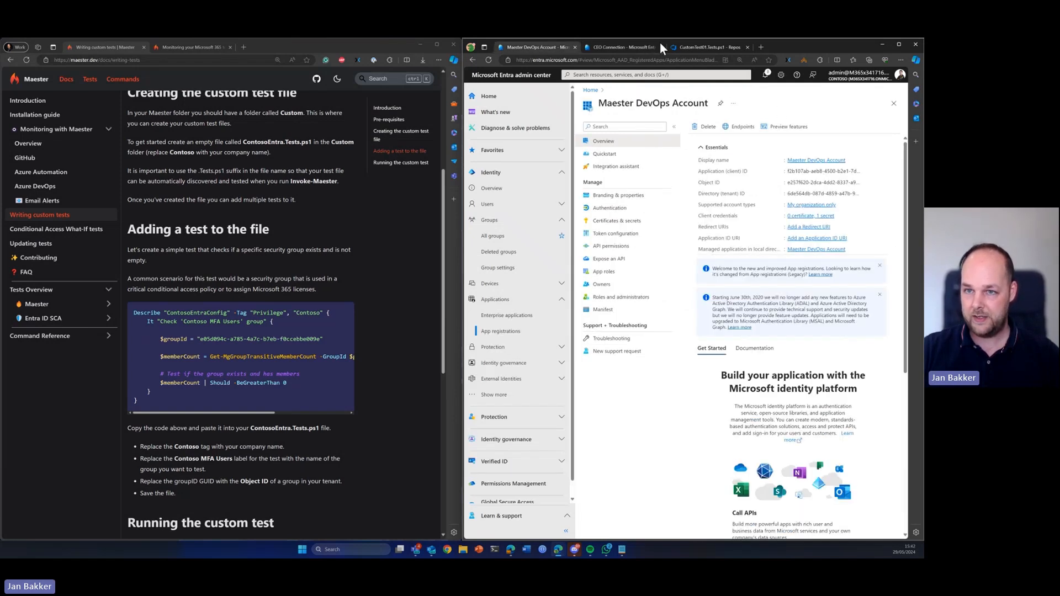
pyautogui.click(708, 46)
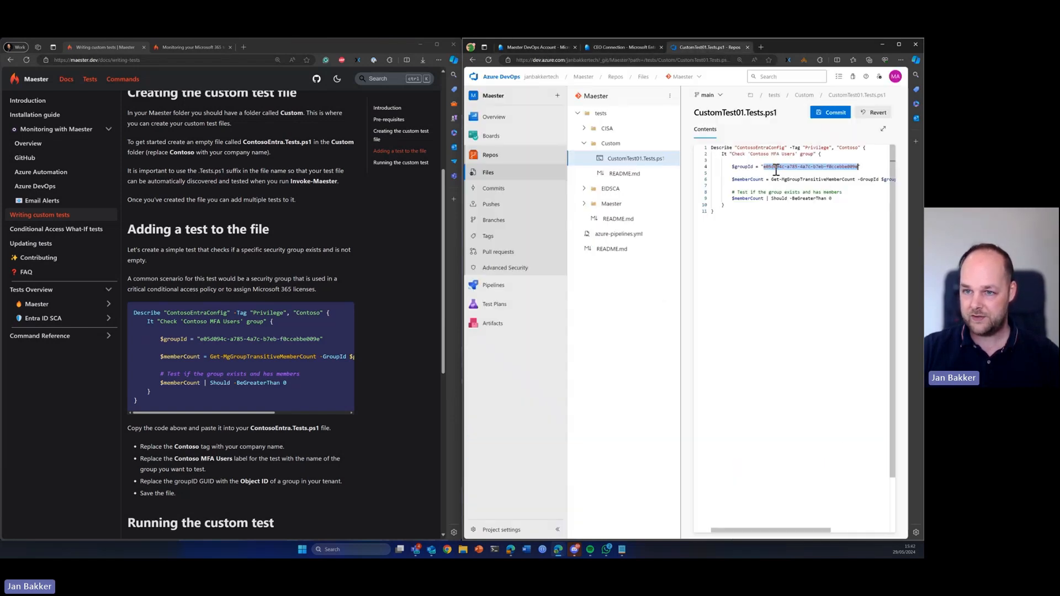
# Step: Commit CustomTest01.Tests.ps1 to main with comment 'Added CustomTest01.Tests.ps1'
pyautogui.click(830, 112)
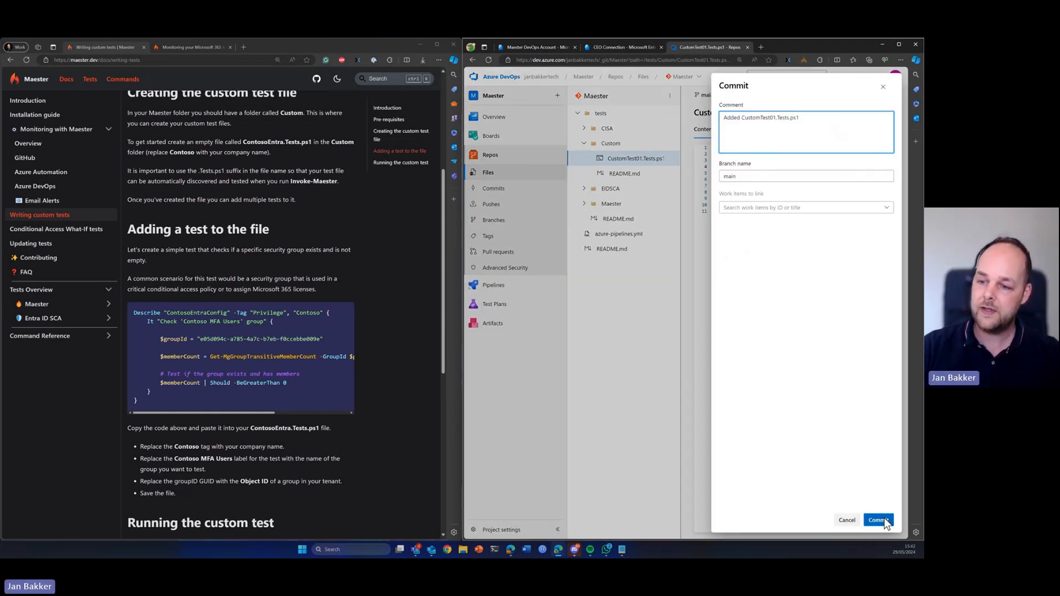
pyautogui.click(878, 520)
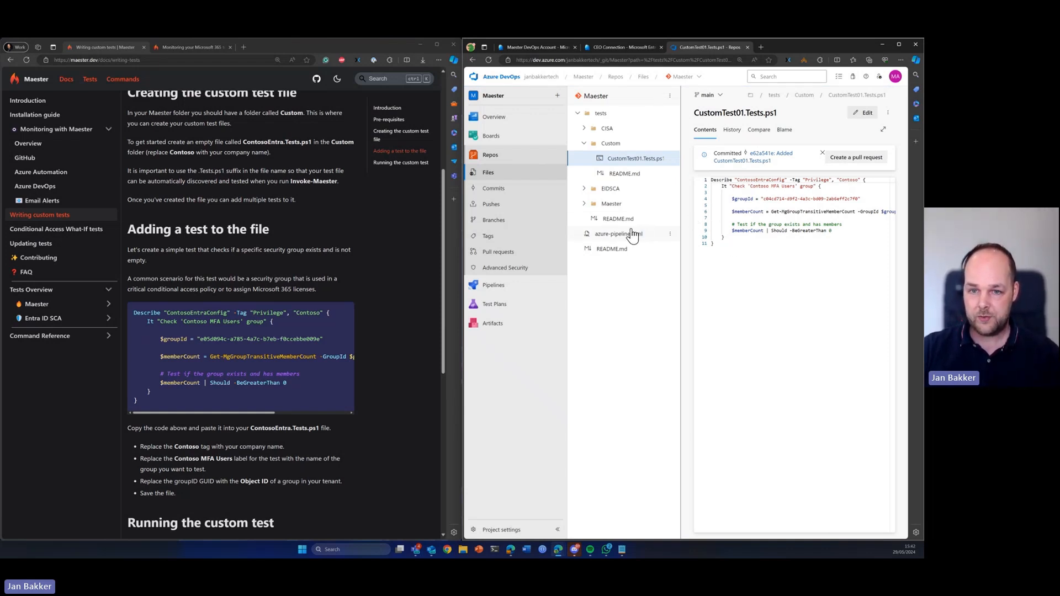
# Step: Inspect the tests/Maester path in azure-pipelines.yml, then check the tests folder listing CISA, Custom, EIDSCA, Maester
pyautogui.click(619, 233)
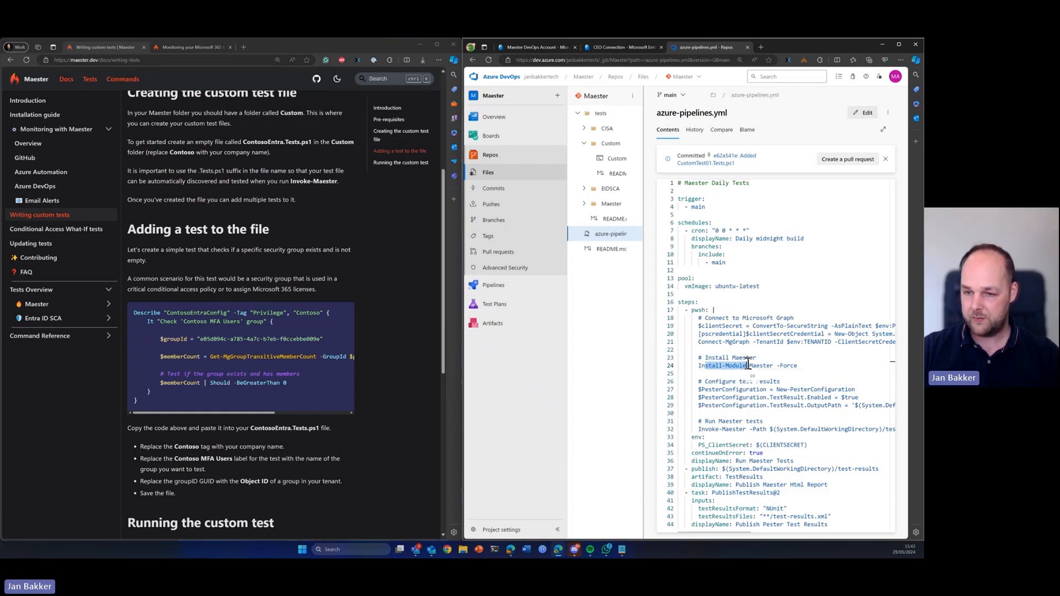
pyautogui.moveTo(723, 385)
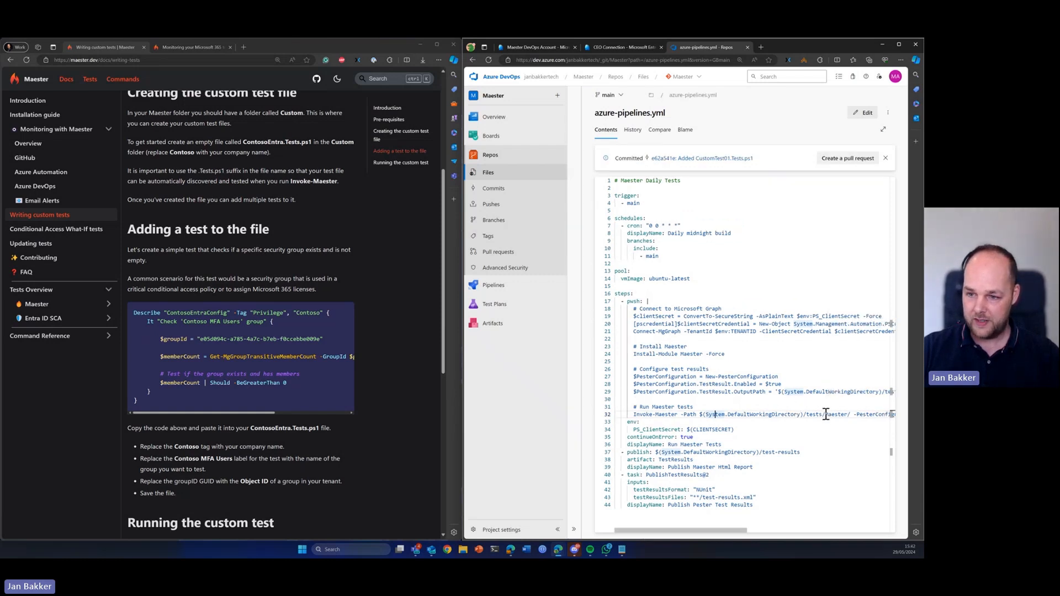
pyautogui.doubleClick(814, 414)
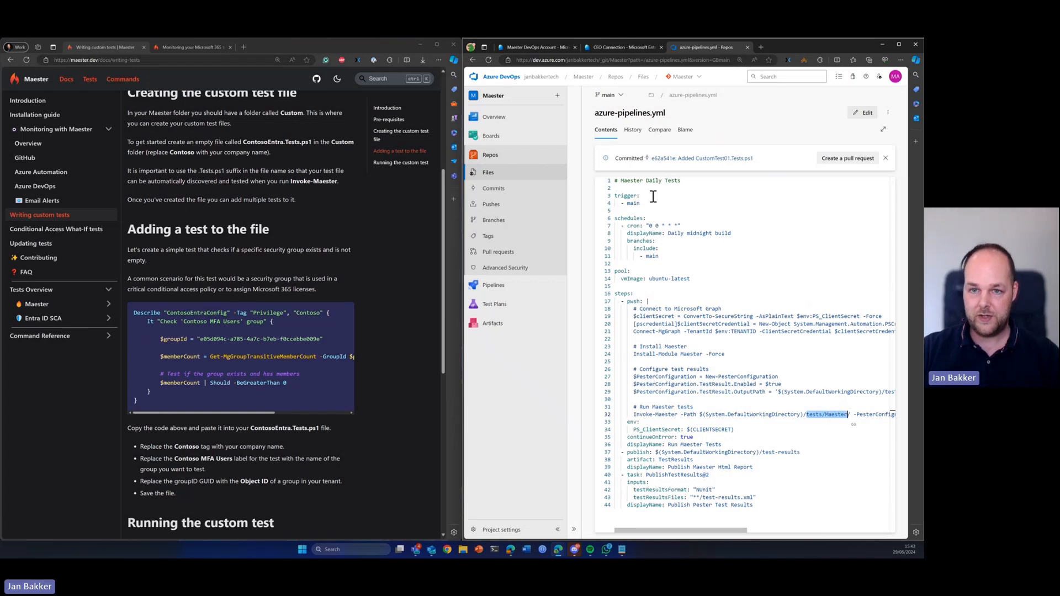
pyautogui.click(488, 172)
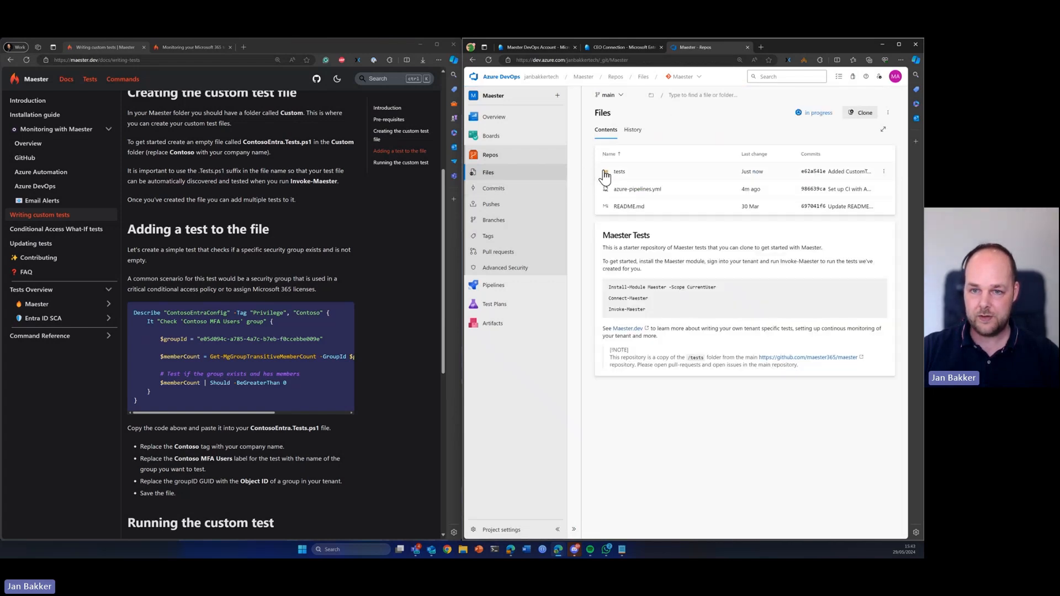
pyautogui.click(620, 171)
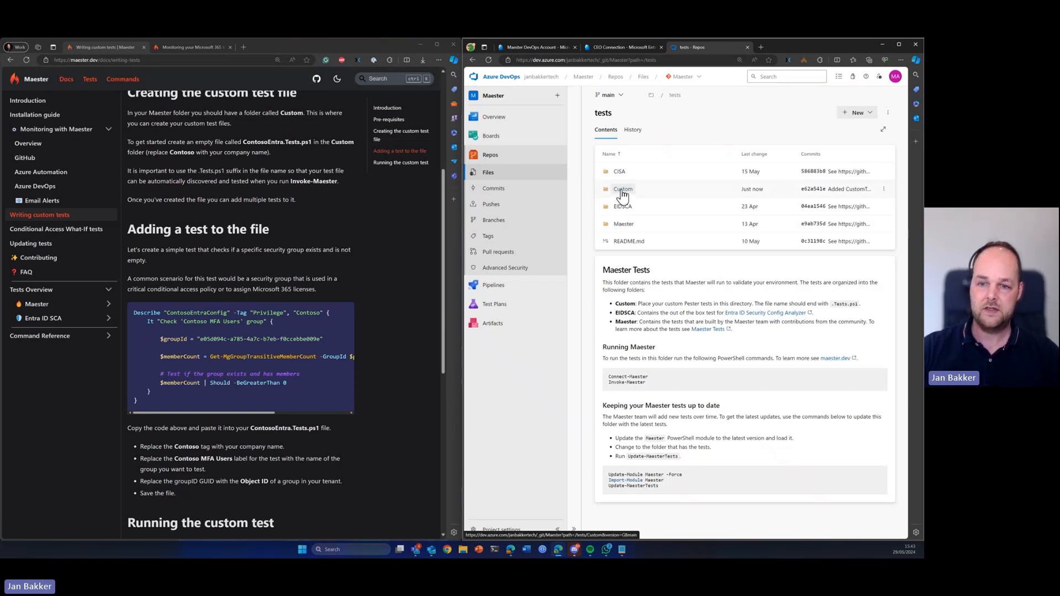
pyautogui.moveTo(495, 285)
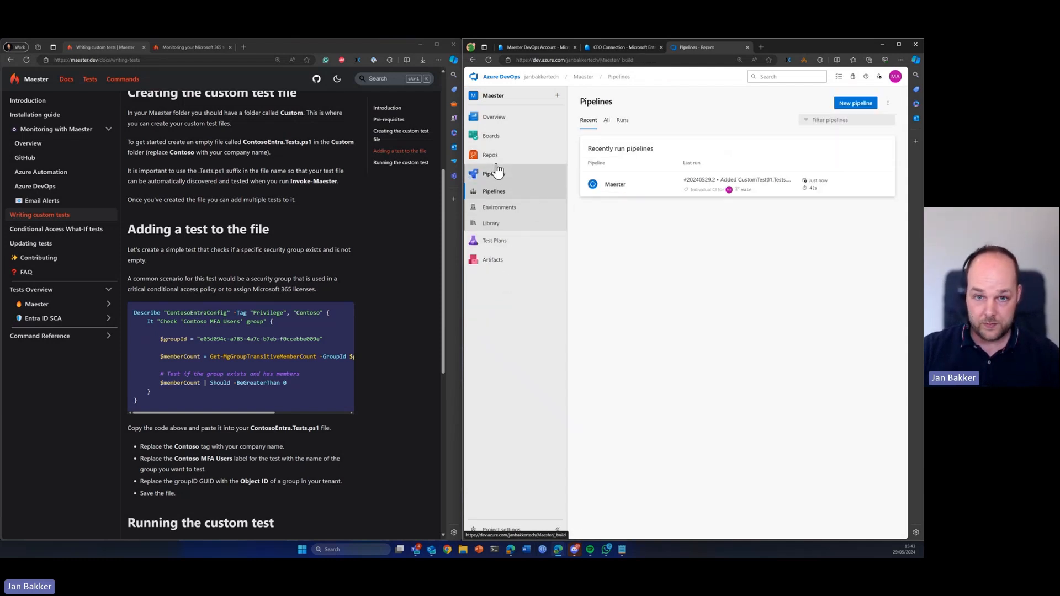
# Step: Edit the Invoke-Maester path on line 32 of azure-pipelines.yml and commit it to main
pyautogui.click(490, 155)
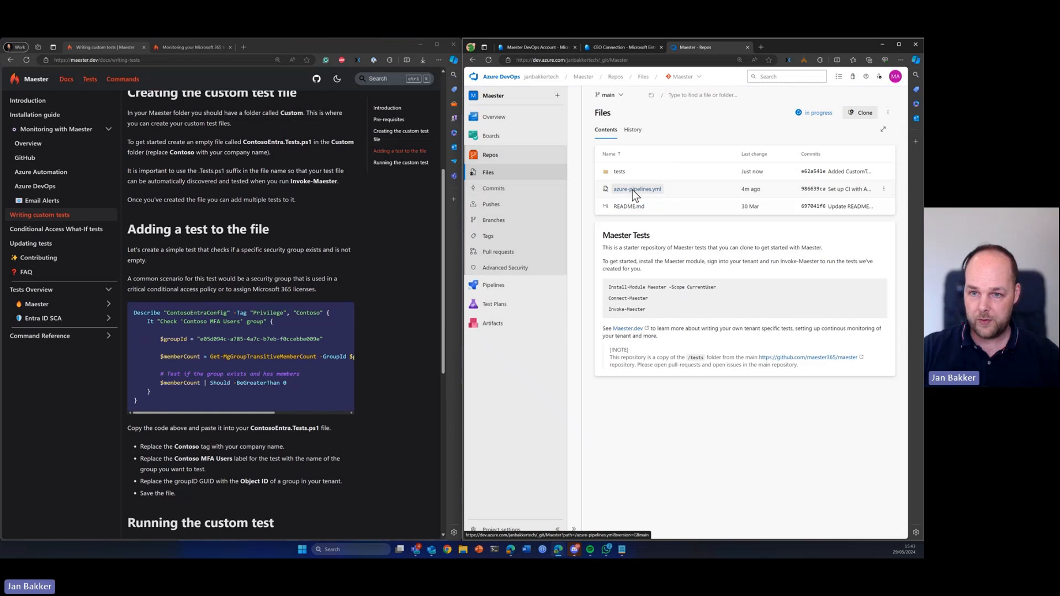
pyautogui.click(636, 189)
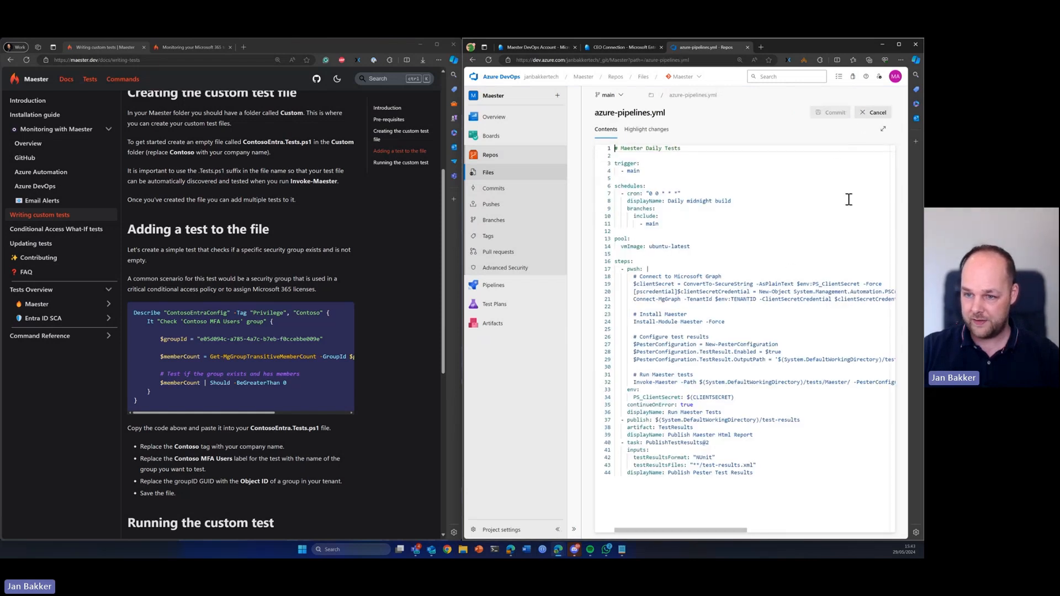
pyautogui.doubleClick(835, 383)
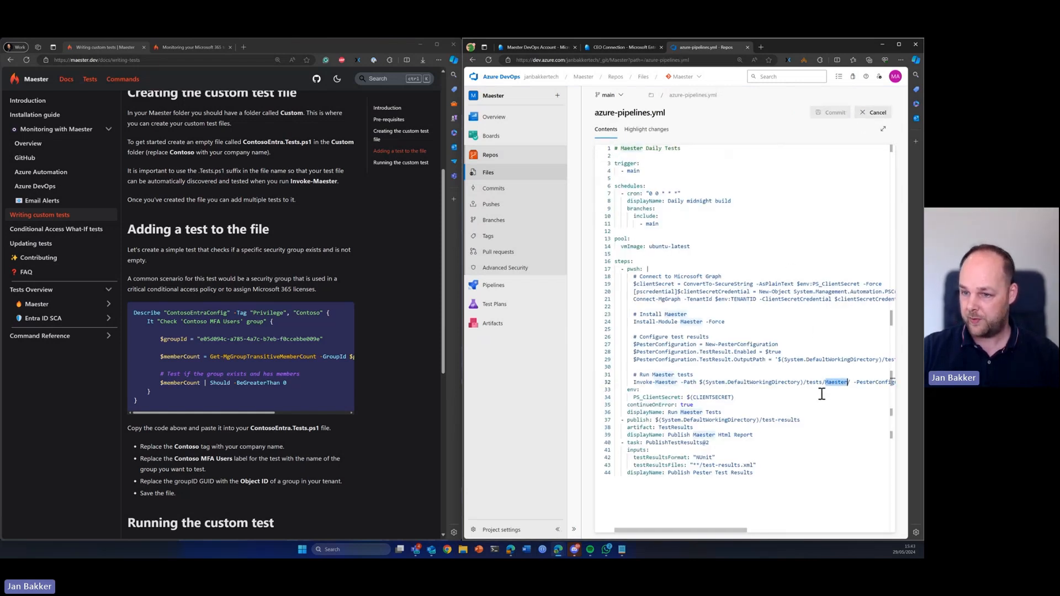
pyautogui.write('Custom')
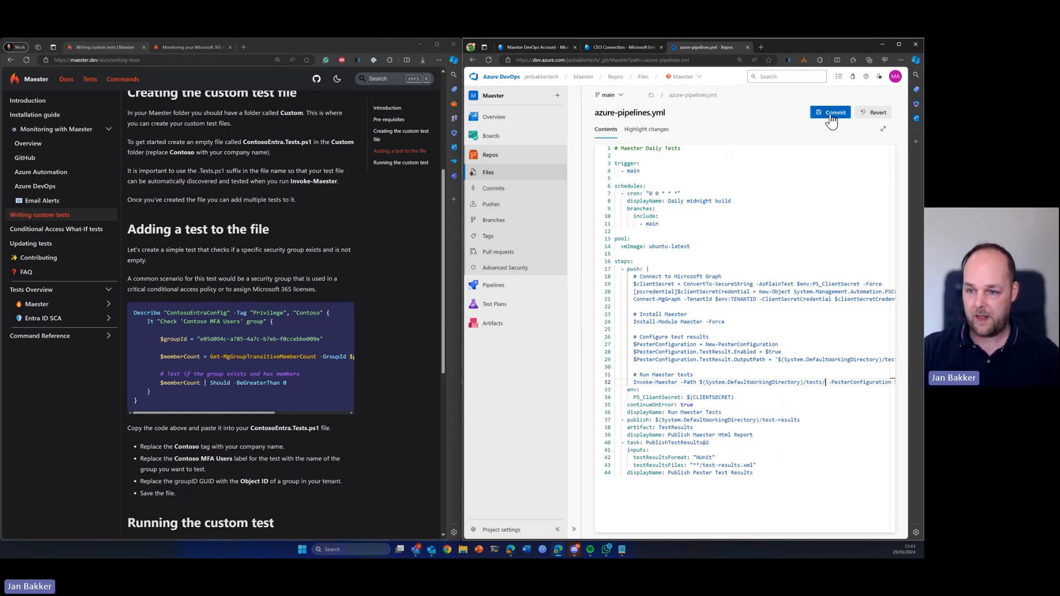
pyautogui.click(831, 112)
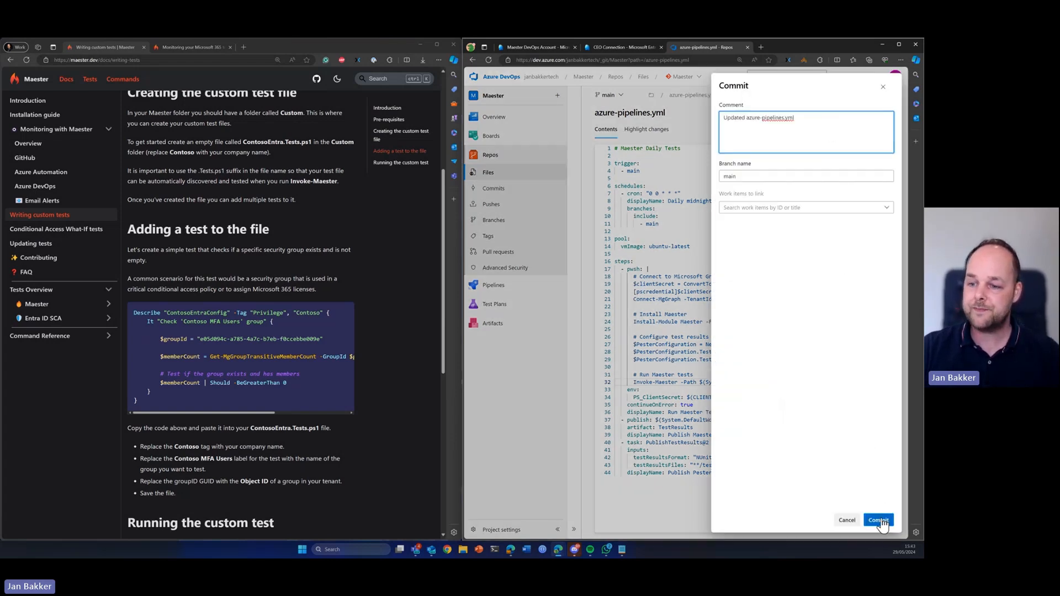
pyautogui.click(878, 520)
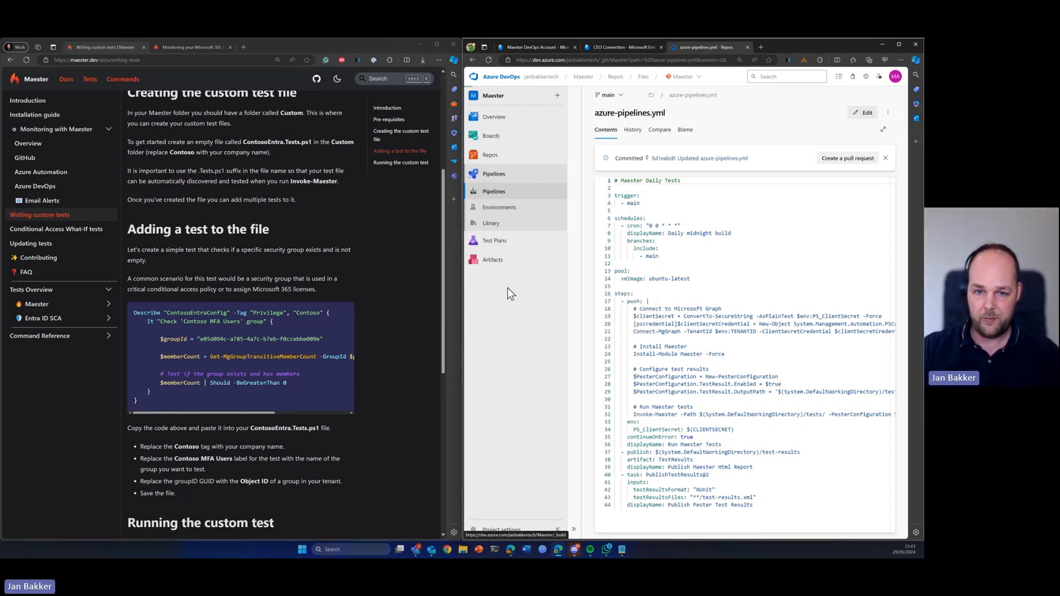
# Step: Start a manual Maester pipeline run on main and watch its job log until run #20240529.4 finishes
pyautogui.click(884, 184)
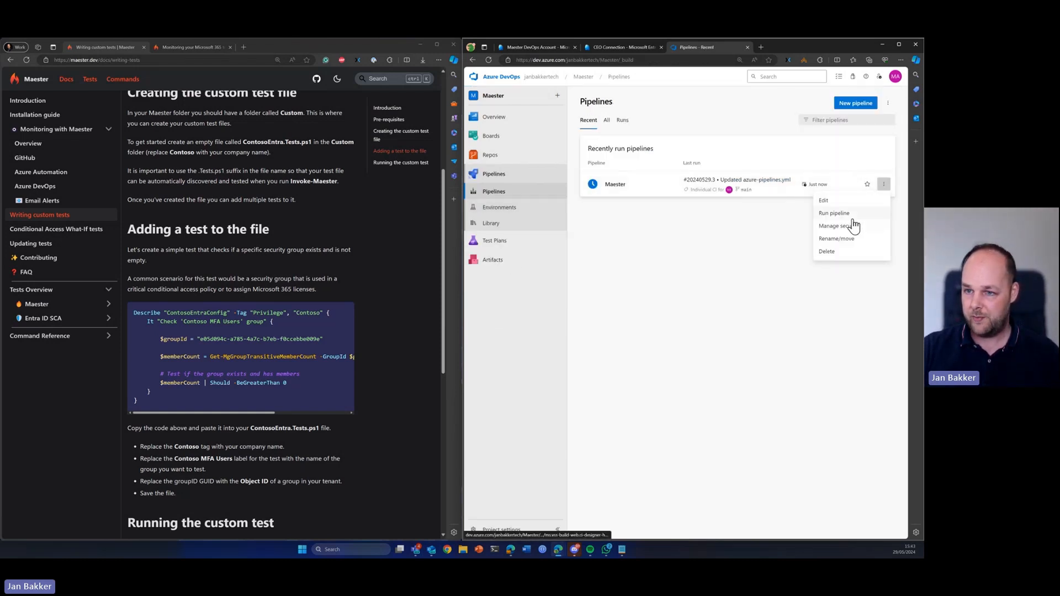
pyautogui.click(834, 213)
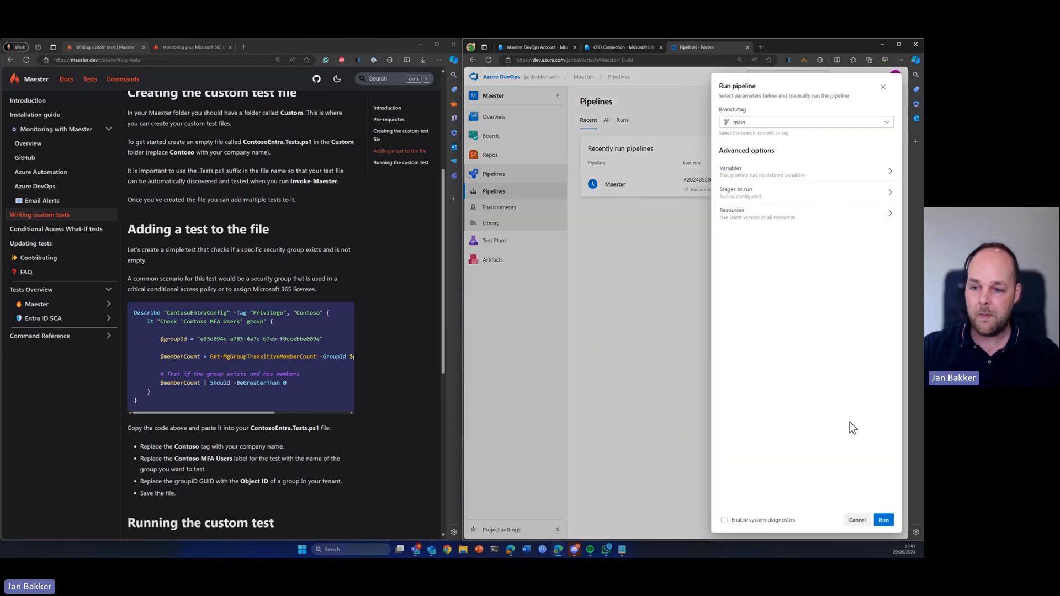
pyautogui.click(883, 520)
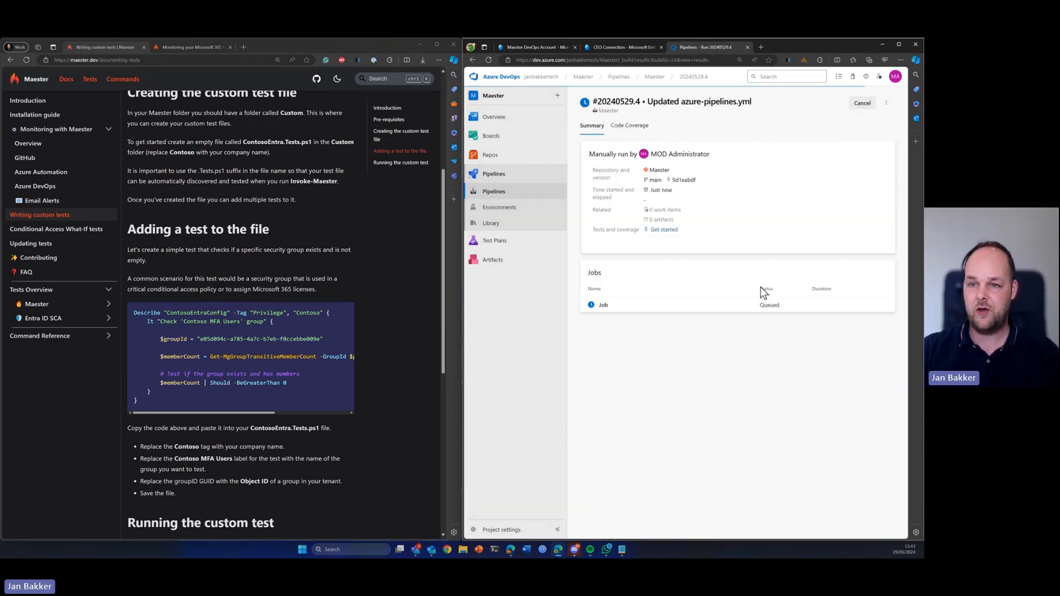
pyautogui.click(603, 305)
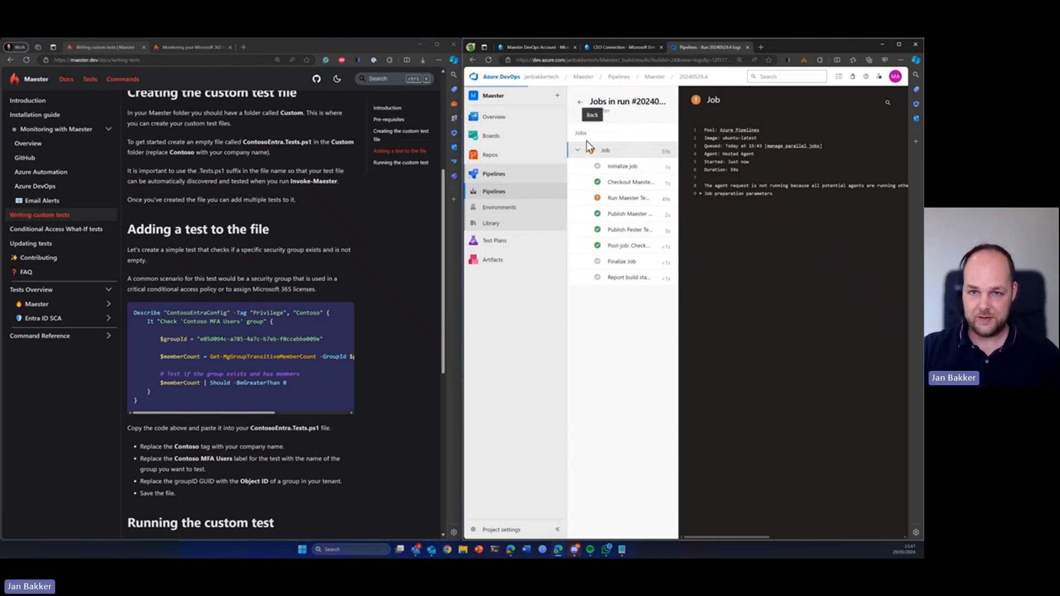
pyautogui.click(580, 101)
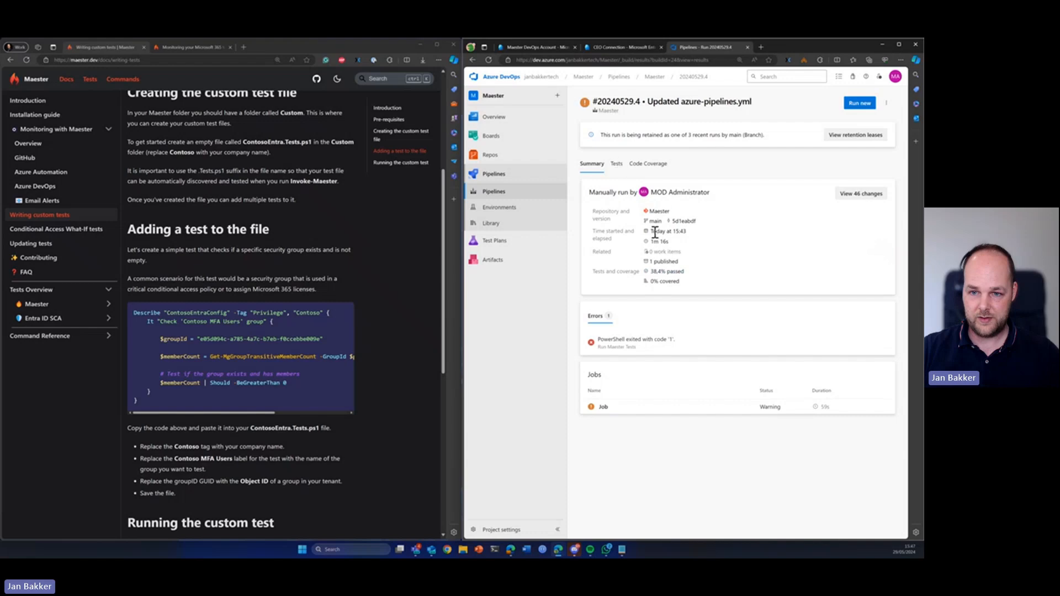
pyautogui.moveTo(625, 227)
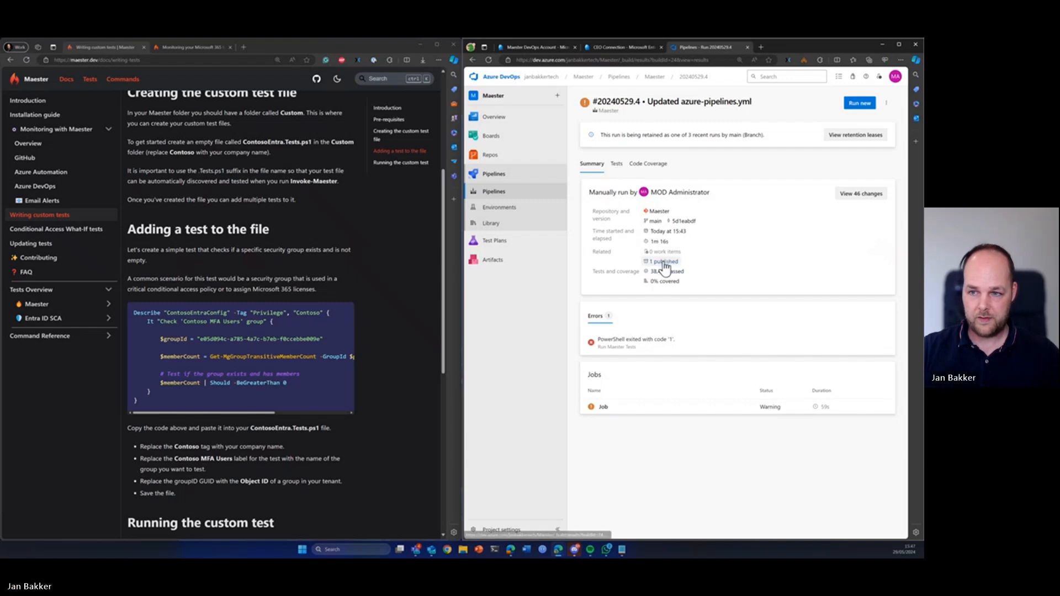
# Step: Download the new run's HTML report from the TestResults artifact and open it, showing 123 tests
pyautogui.click(662, 261)
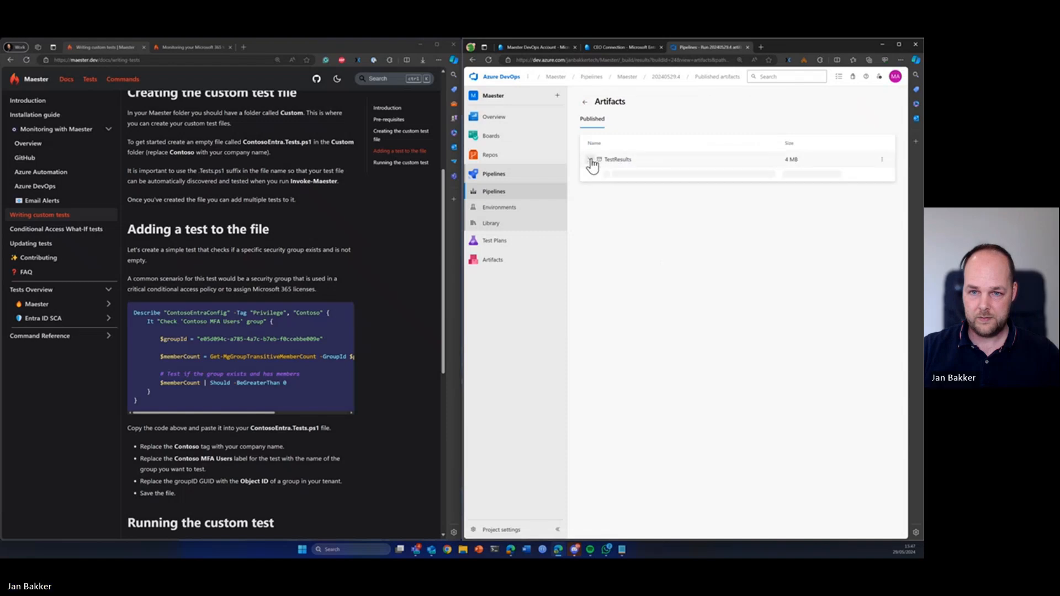
pyautogui.click(591, 159)
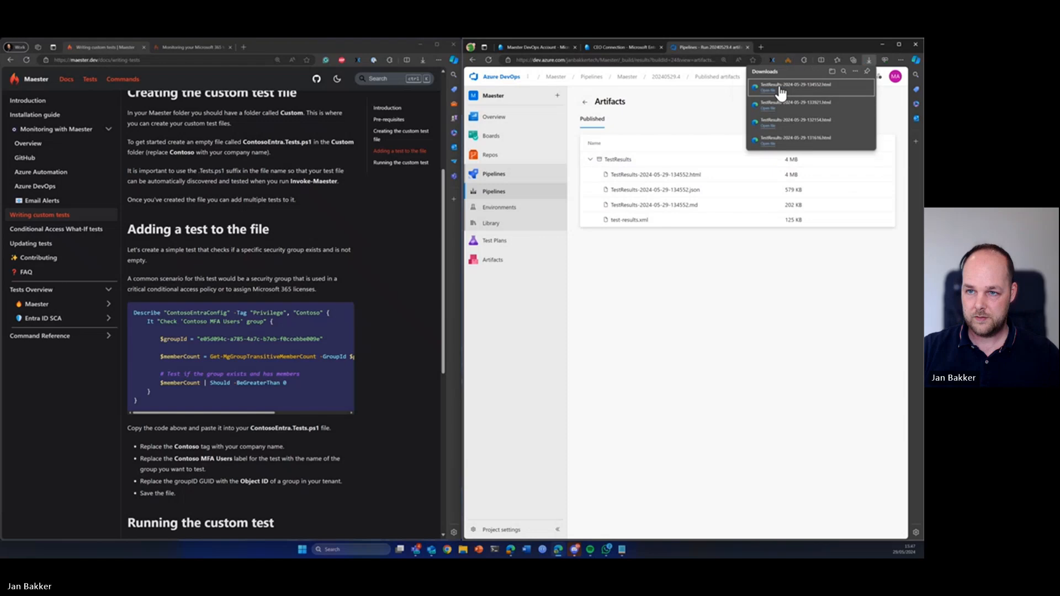
pyautogui.click(767, 90)
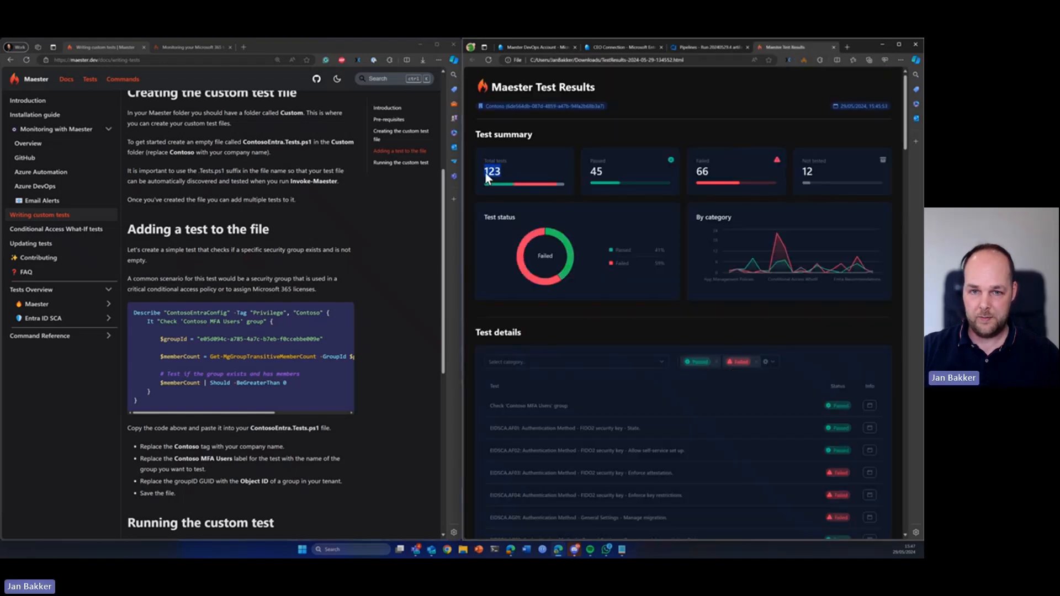
# Step: Verify the custom Check 'Contoso MFA Users' group test passed, then return to the run's artifacts
pyautogui.scroll(-3)
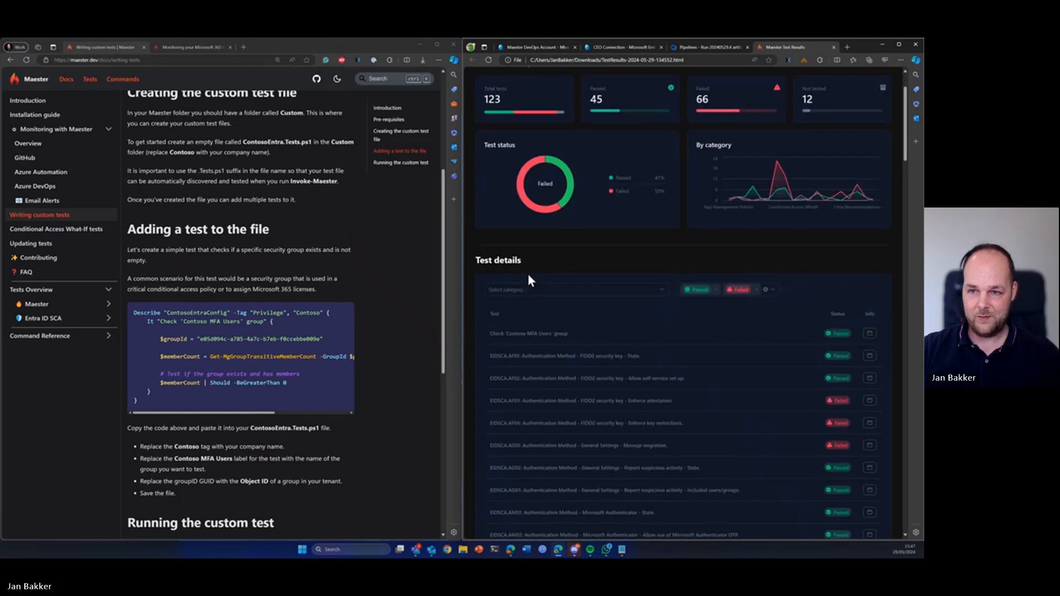
pyautogui.scroll(-3)
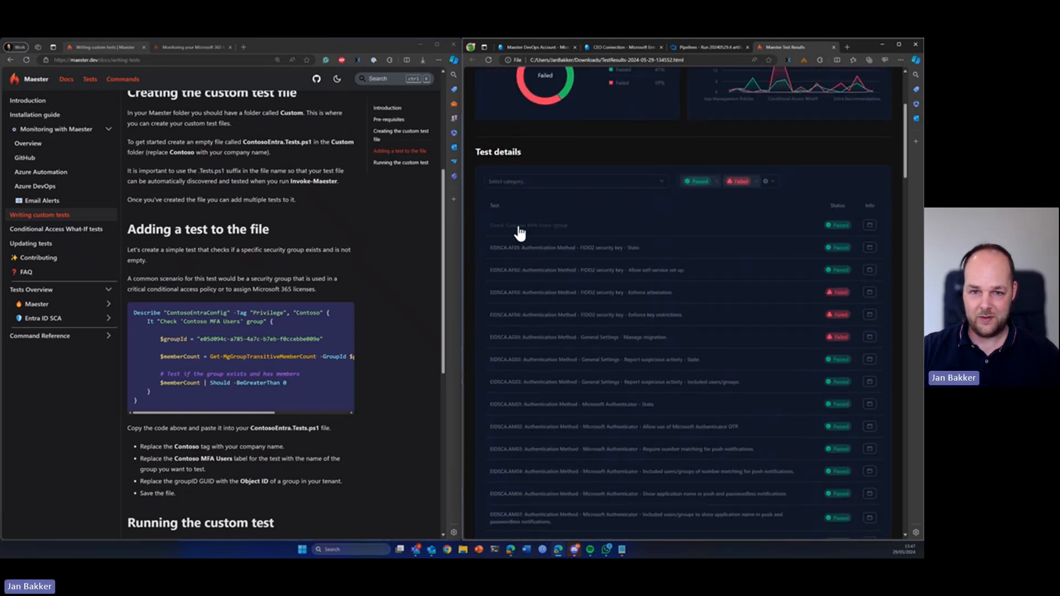
pyautogui.click(528, 224)
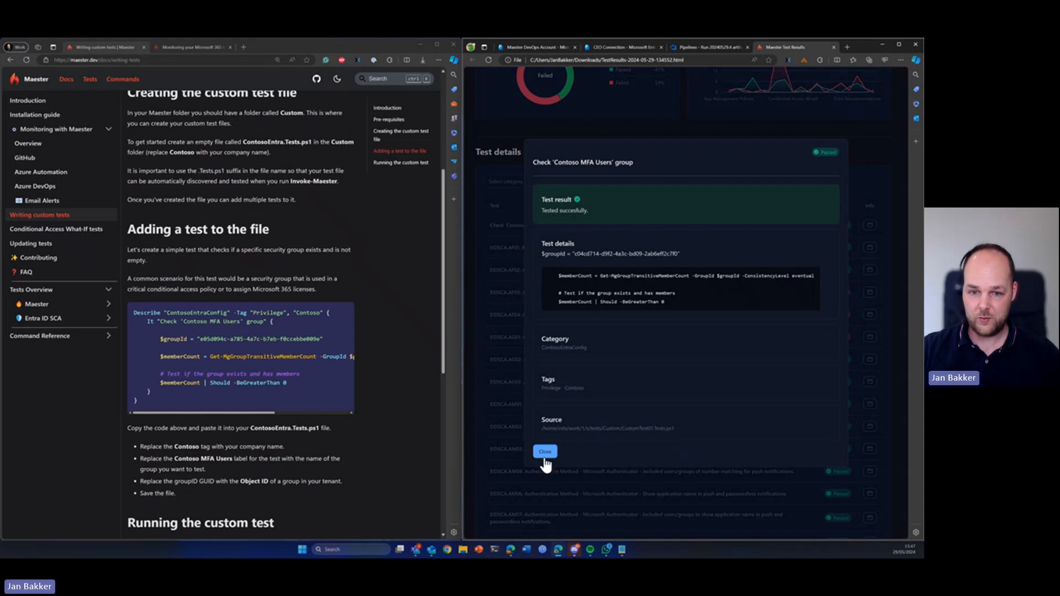
pyautogui.click(545, 451)
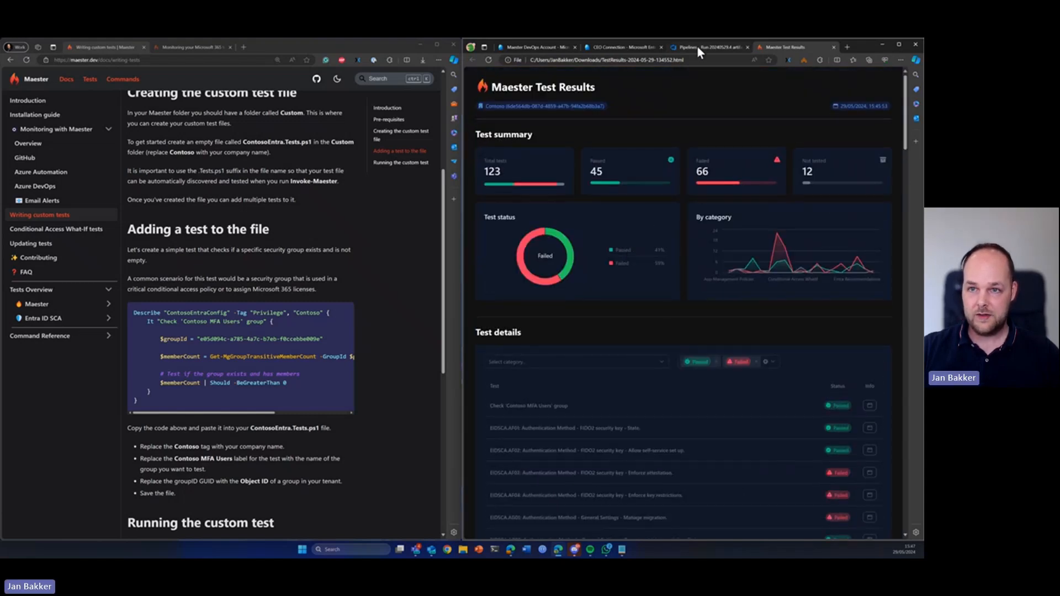
pyautogui.click(707, 47)
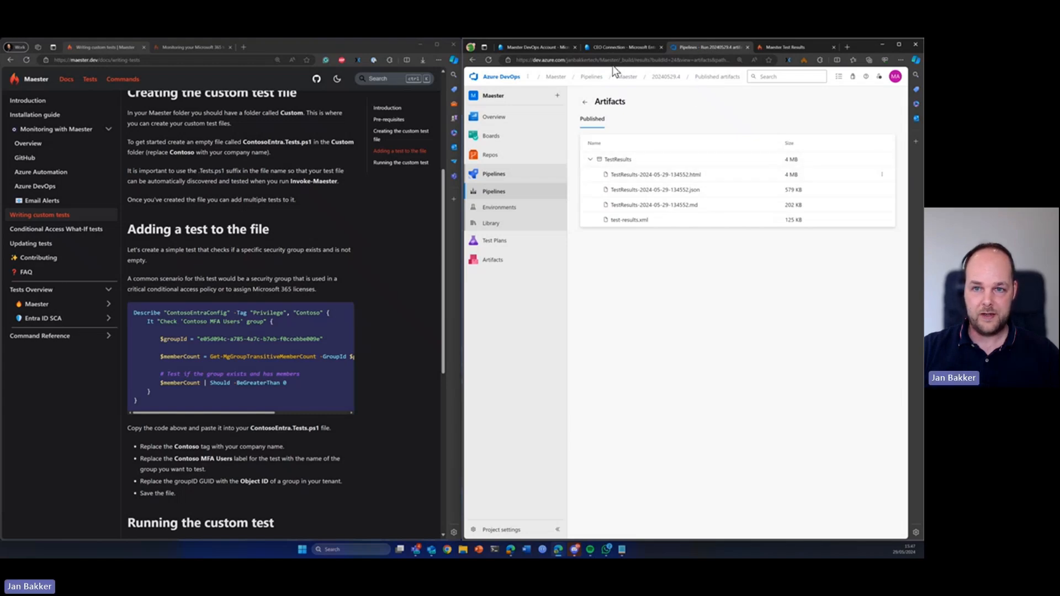
pyautogui.moveTo(601, 216)
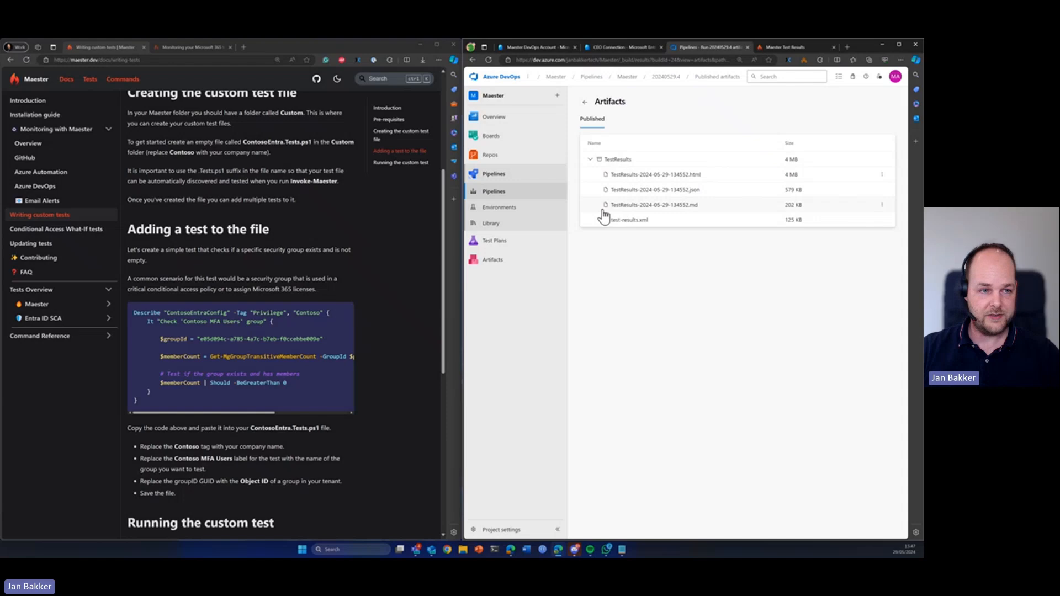